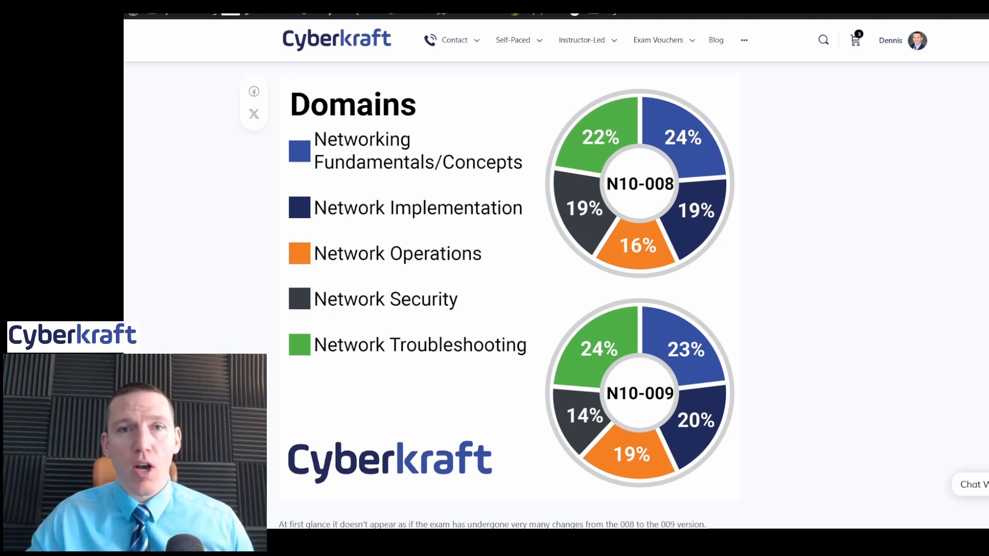
mouse_move(780, 309)
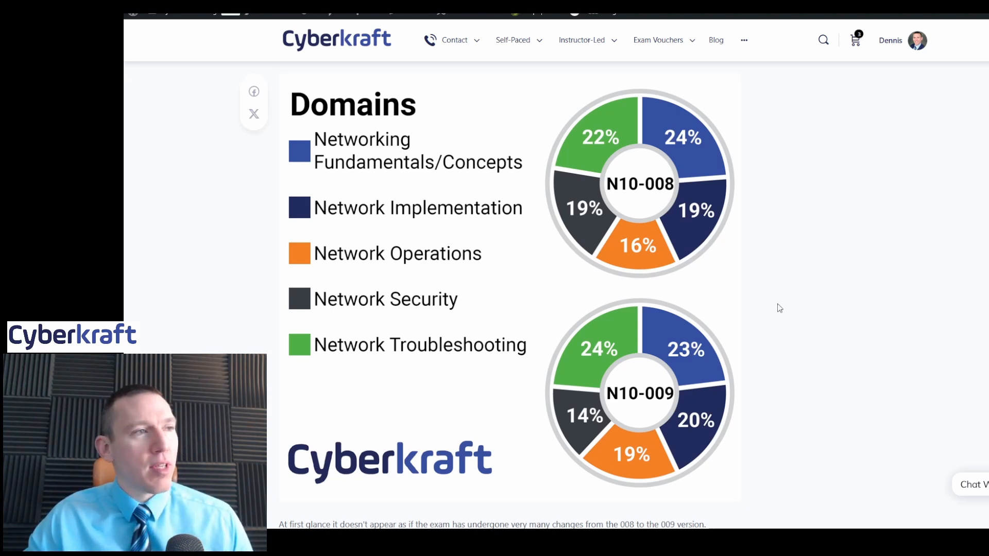
Scroll from the top of the 'Big Update' post down to the N10-008 vs N10-009 Exam Details table
scroll(up, 3)
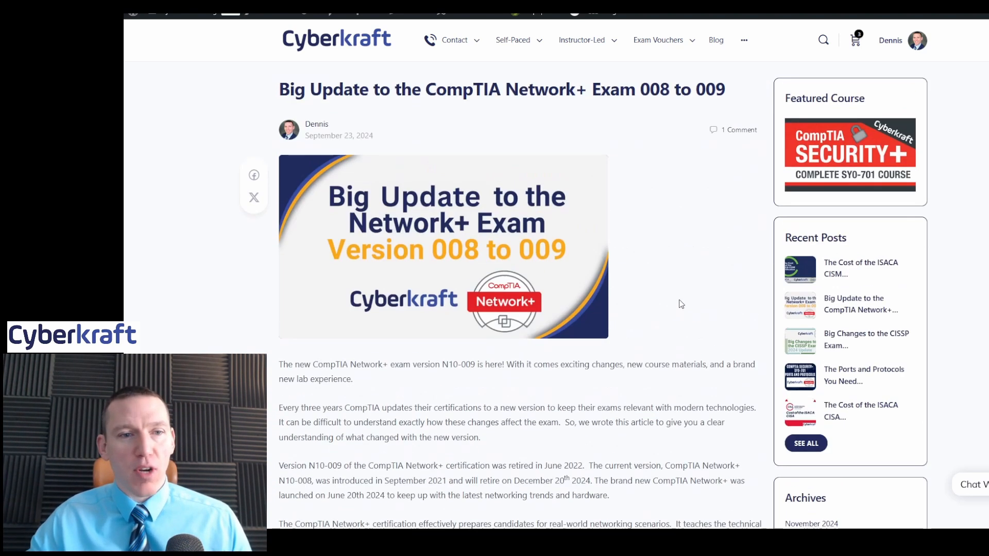
scroll(down, 3)
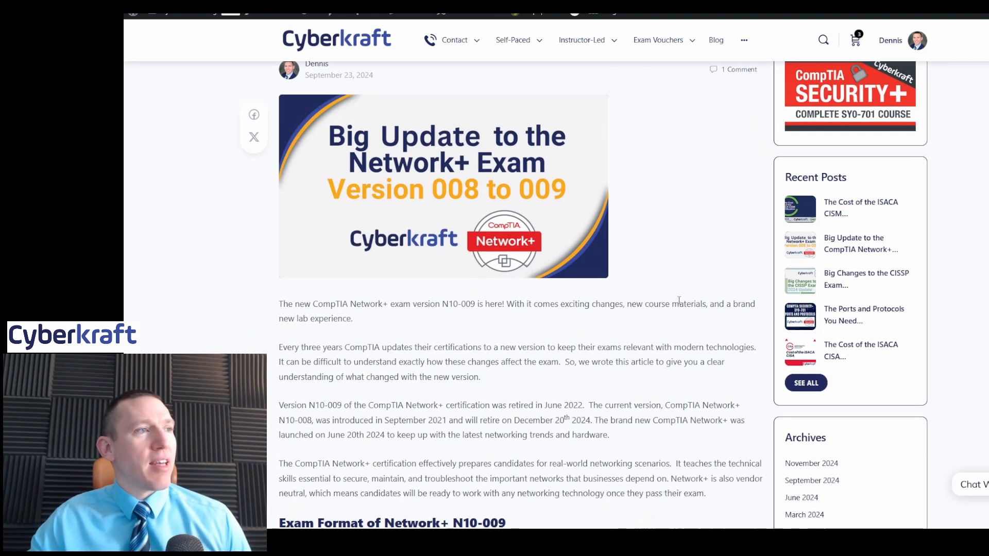
scroll(up, 3)
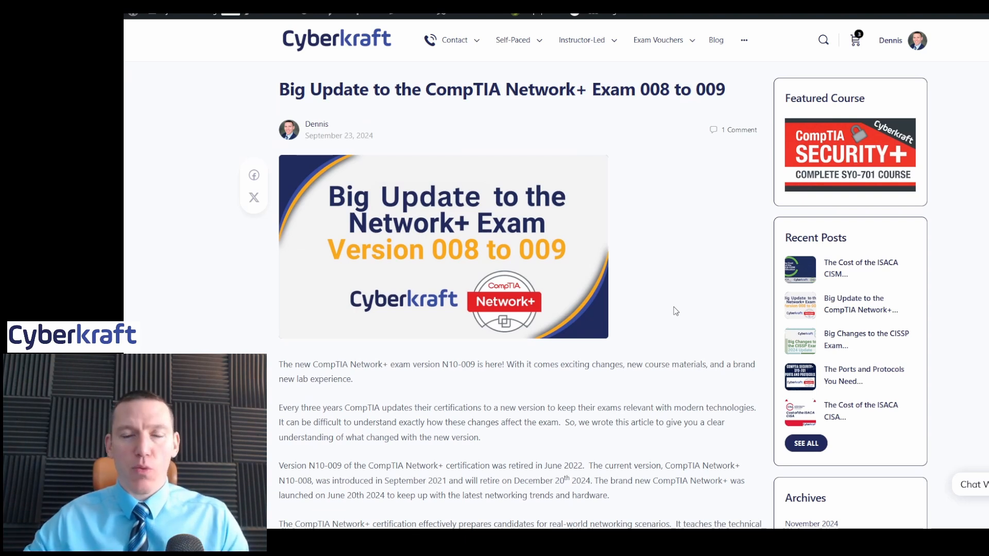
mouse_move(664, 176)
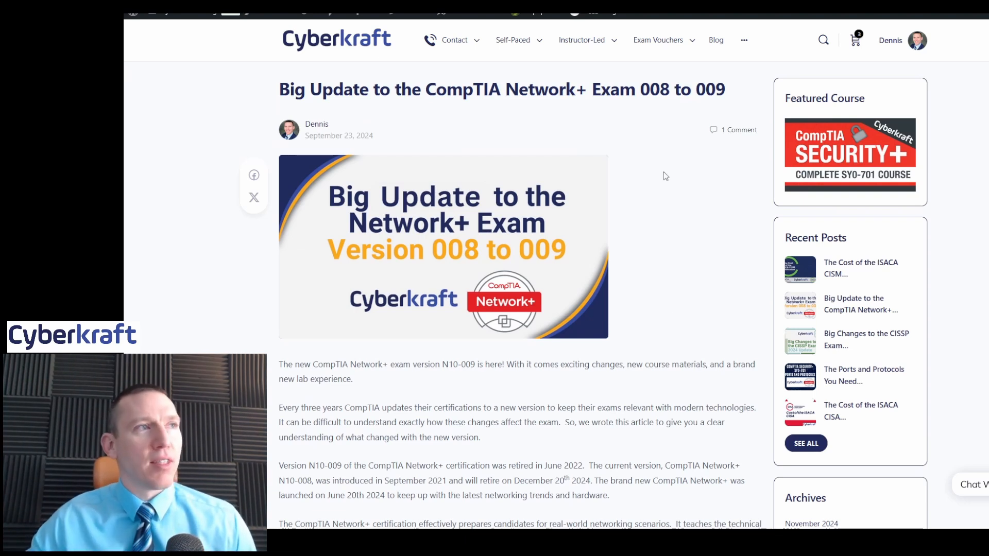
mouse_move(691, 237)
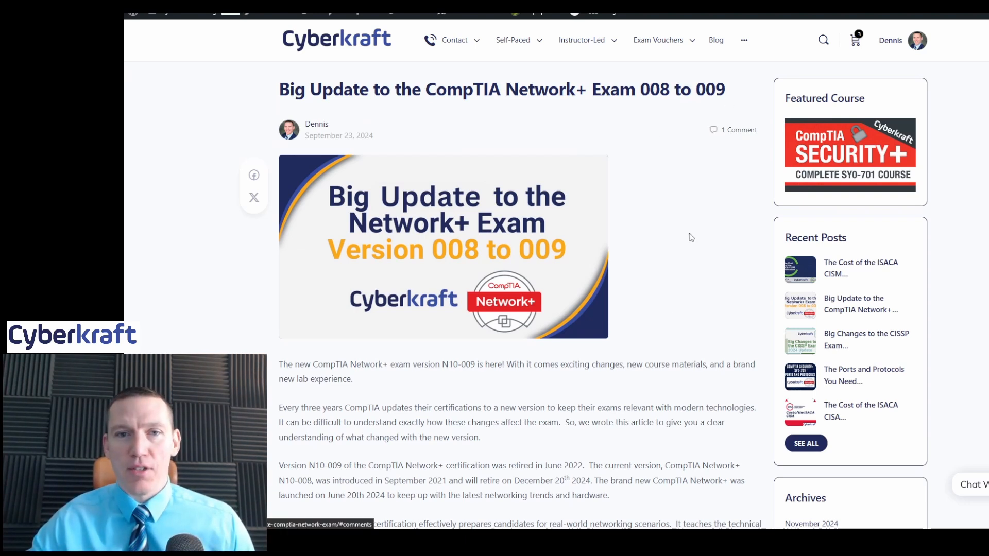
scroll(down, 3)
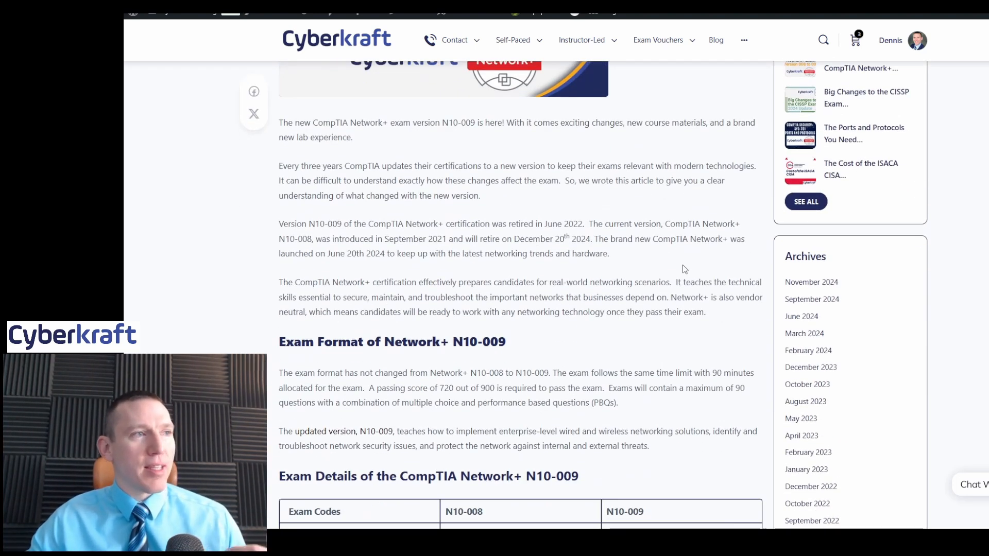
scroll(down, 3)
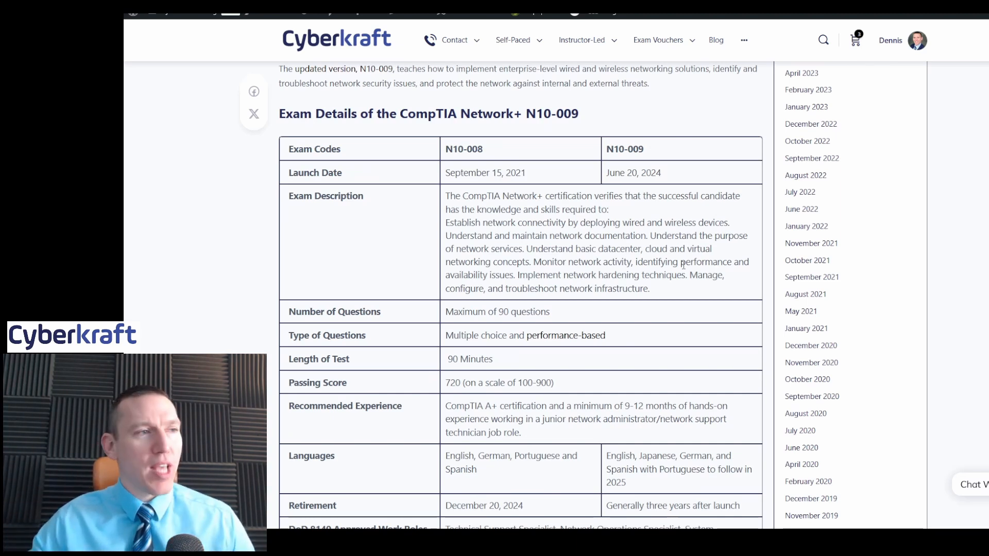
Scroll to the 'Overview of the Changes in Network Plus Exam Domains' pie charts
scroll(down, 3)
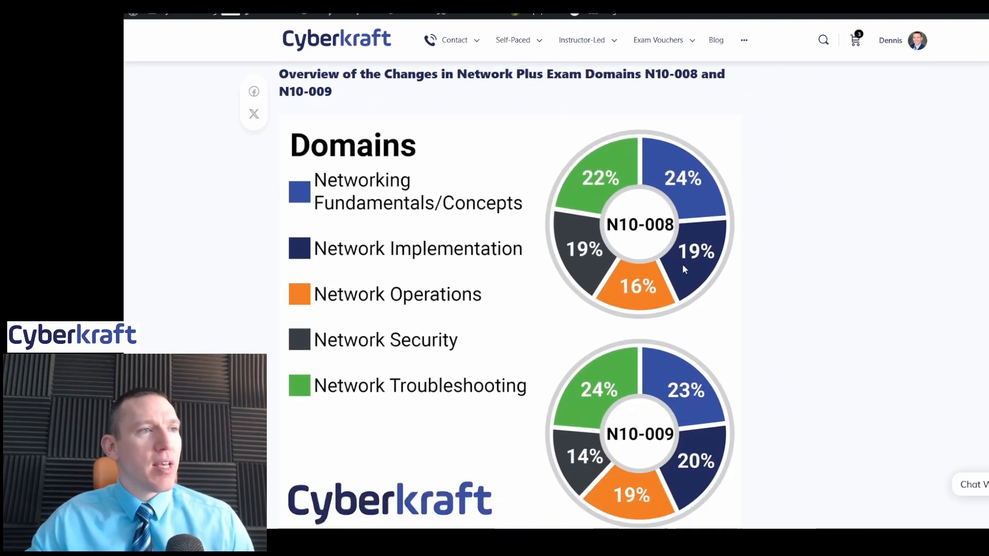
mouse_move(742, 239)
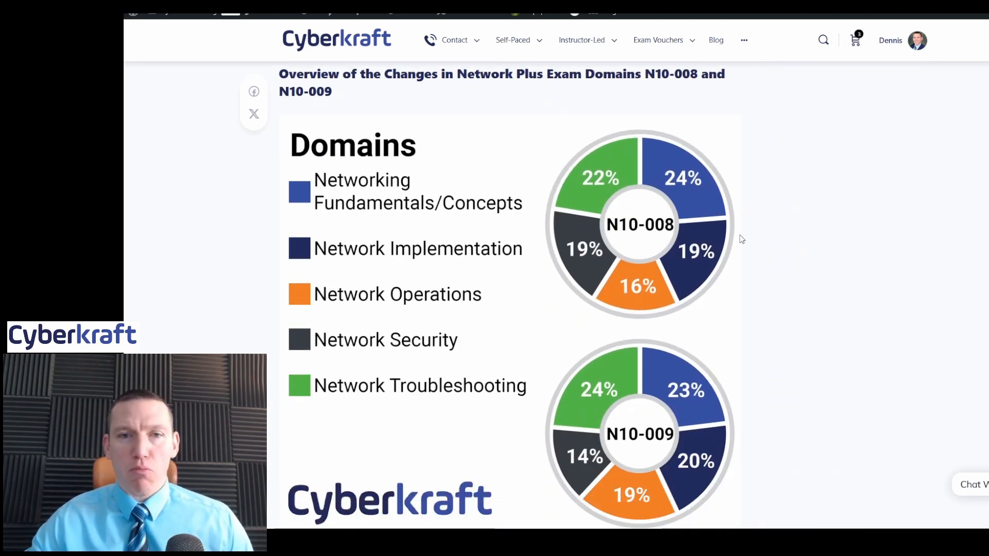
mouse_move(754, 163)
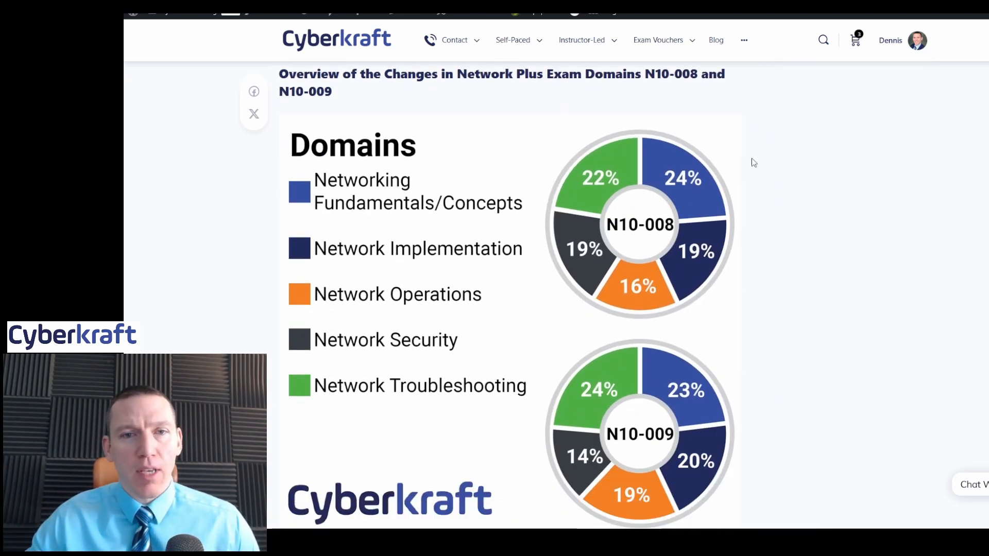
mouse_move(710, 384)
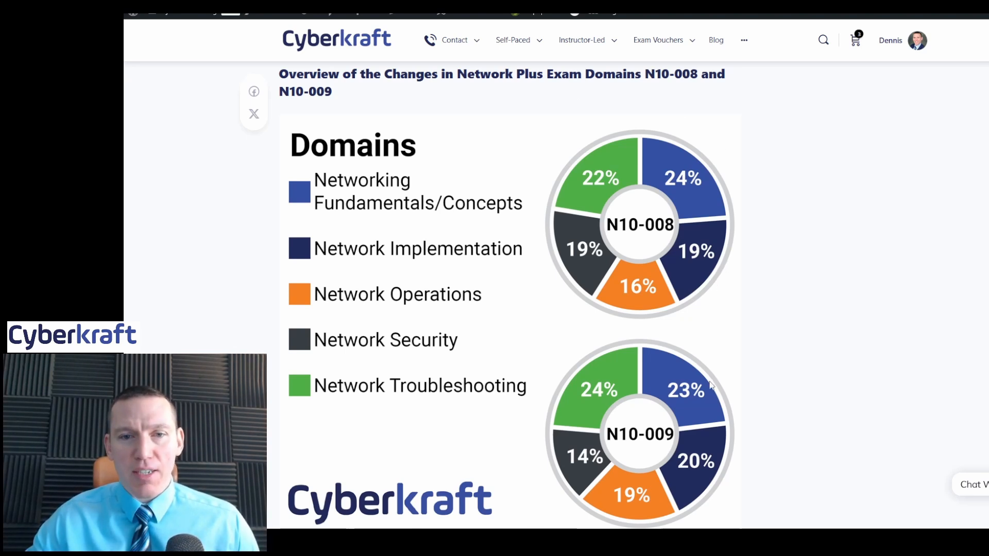
mouse_move(466, 203)
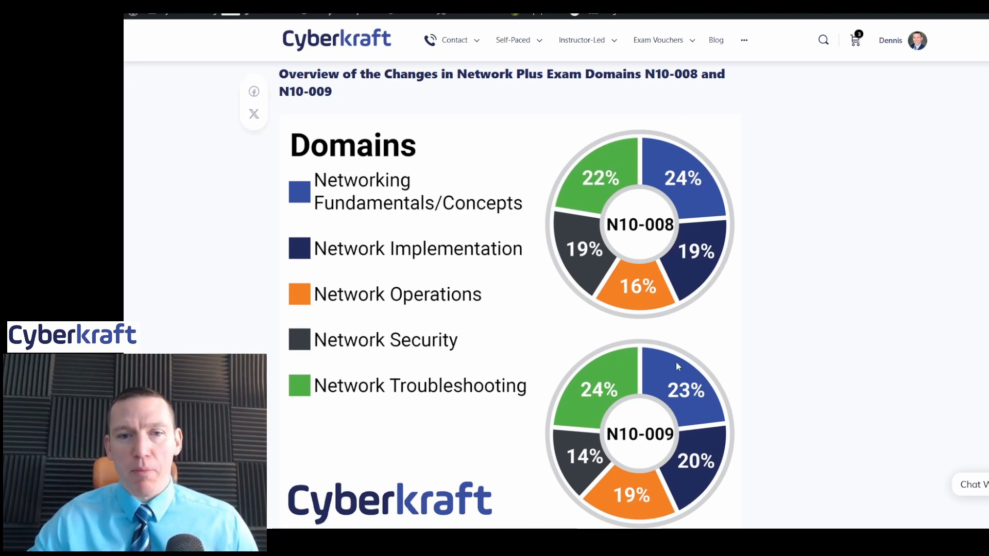
mouse_move(741, 431)
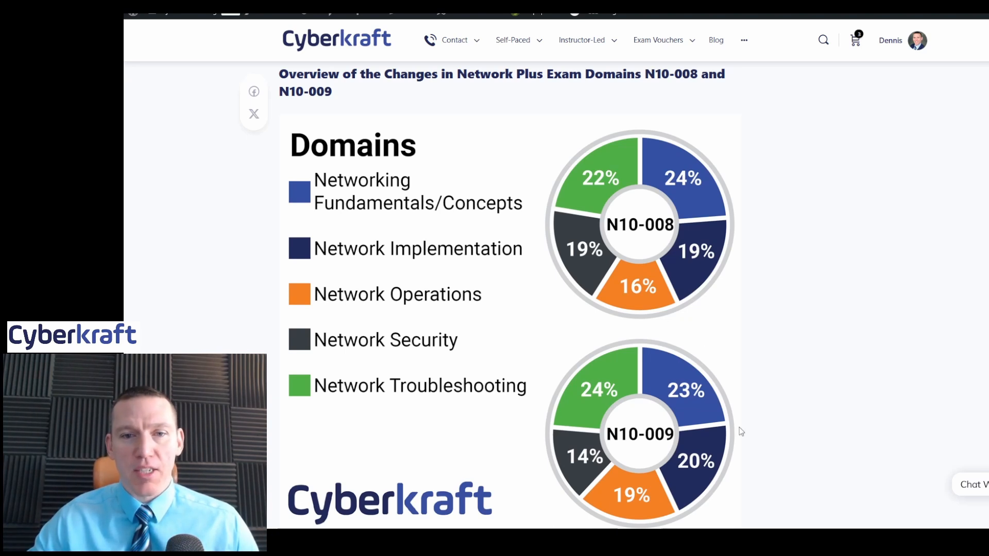
mouse_move(616, 447)
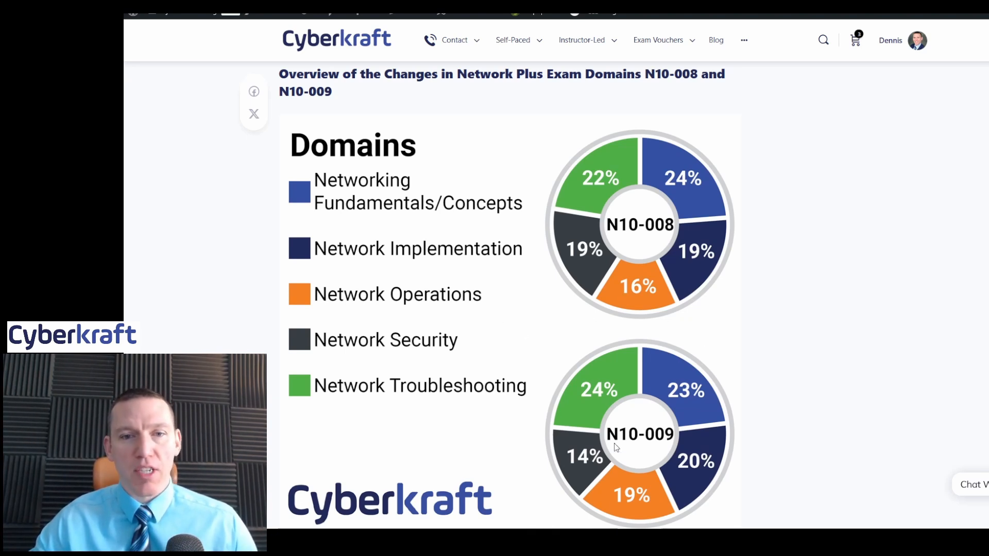
mouse_move(535, 448)
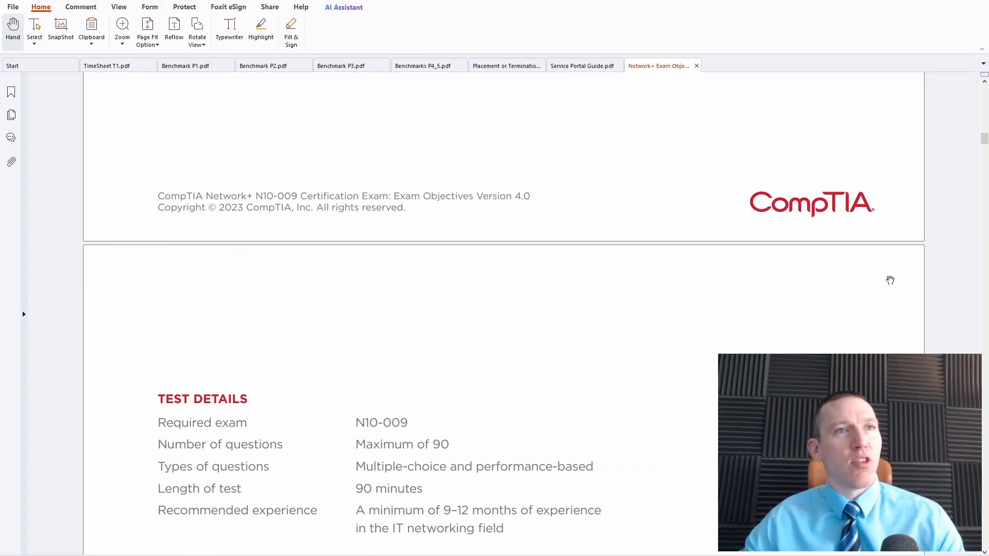
Scroll from the PDF cover page down to the Exam Objectives domains percentage table
scroll(up, 3)
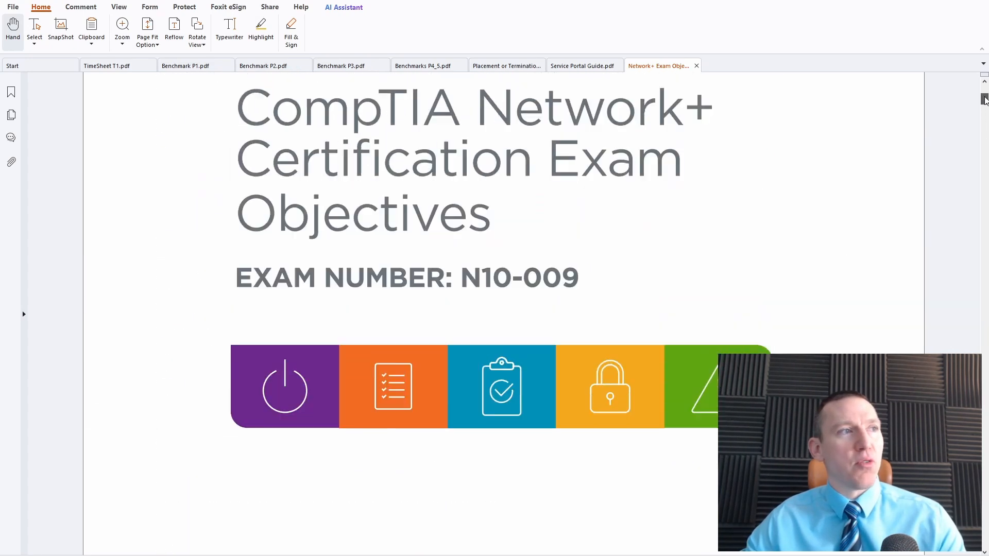
scroll(up, 3)
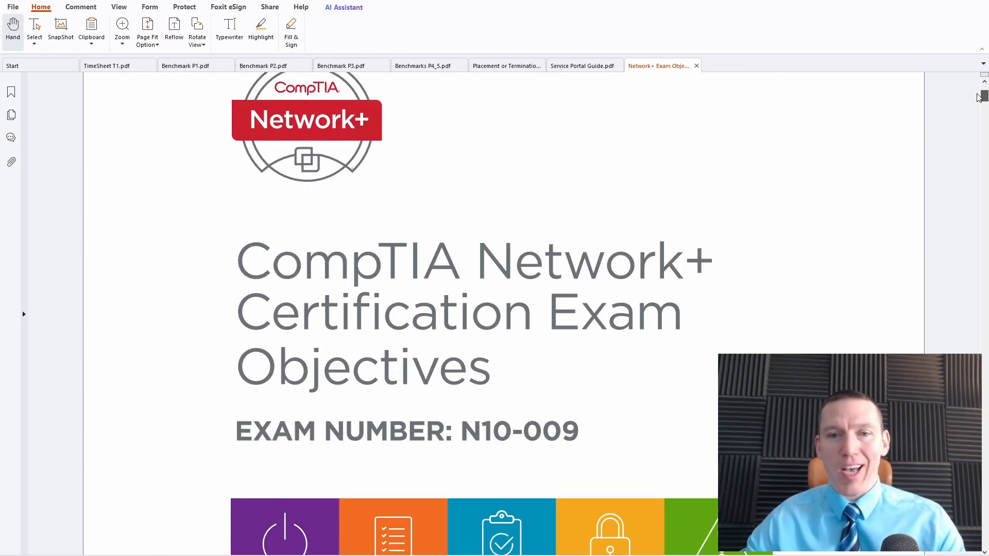
scroll(down, 3)
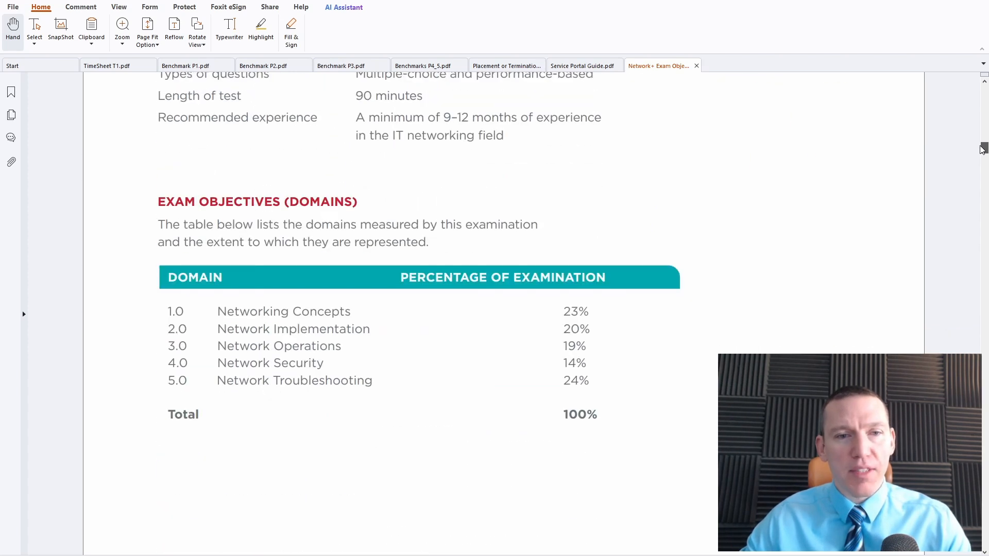
mouse_move(321, 371)
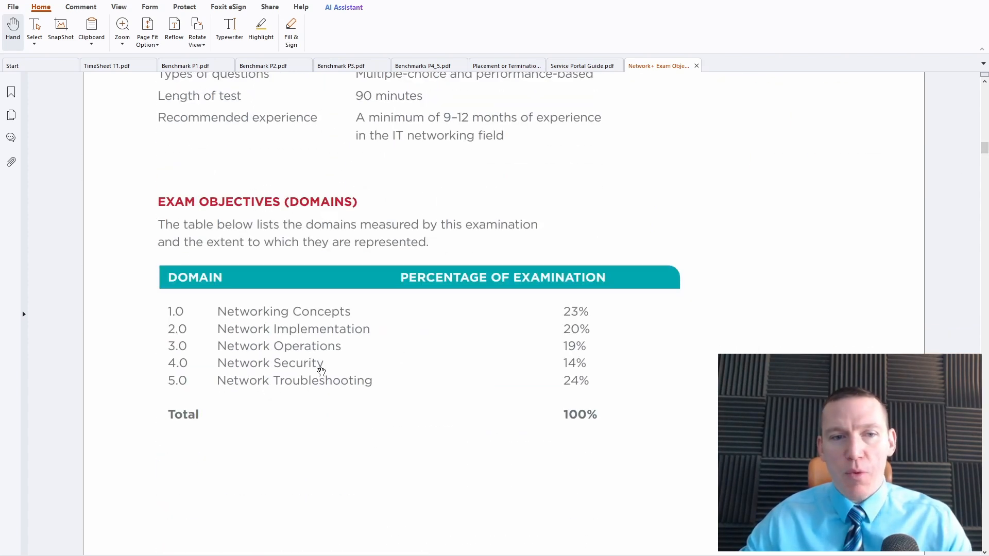
mouse_move(631, 366)
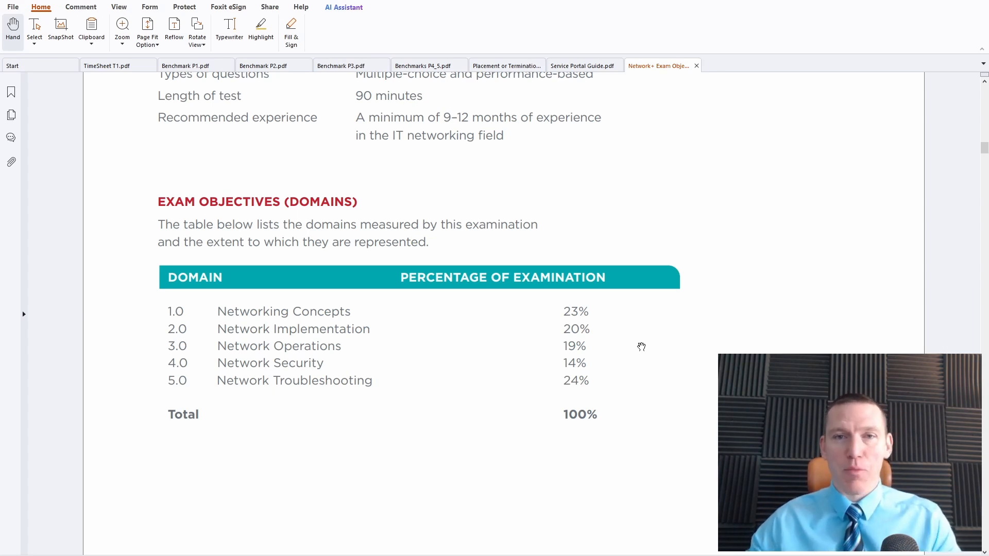
Scroll through objectives 1.1 and 1.2 down to 1.3 on cloud concepts and connectivity options
scroll(down, 3)
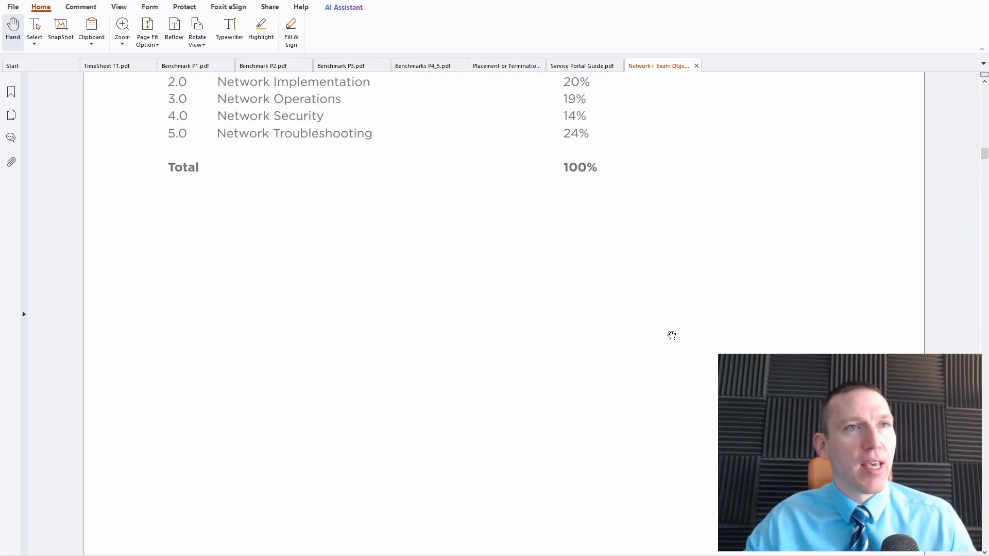
scroll(down, 3)
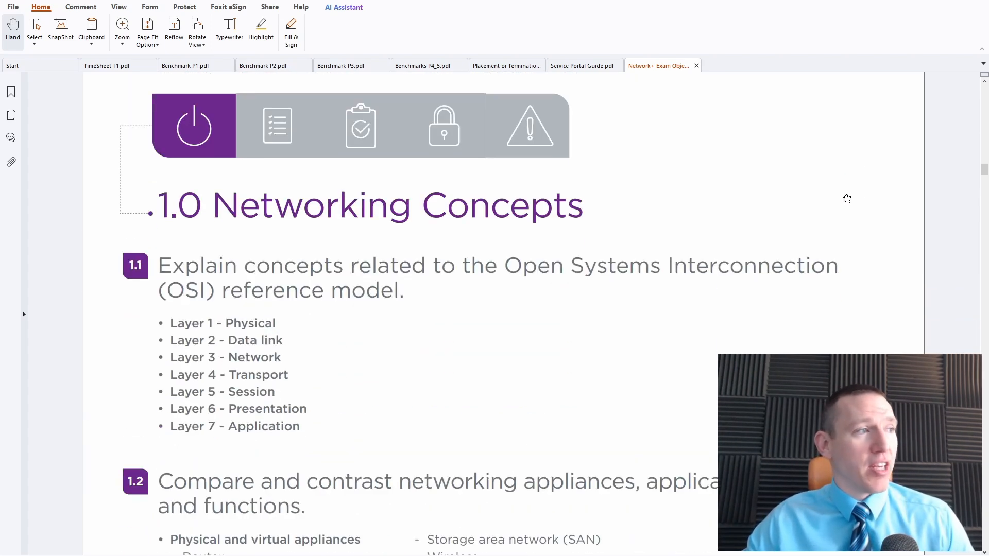
scroll(down, 3)
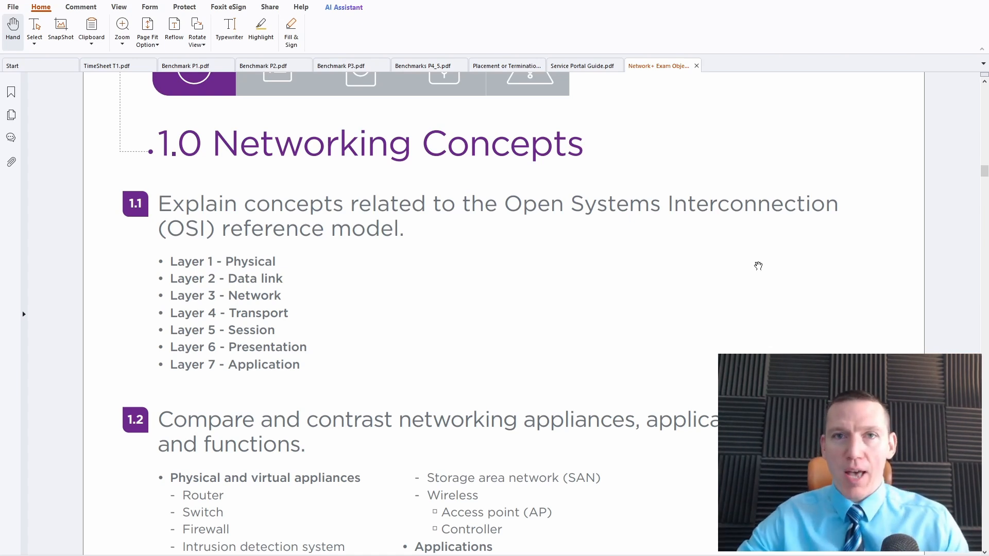
mouse_move(483, 245)
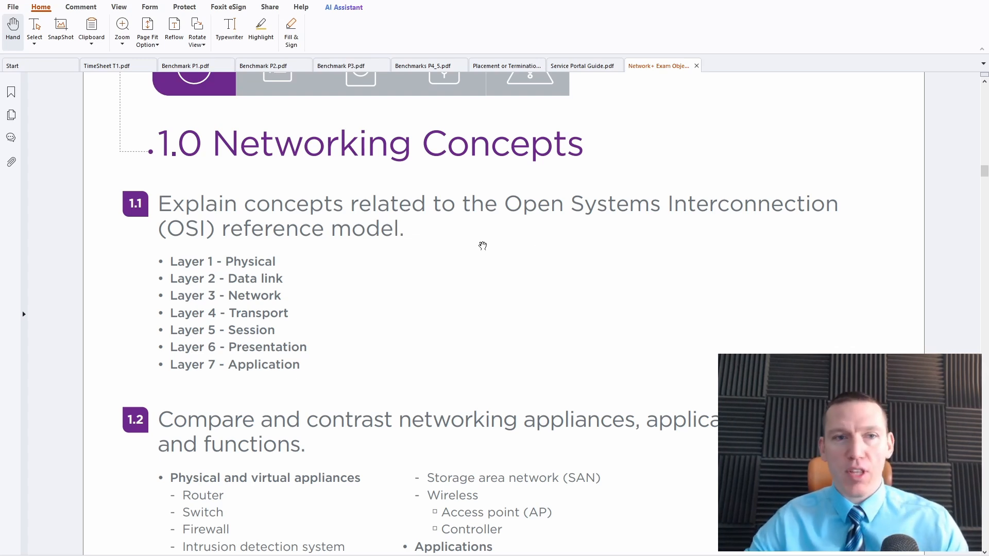
mouse_move(685, 293)
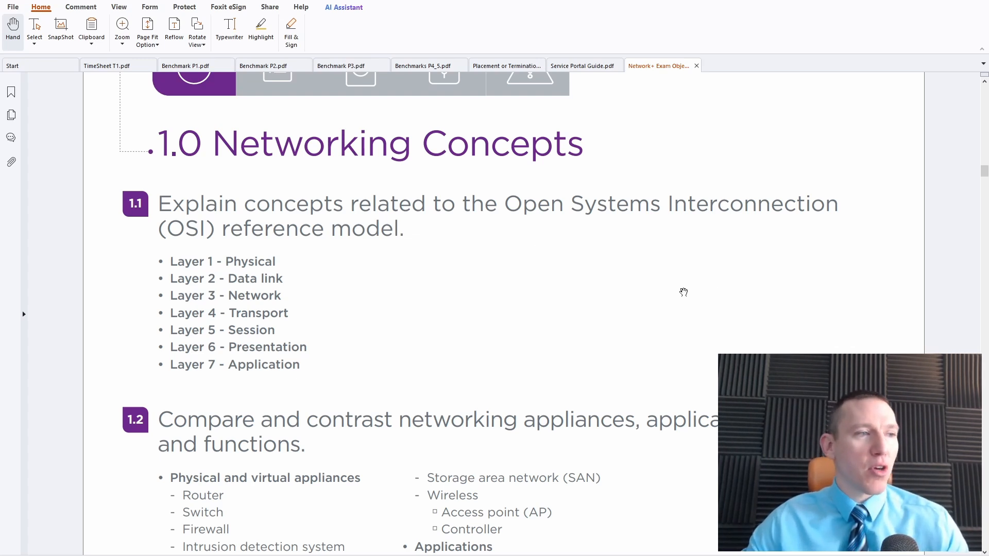
scroll(down, 3)
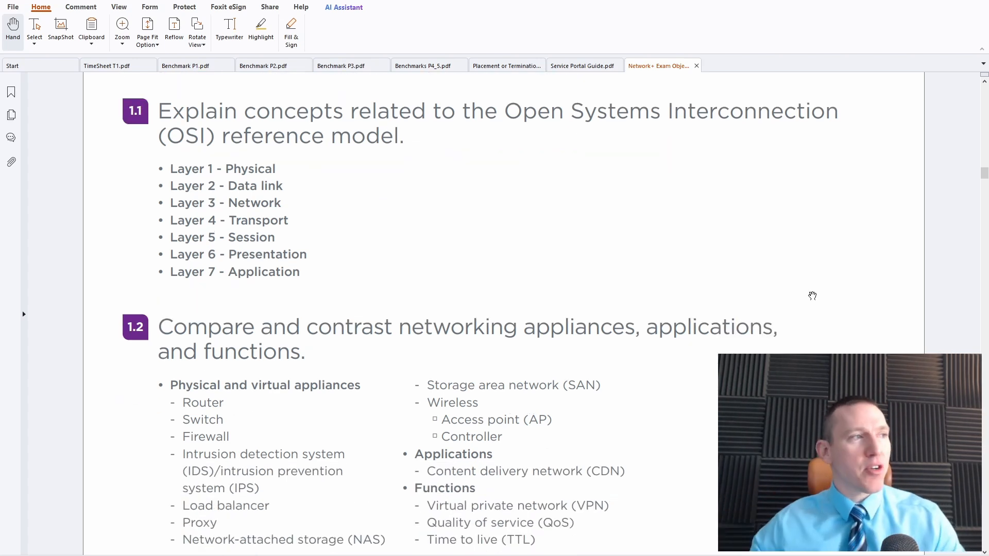
mouse_move(671, 179)
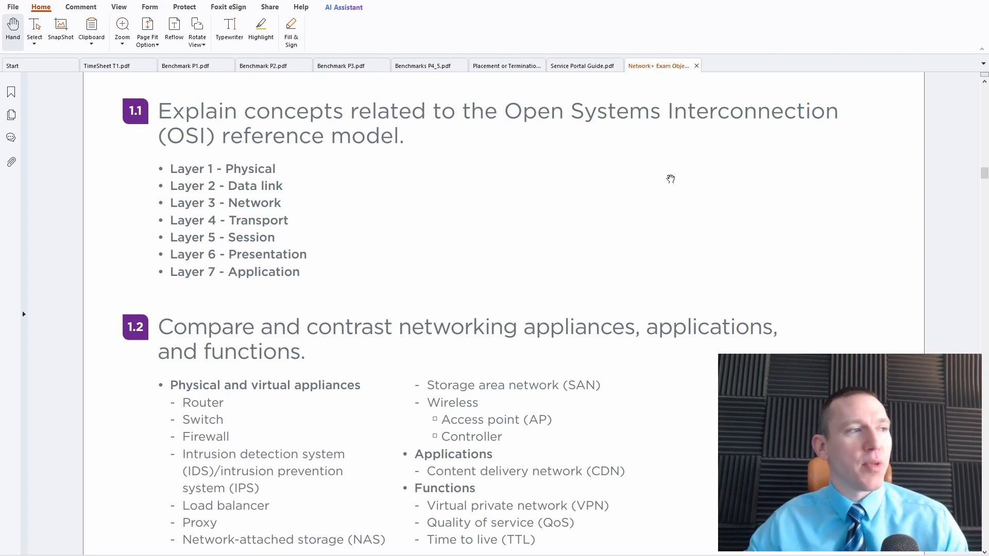
scroll(down, 3)
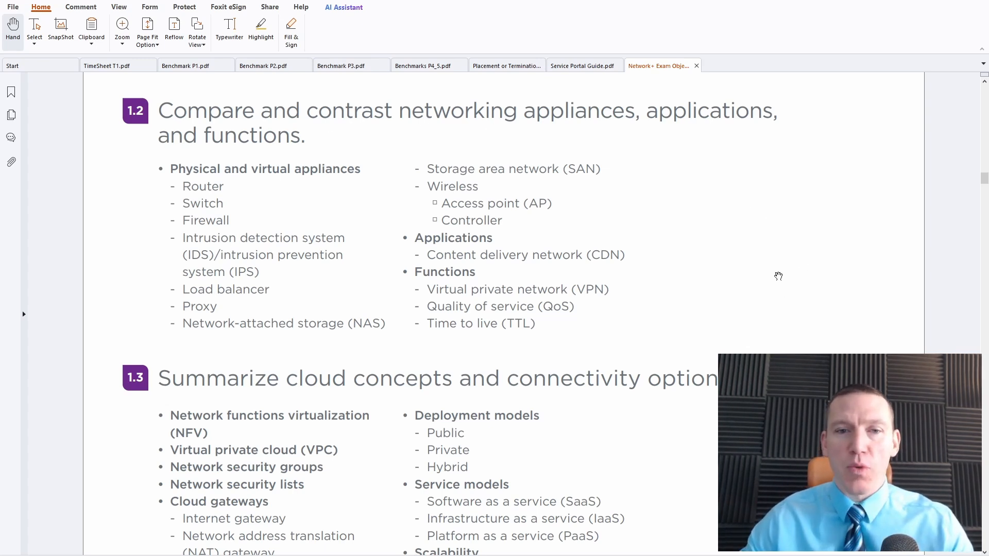
scroll(down, 3)
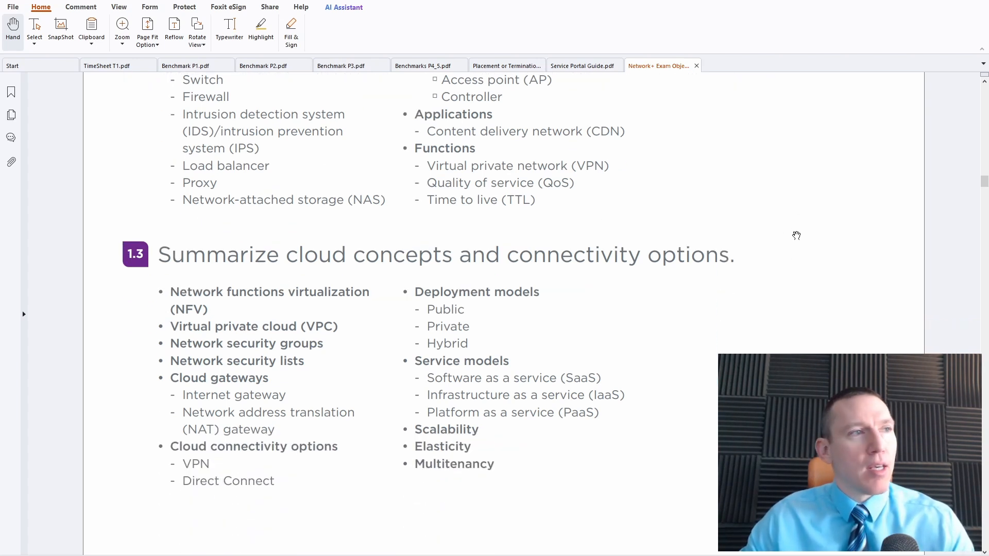
scroll(down, 3)
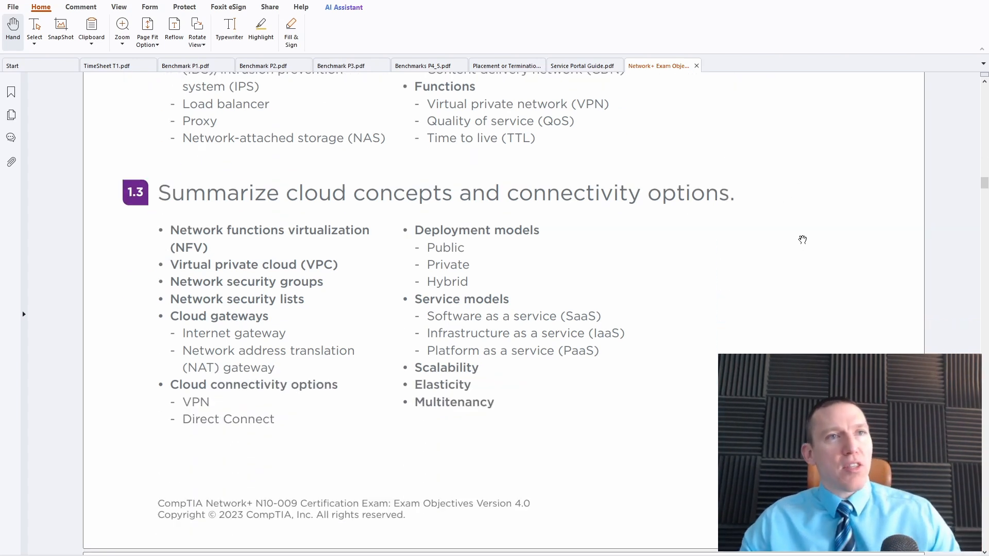
mouse_move(903, 203)
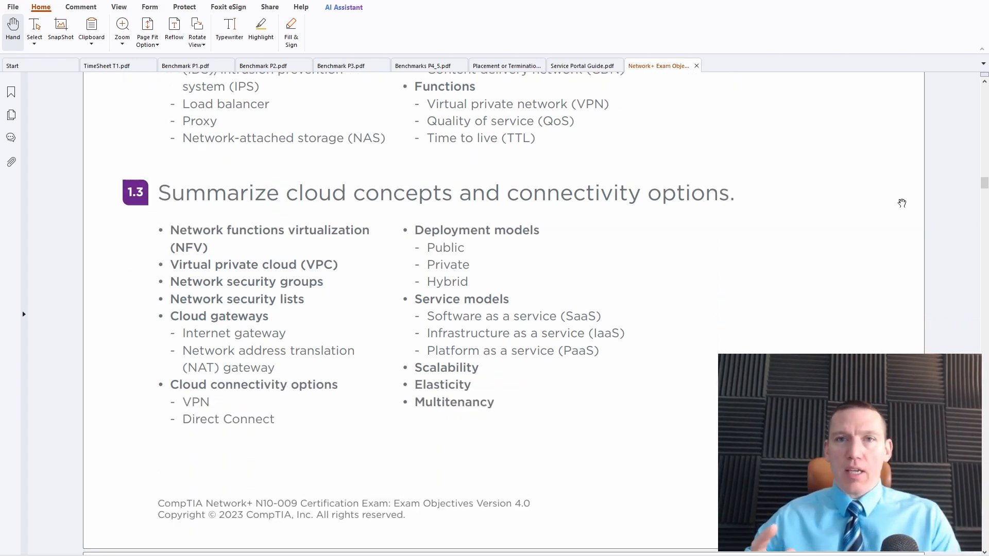
mouse_move(929, 191)
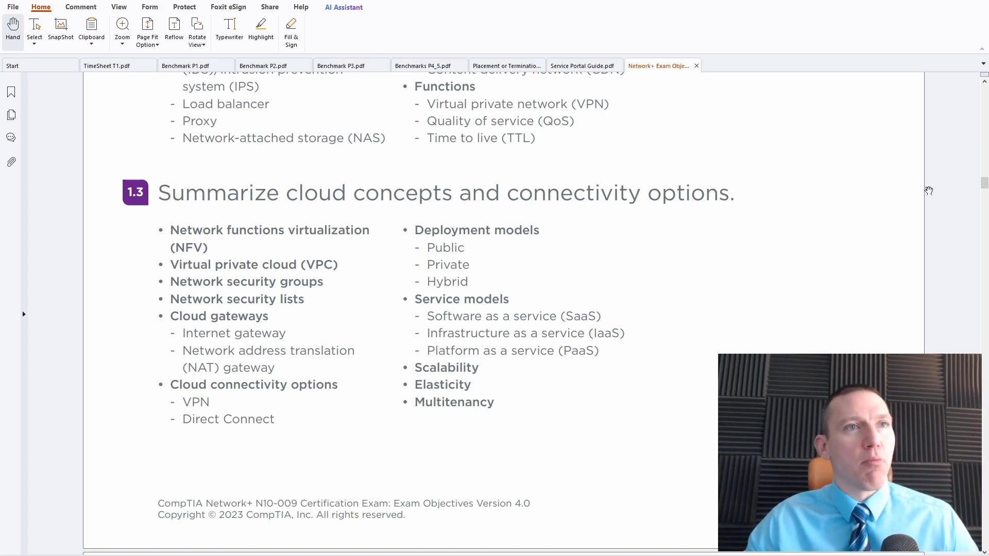
mouse_move(955, 185)
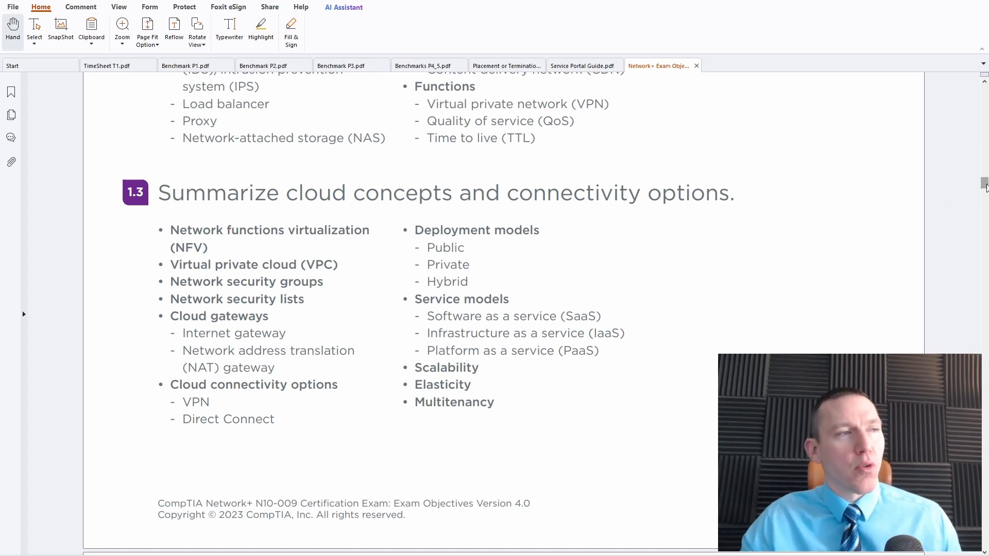
Scroll to objective 1.4 and its protocols-to-port-numbers table
scroll(down, 3)
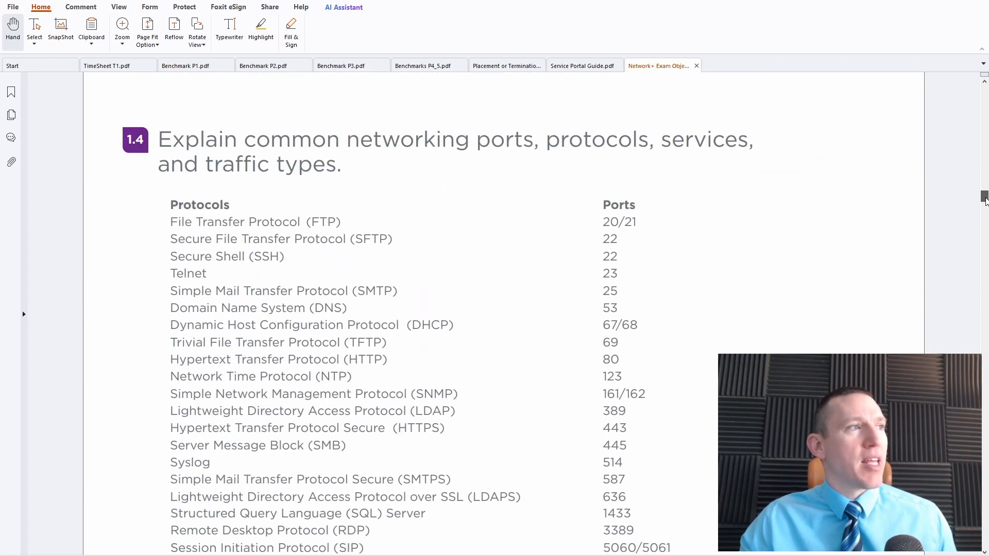
scroll(up, 3)
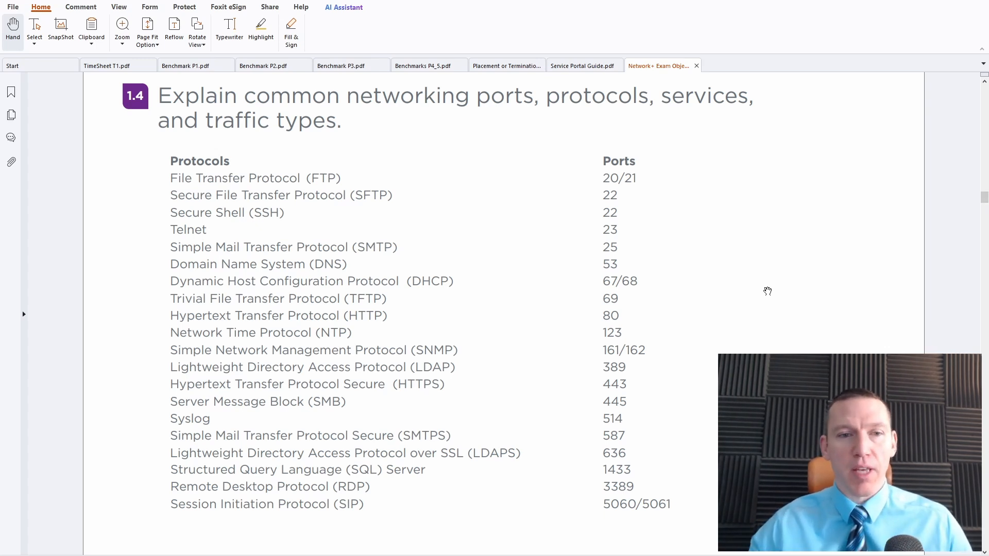
scroll(down, 3)
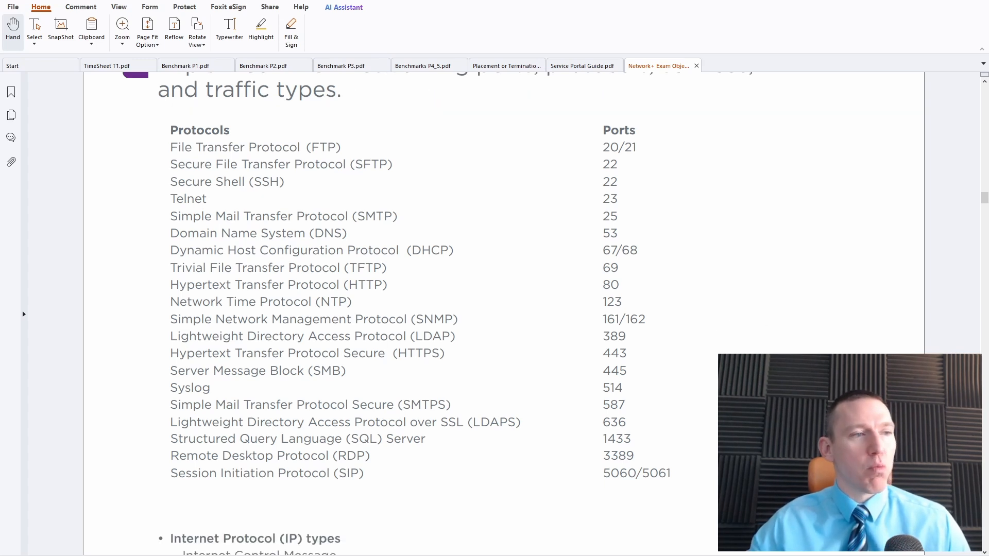
mouse_move(407, 440)
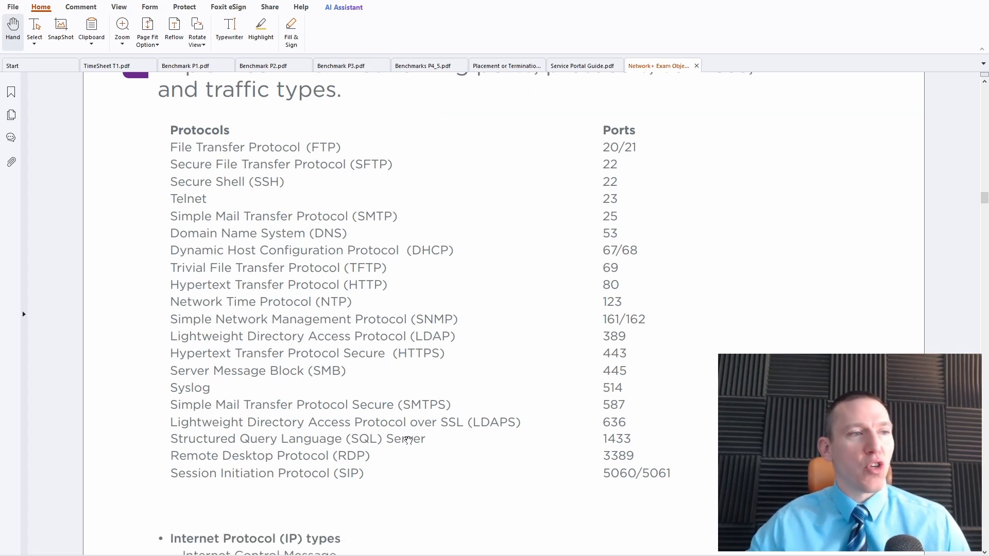
mouse_move(658, 440)
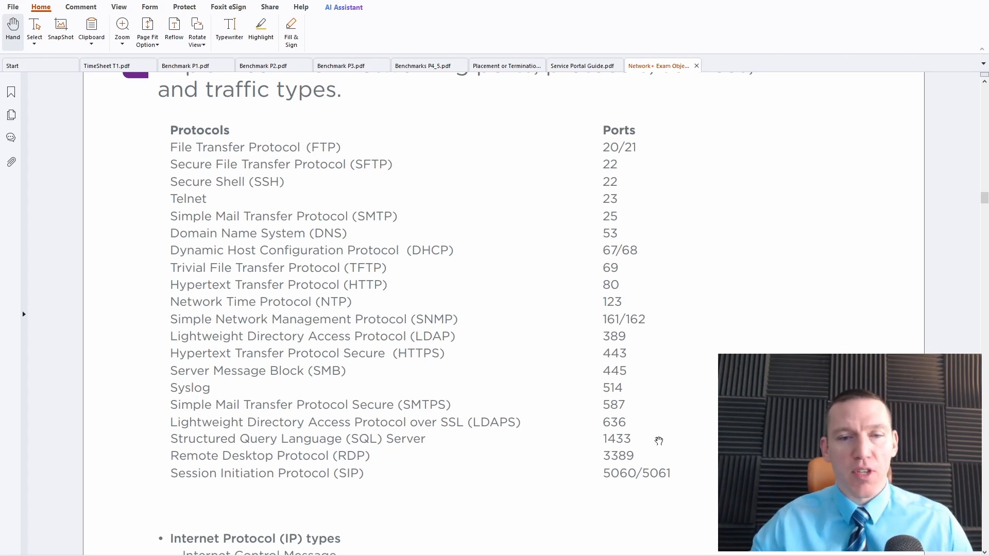
mouse_move(421, 462)
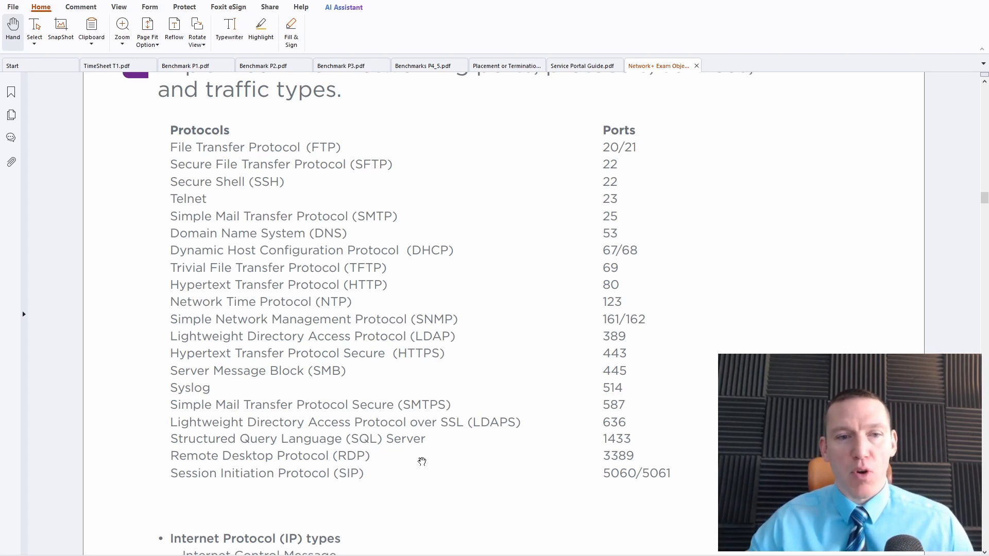
mouse_move(611, 483)
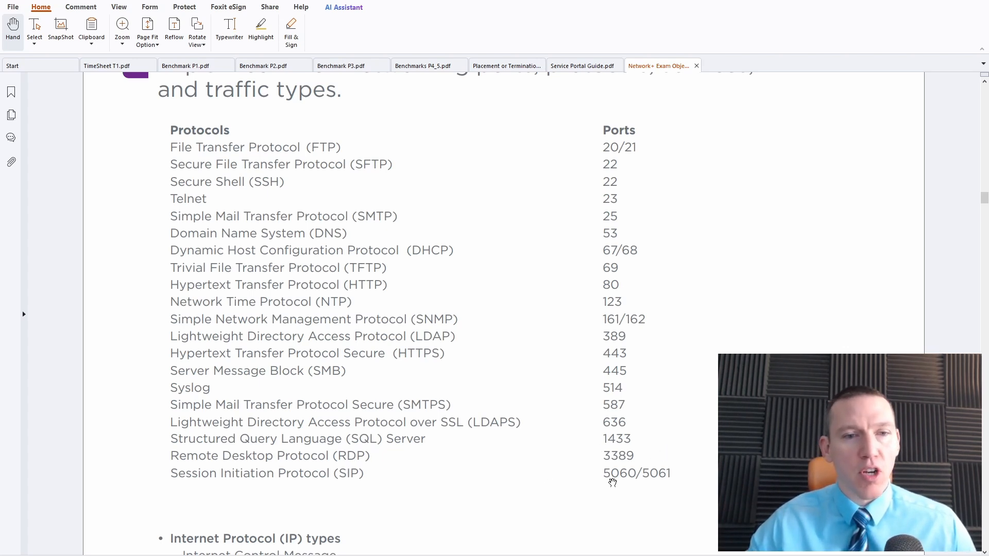
mouse_move(616, 497)
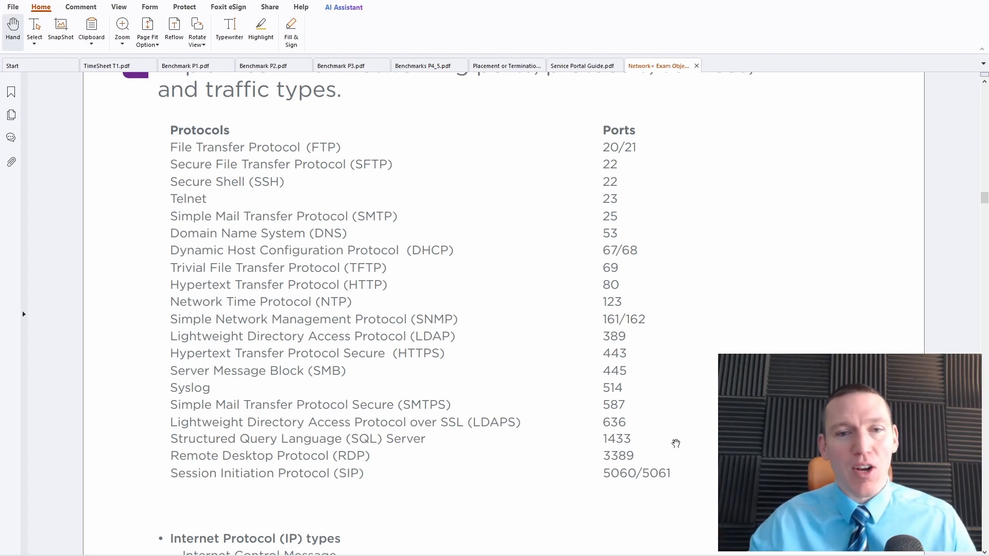
mouse_move(671, 435)
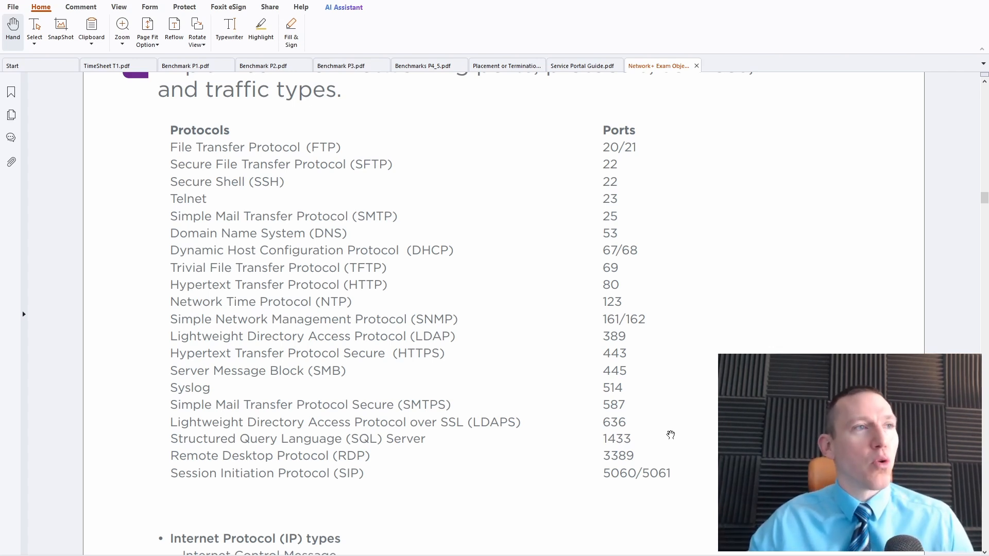
mouse_move(727, 294)
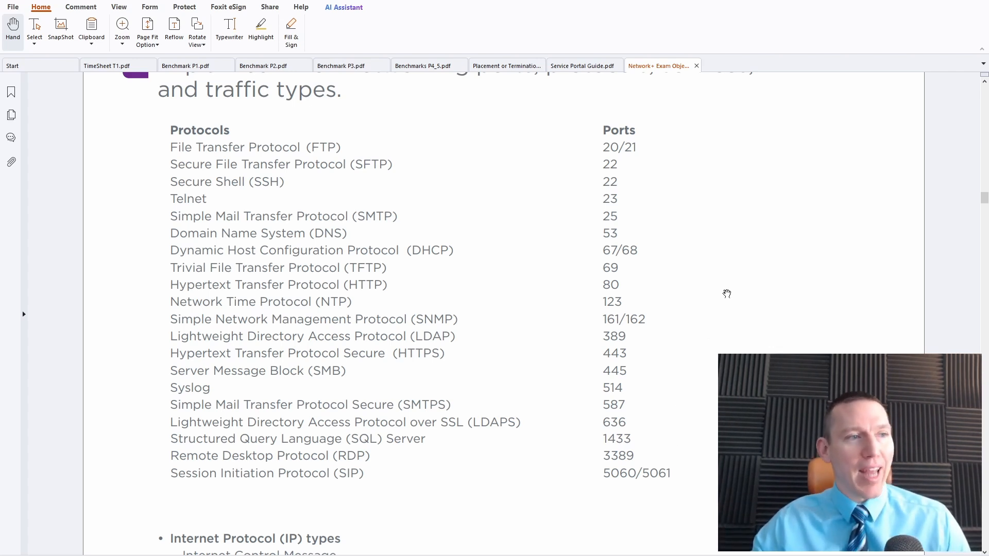
mouse_move(707, 420)
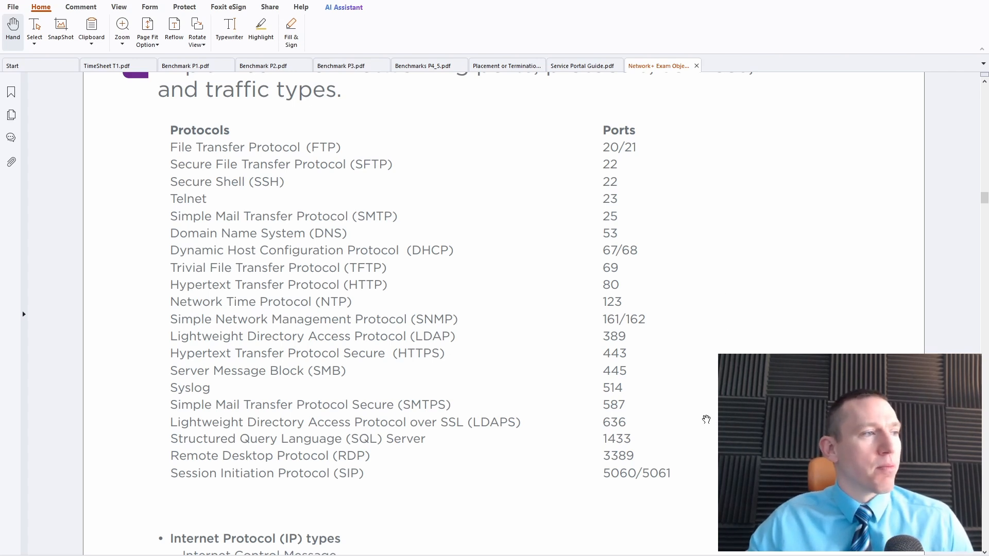
mouse_move(527, 408)
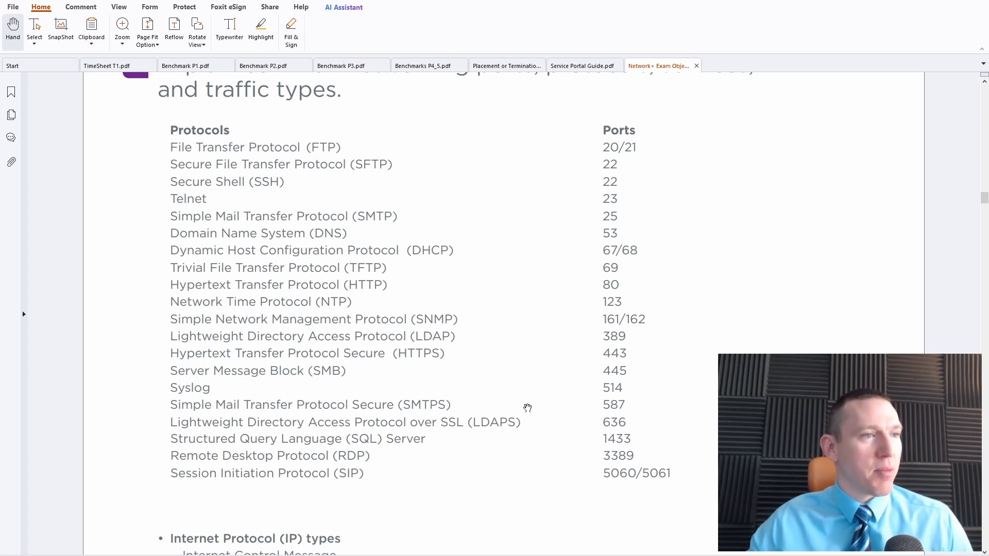
mouse_move(655, 387)
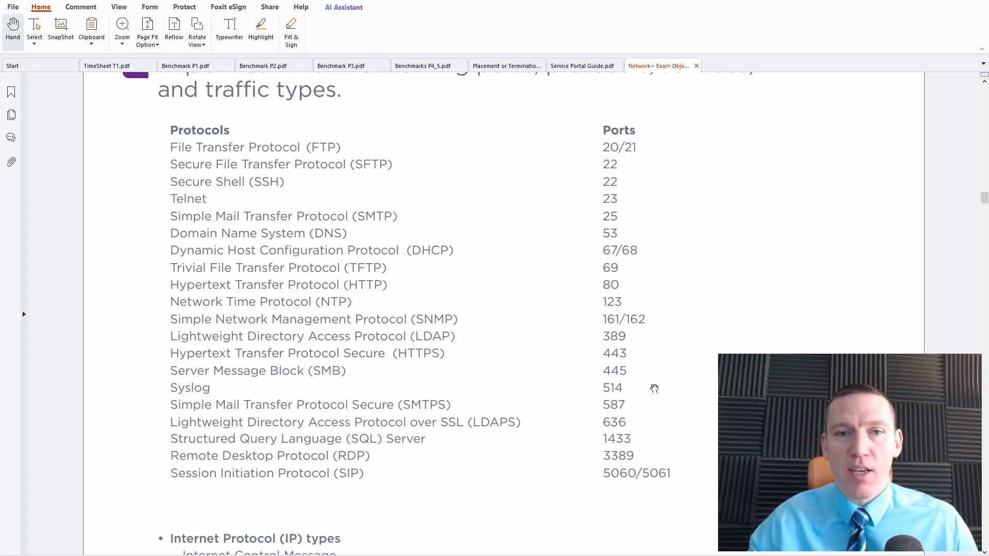
mouse_move(565, 178)
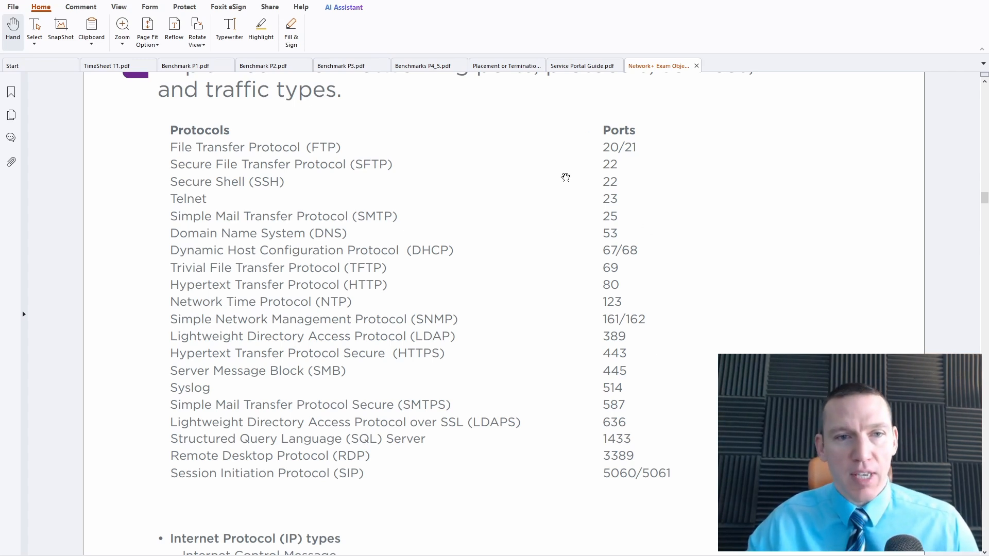
mouse_move(729, 257)
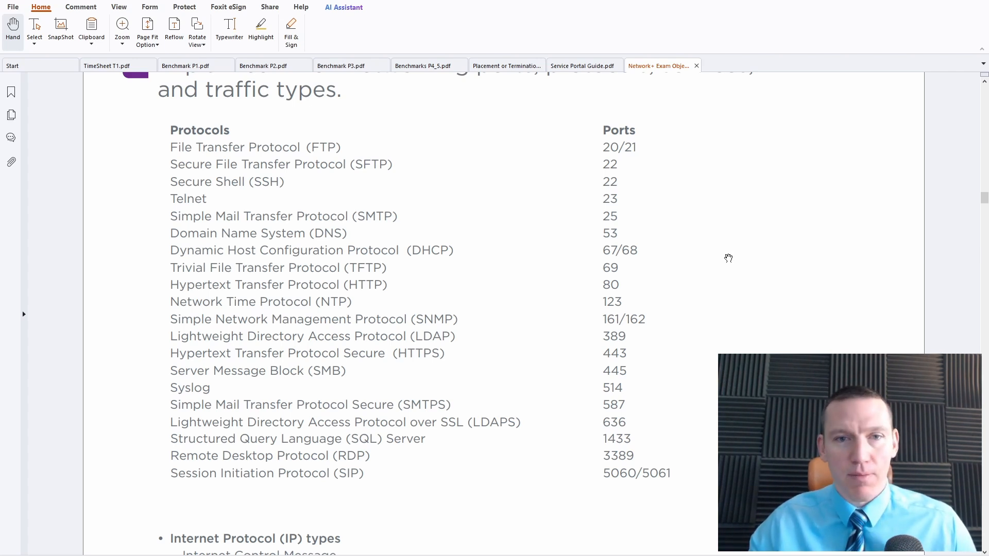
Scroll past the ports table to the IP types (ICMP, TCP, UDP, GRE, IPSec) and Traffic types lists
scroll(down, 3)
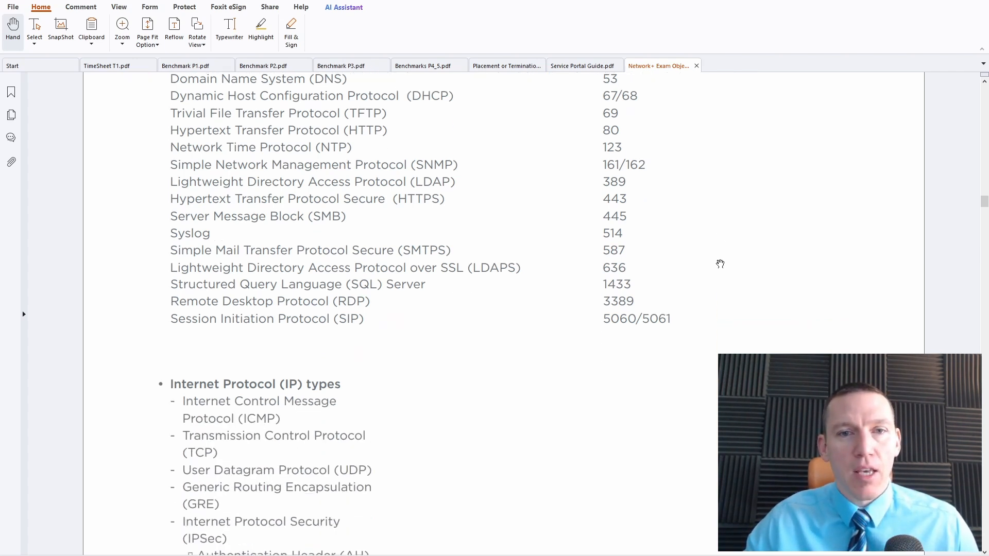
scroll(down, 3)
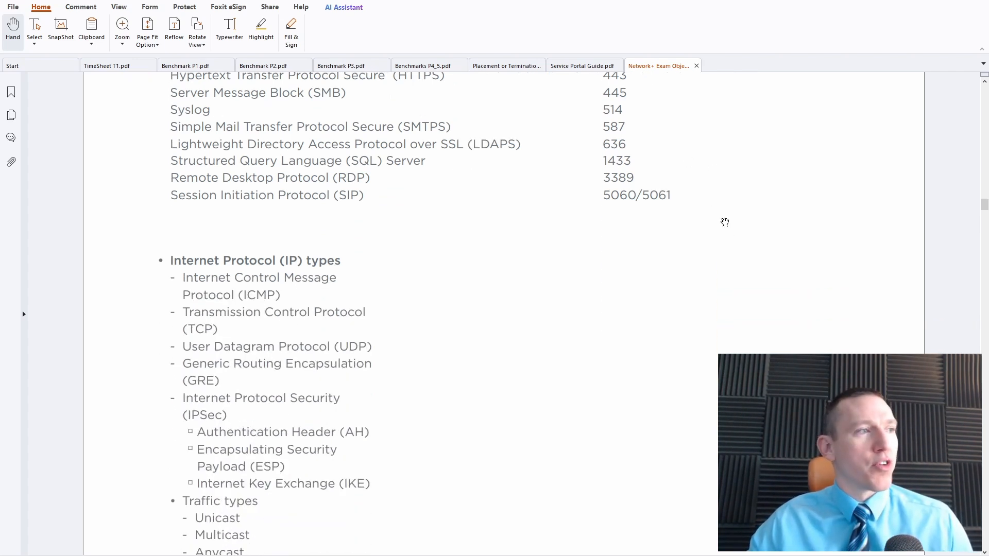
scroll(down, 3)
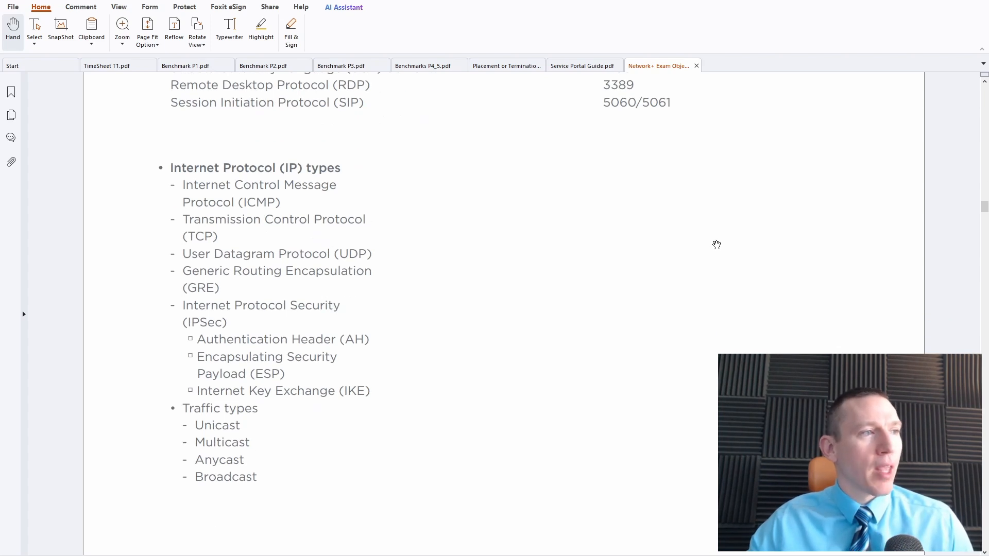
mouse_move(469, 347)
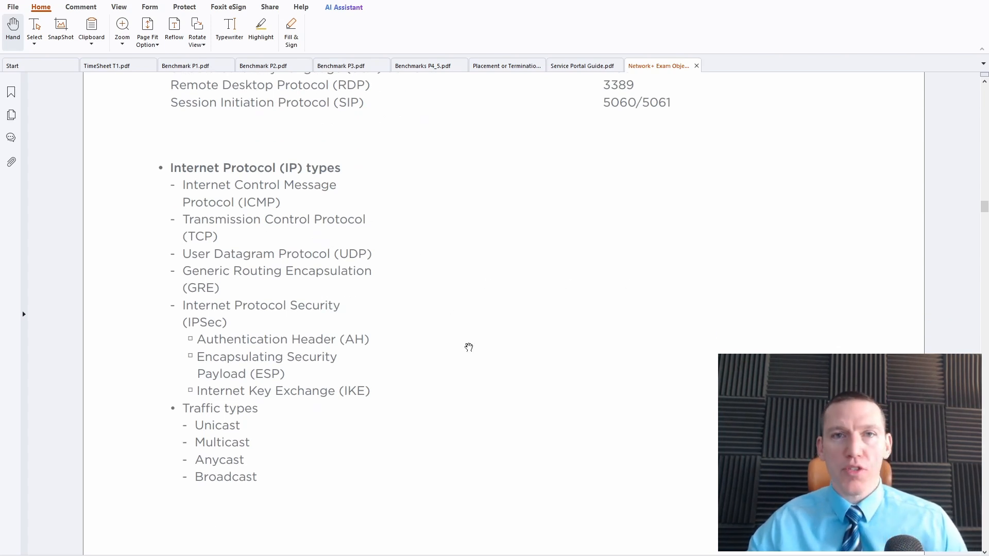
mouse_move(526, 346)
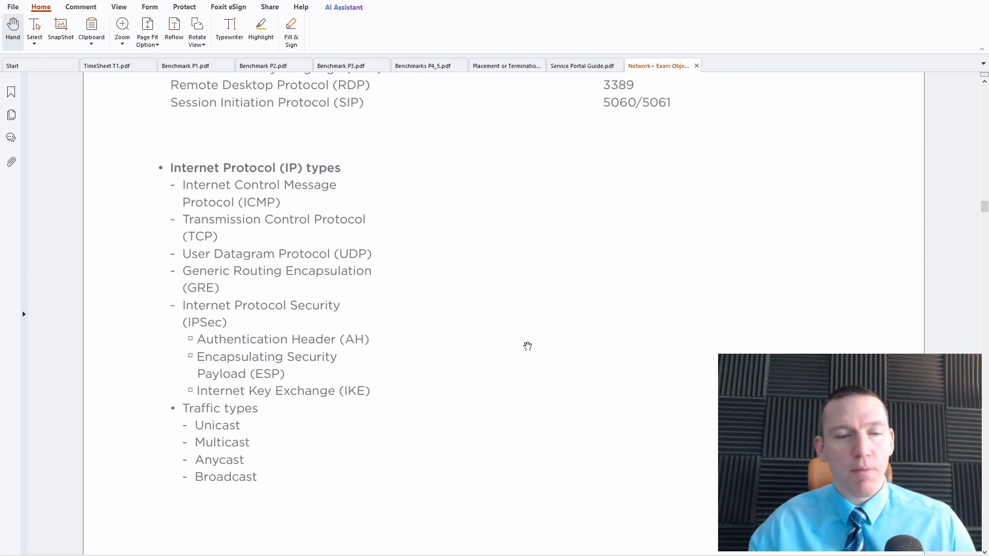
Scroll through 1.5 transmission media to 1.6 topologies and 1.7 IPv4 addressing
scroll(down, 3)
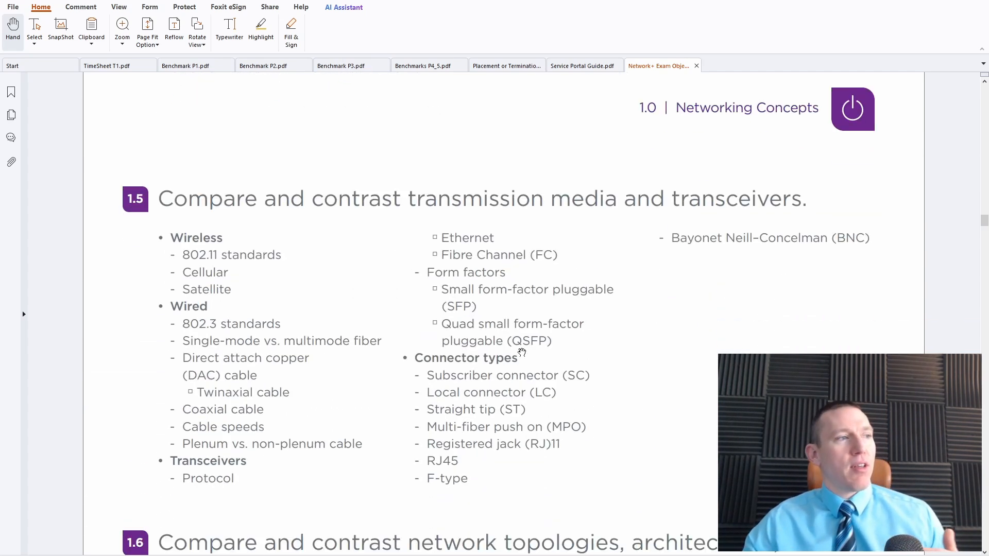
mouse_move(640, 352)
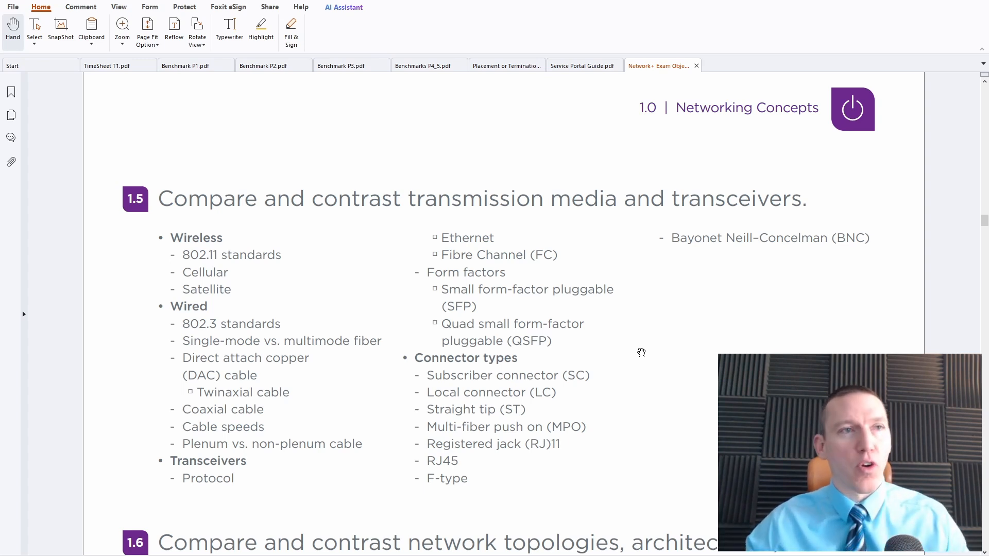
mouse_move(667, 366)
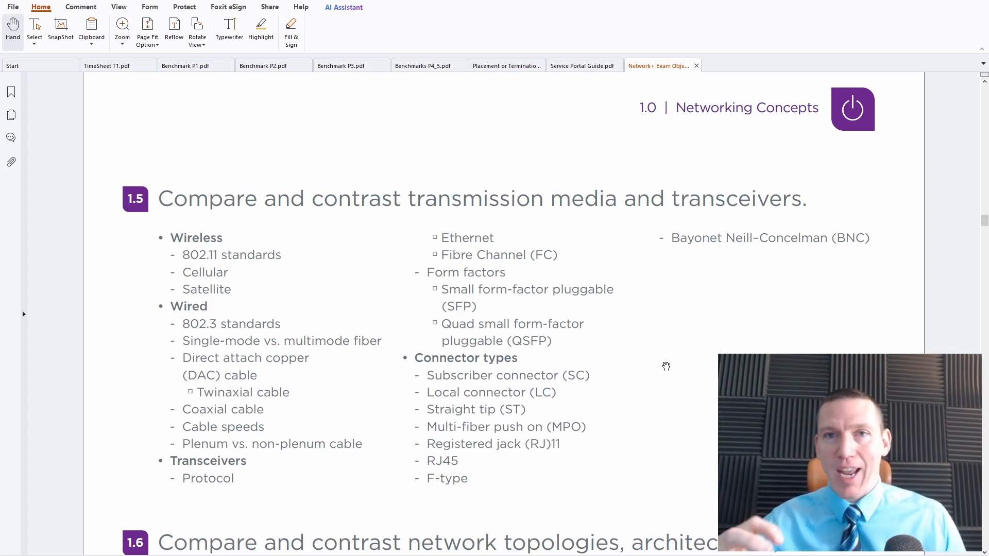
scroll(down, 3)
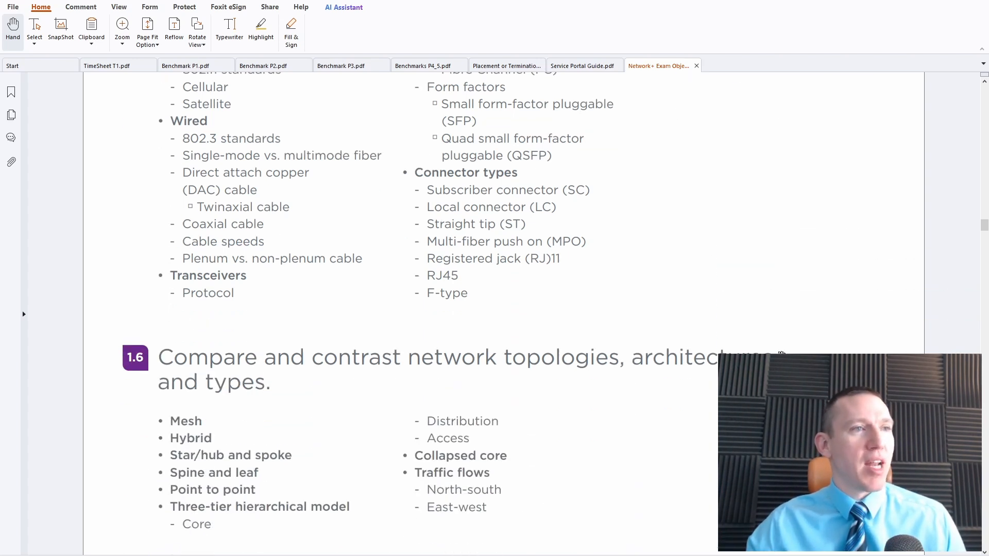
scroll(down, 3)
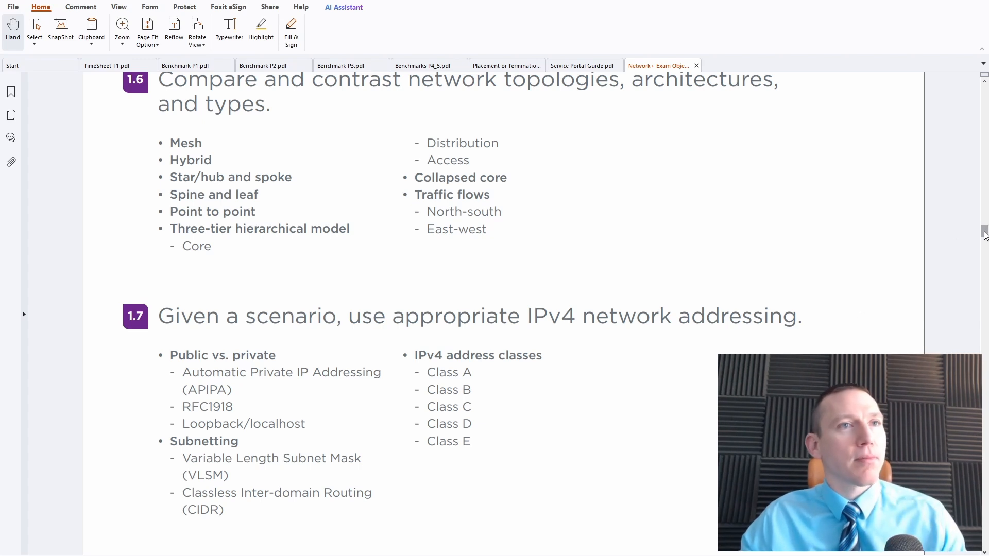
Scroll down into the wireless objectives, then back up to 2.1 routing and 2.2 switching technologies
scroll(down, 3)
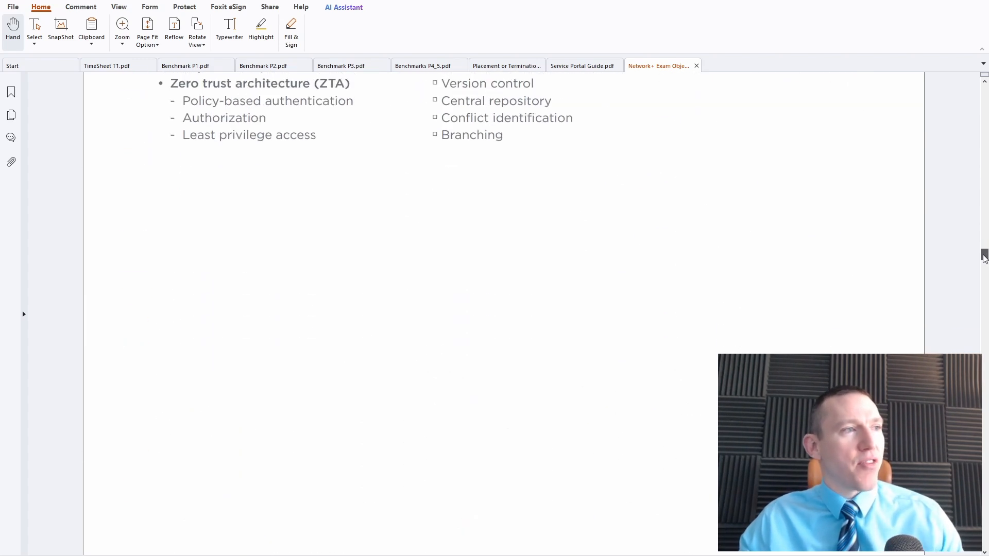
scroll(down, 3)
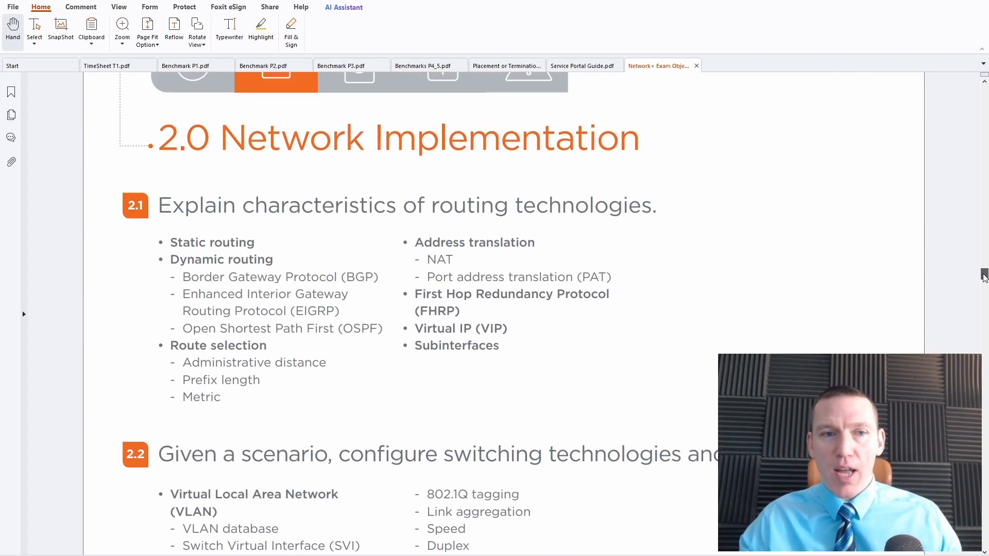
scroll(down, 3)
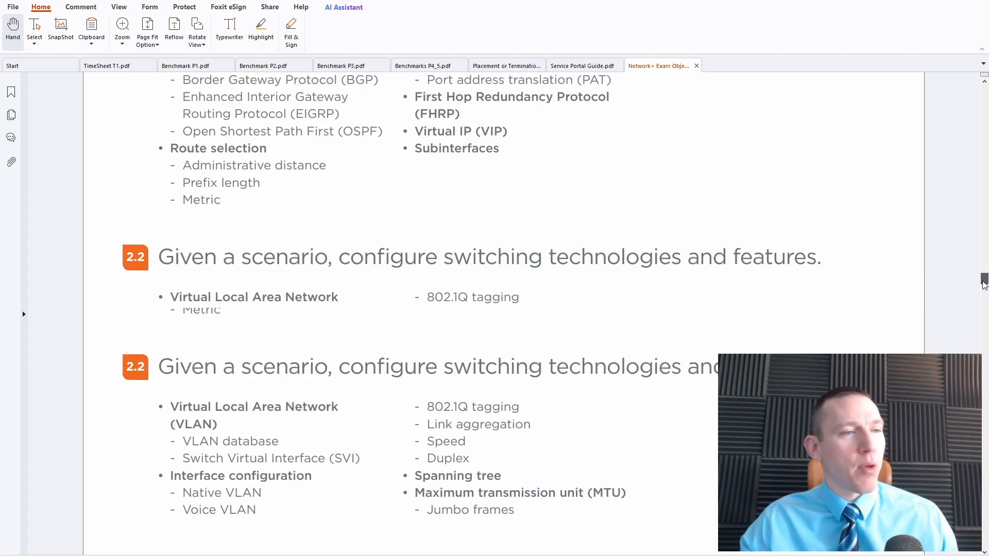
scroll(down, 3)
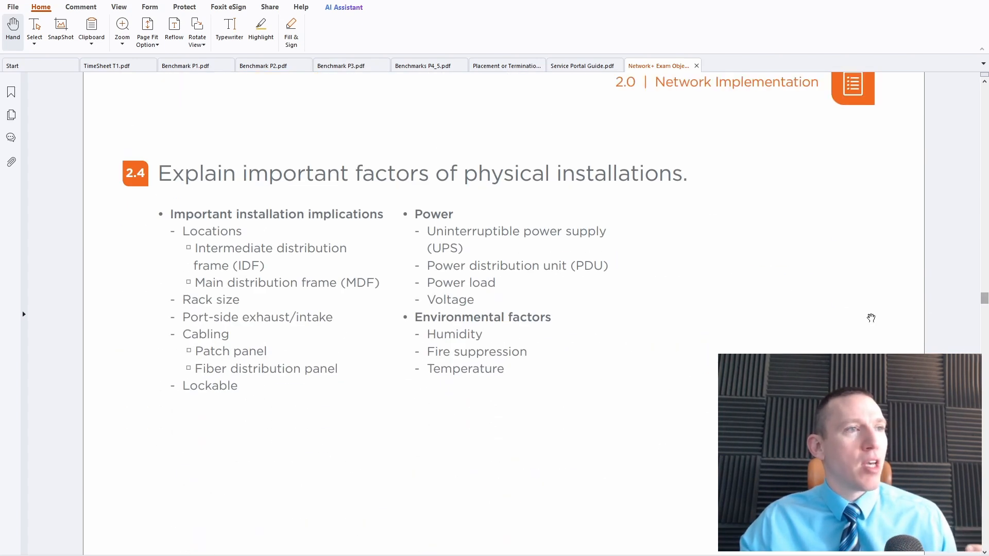
scroll(up, 3)
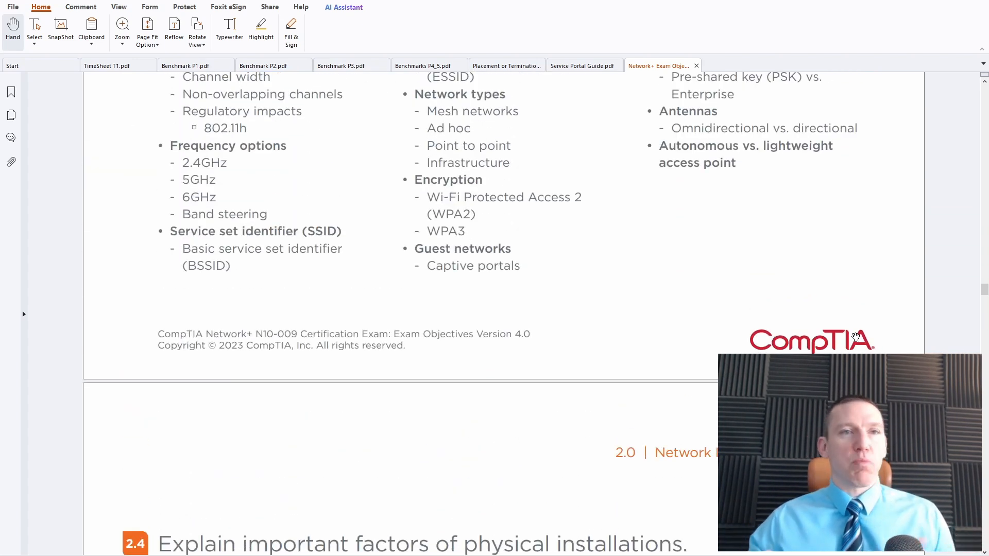
scroll(up, 3)
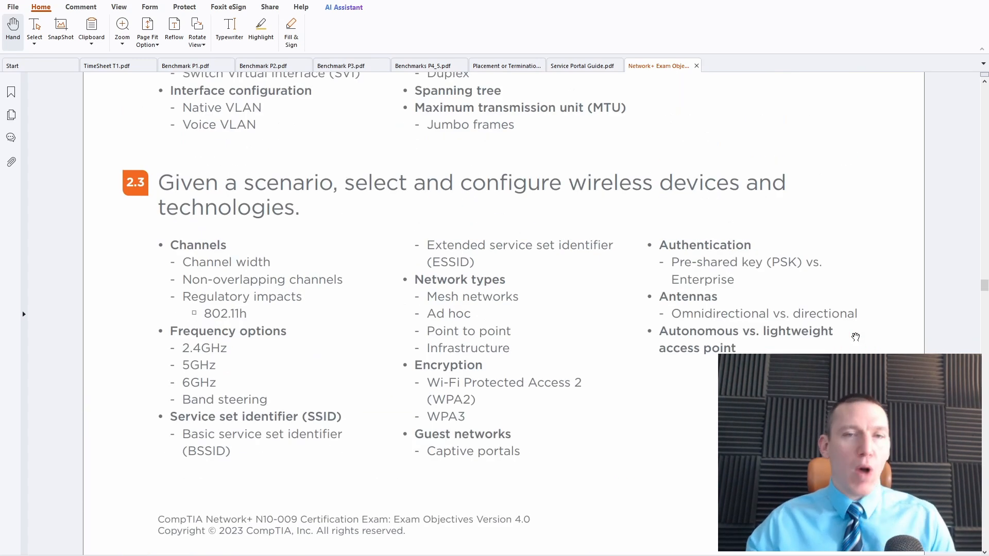
scroll(up, 3)
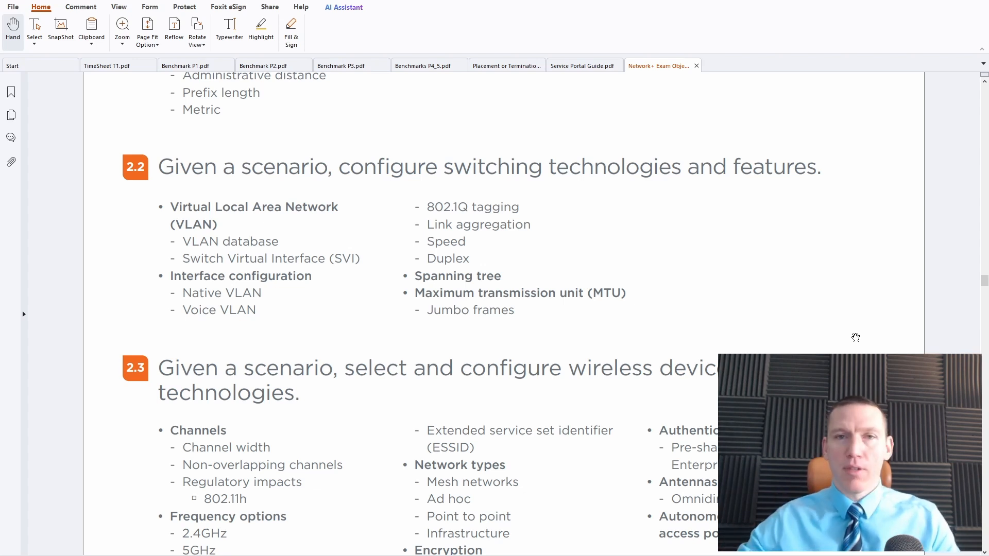
scroll(up, 3)
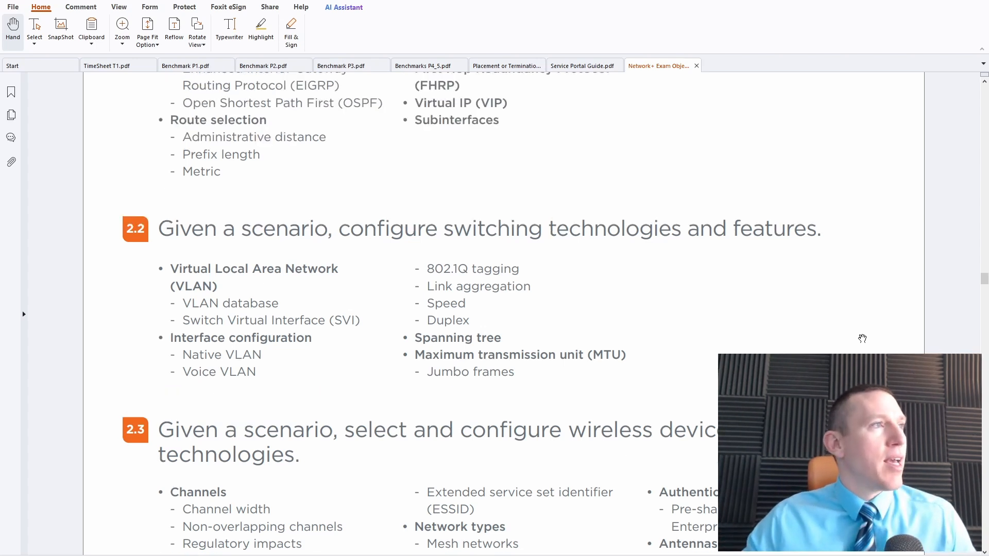
scroll(up, 3)
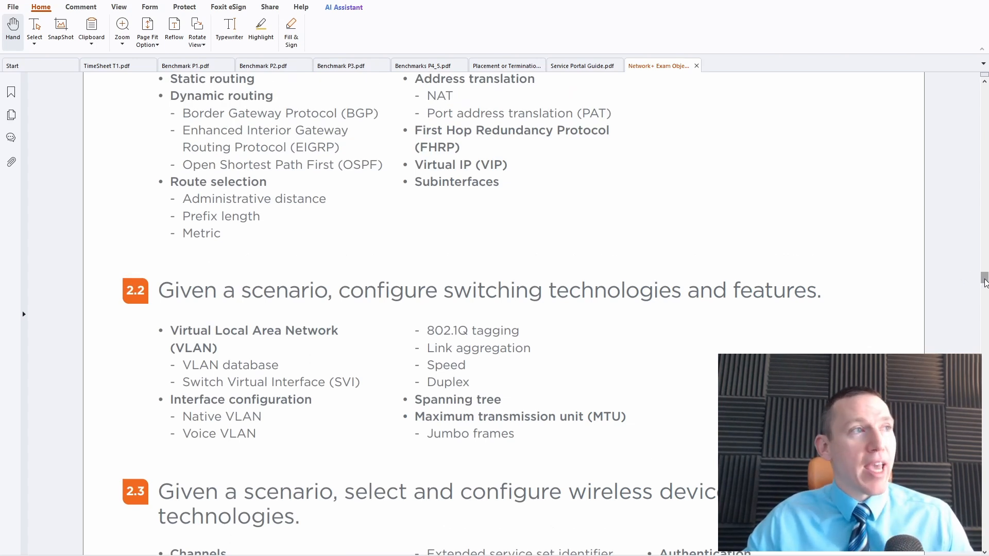
Scroll past the 3.0 Network Operations heading and 3.1 to 3.2 on network monitoring technologies
scroll(down, 3)
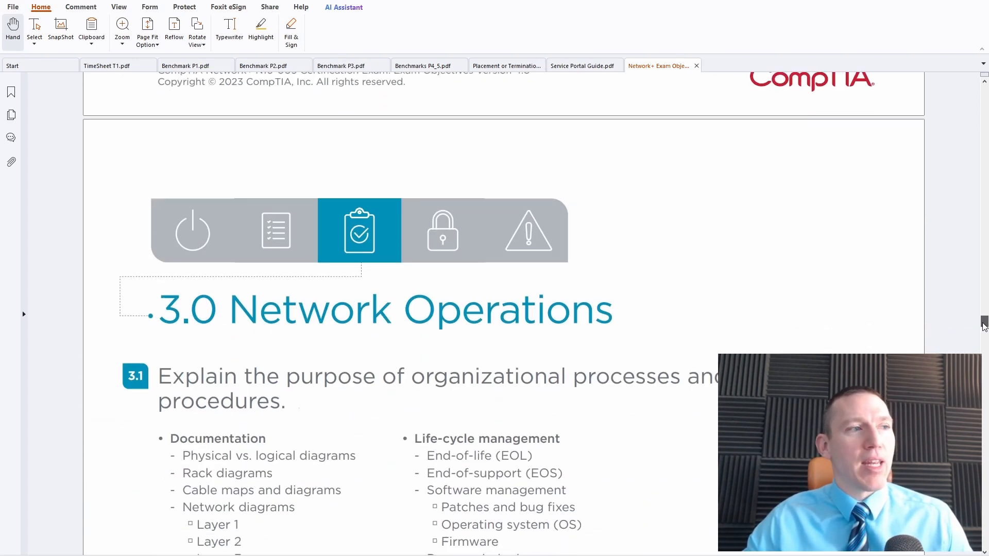
scroll(down, 3)
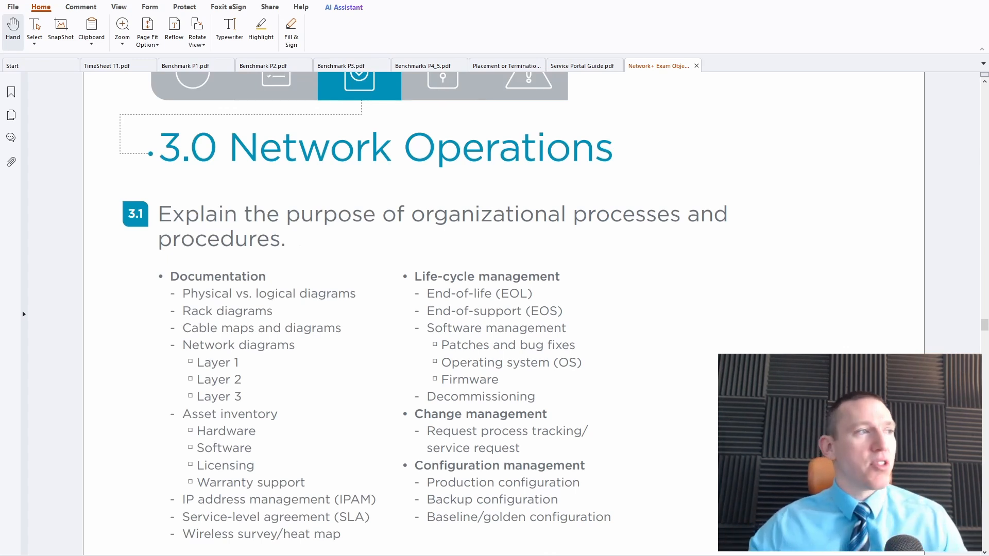
scroll(down, 3)
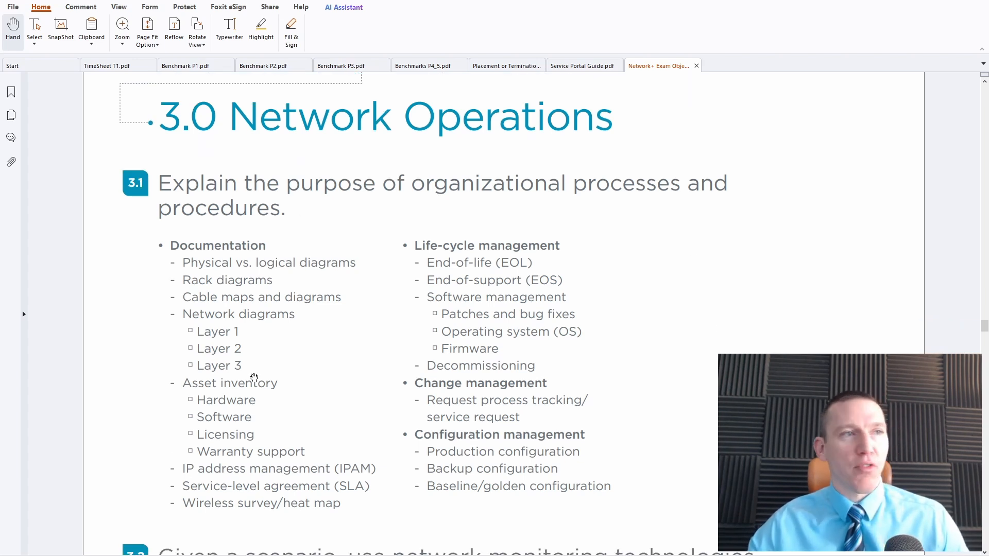
scroll(down, 3)
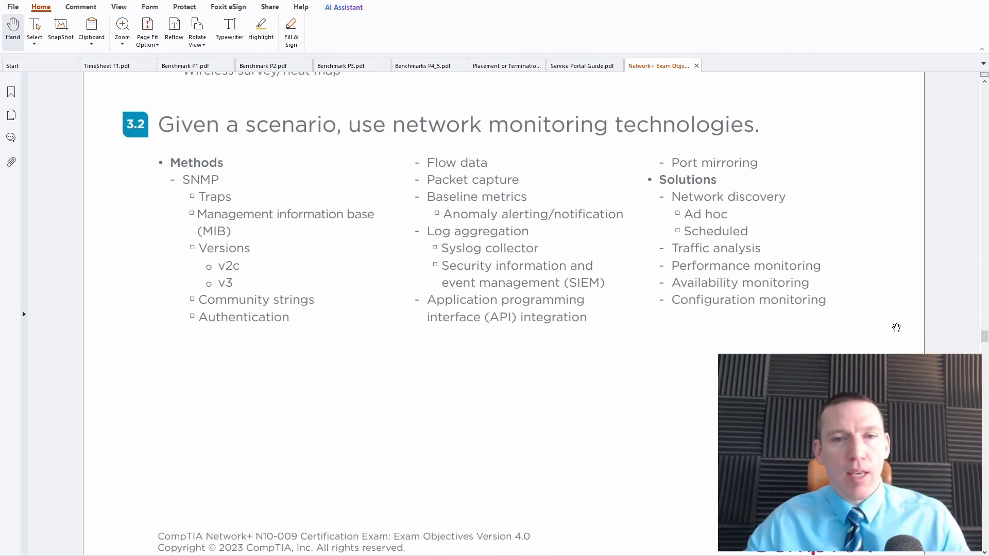
mouse_move(820, 140)
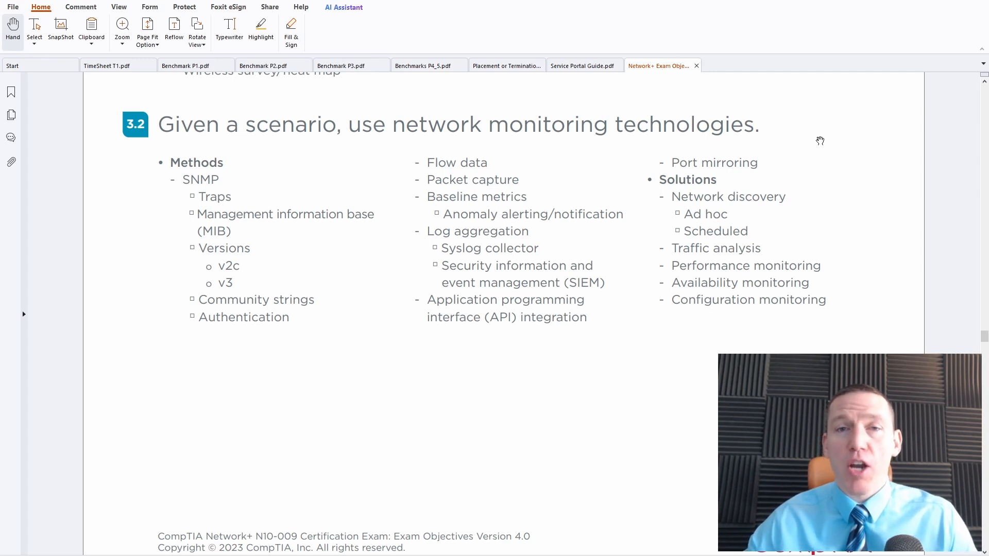
mouse_move(825, 146)
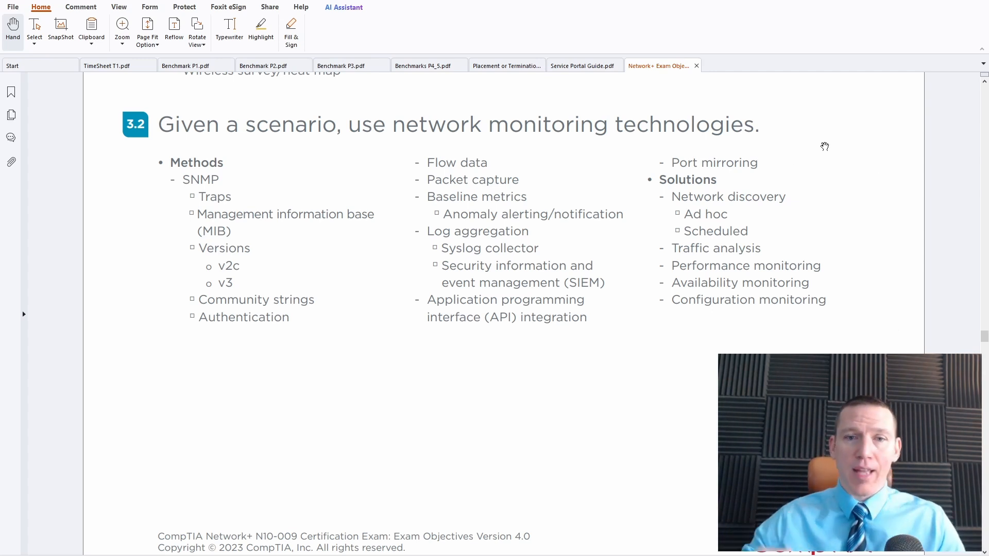
mouse_move(896, 333)
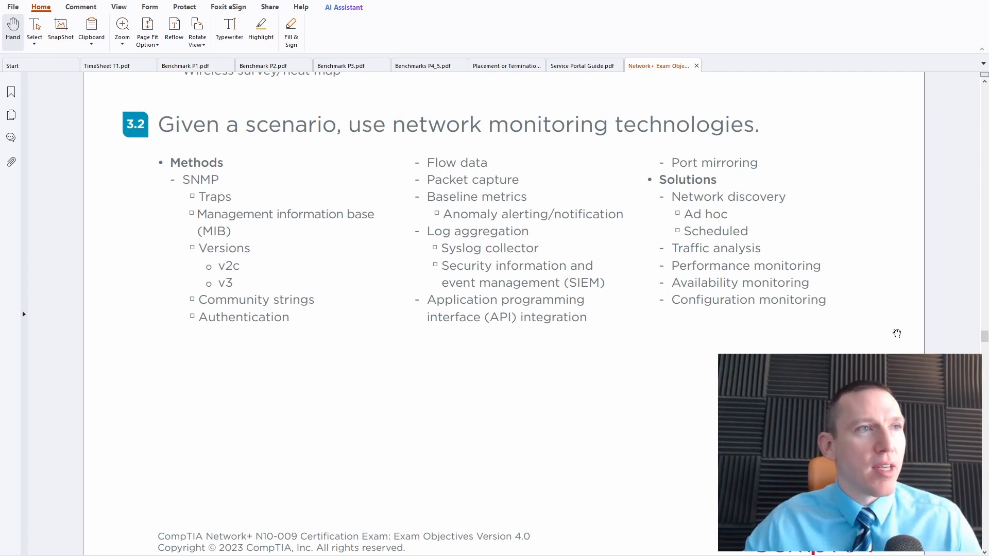
Scroll through sections 3.3–3.5 into the 4.0 Network Security domain
scroll(down, 3)
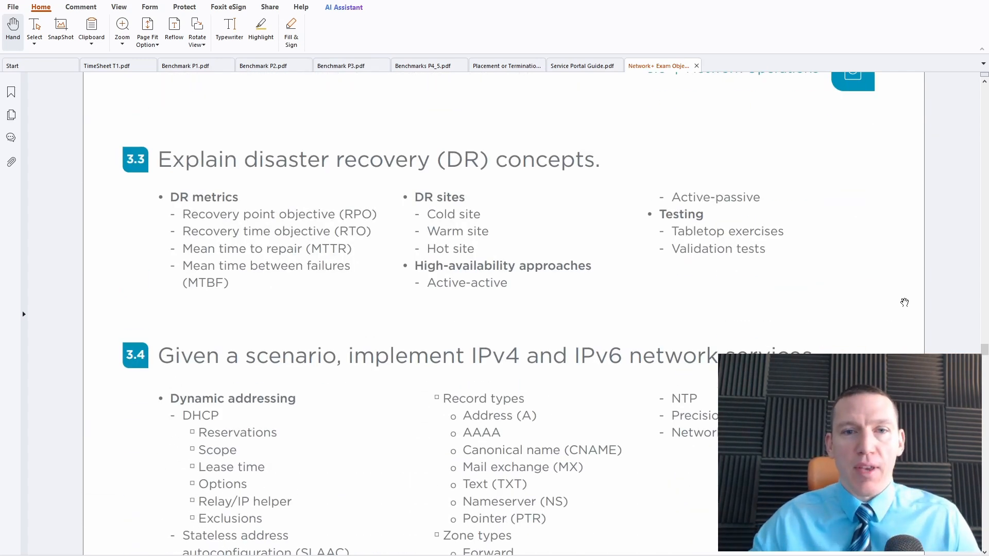
scroll(down, 3)
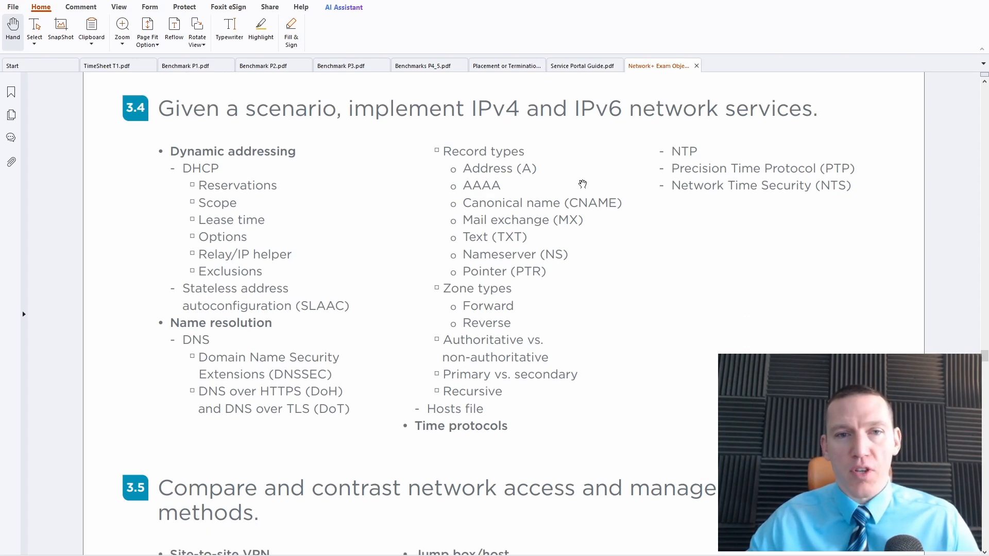
scroll(down, 3)
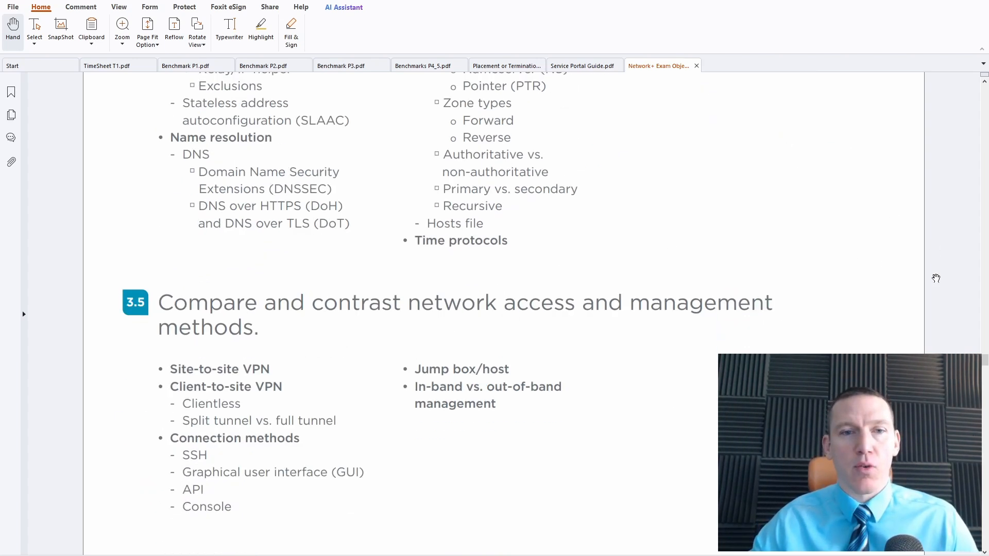
scroll(down, 3)
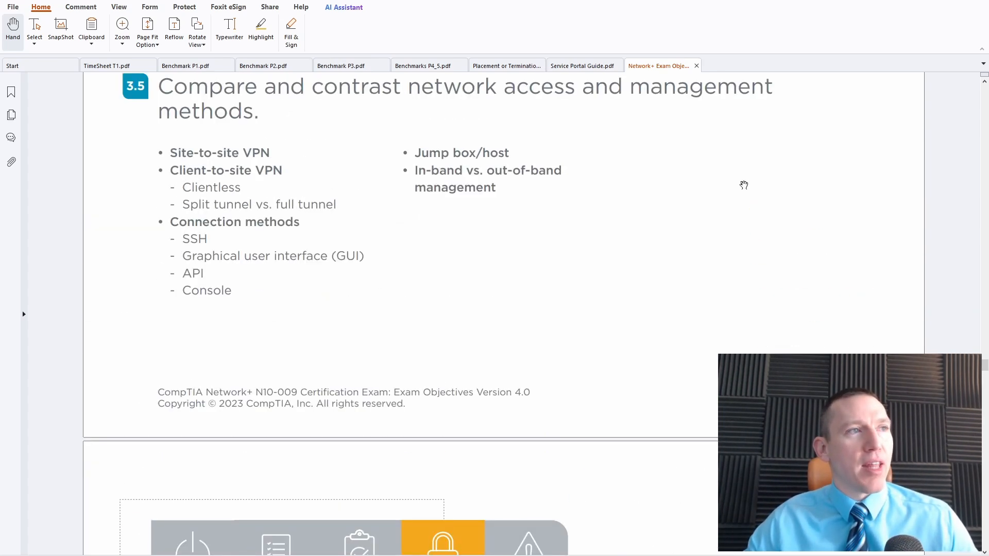
scroll(down, 3)
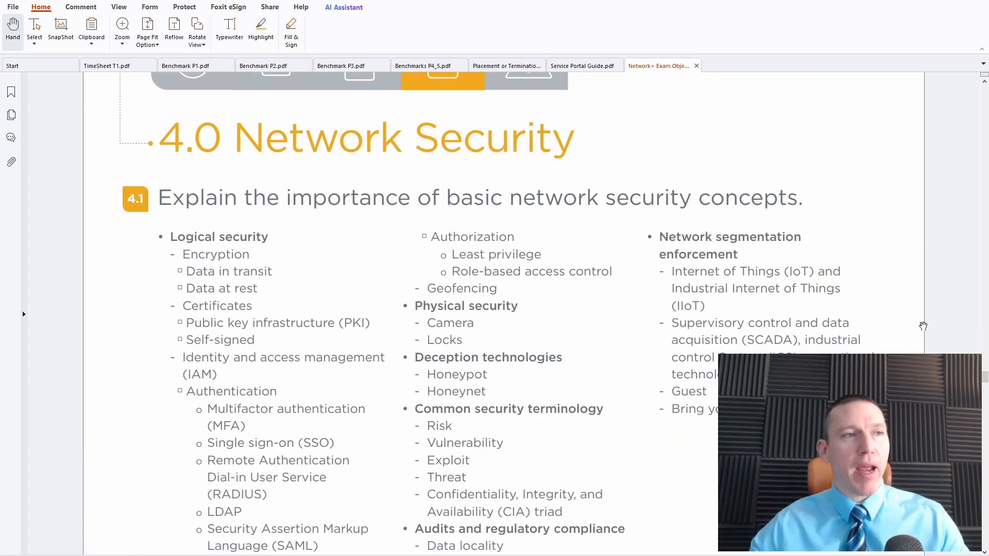
scroll(down, 3)
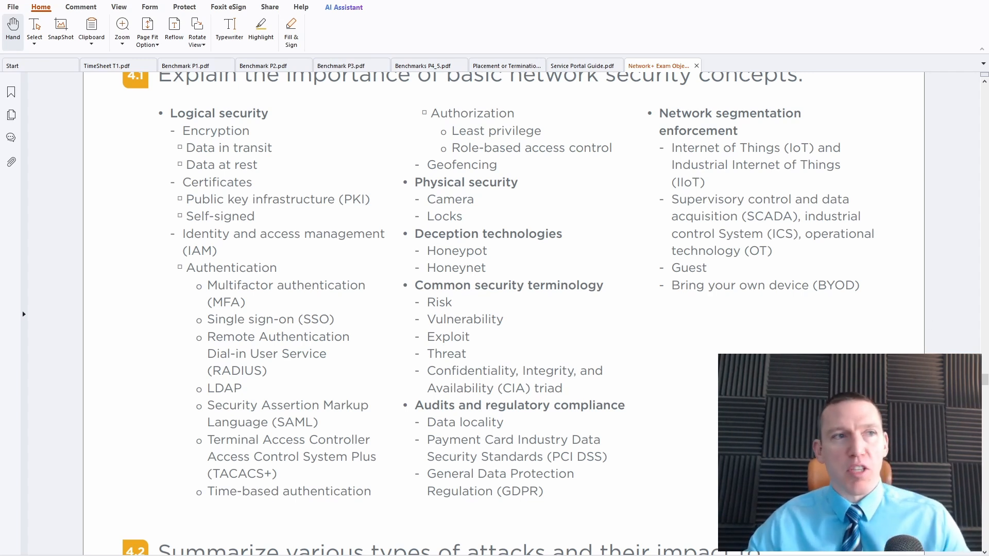
Scroll past 4.1–4.3 to the 5.0 Network Troubleshooting heading and objective 5.1
scroll(down, 3)
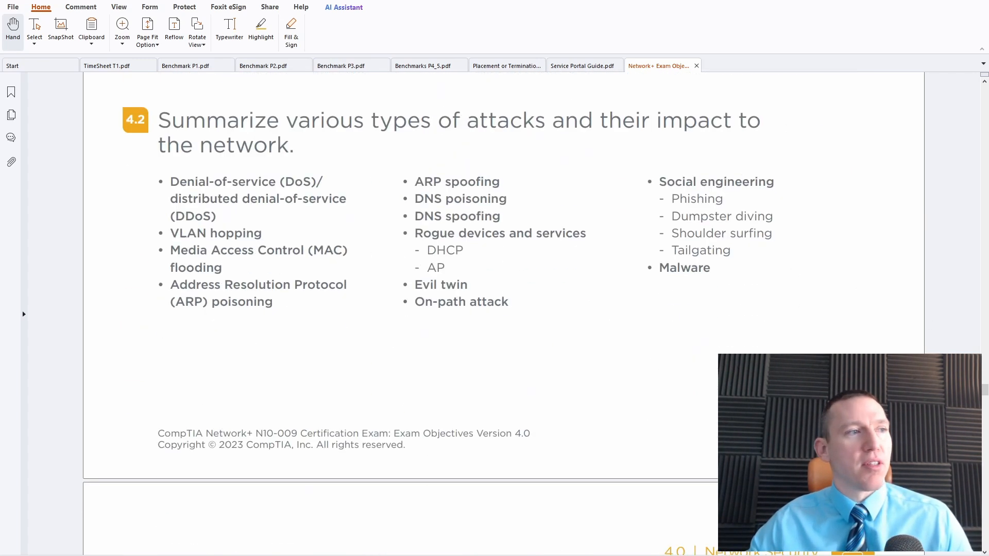
scroll(down, 3)
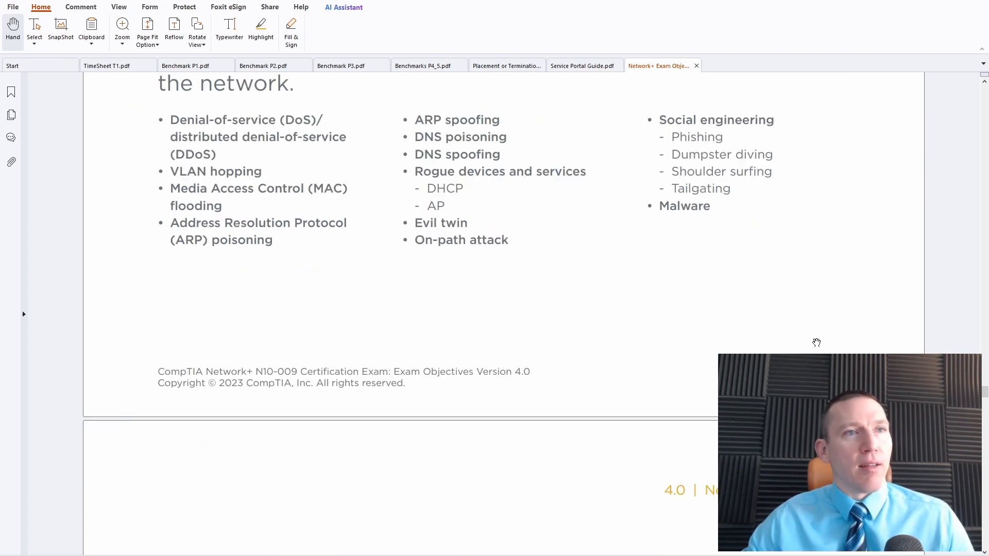
scroll(down, 3)
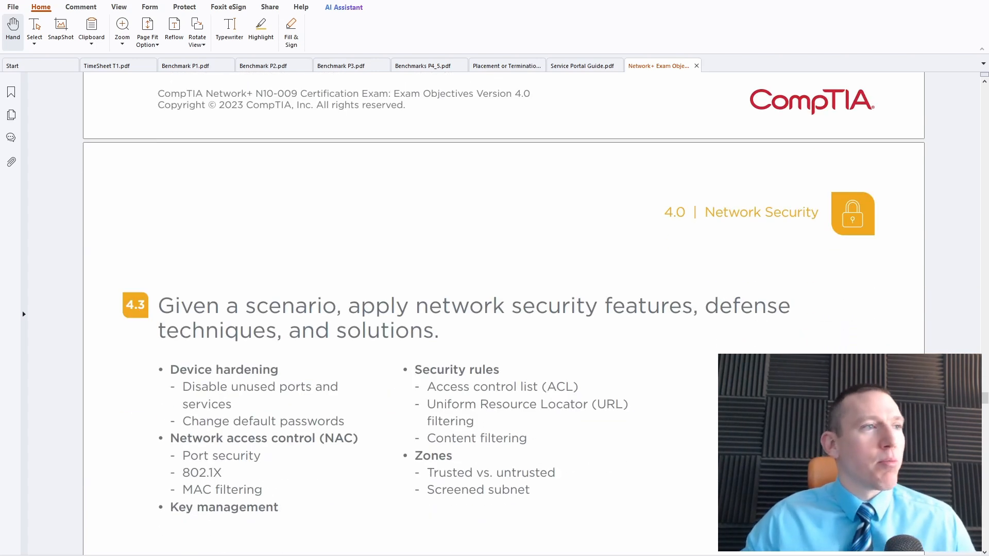
scroll(up, 3)
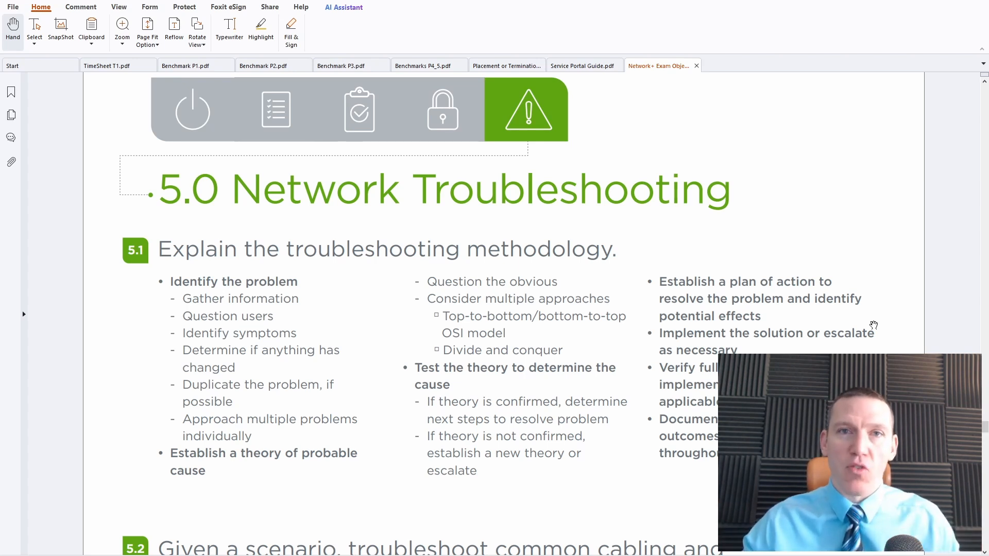
Scroll through troubleshooting objectives 5.1–5.5 down to the N10-009 Acronym List
scroll(down, 3)
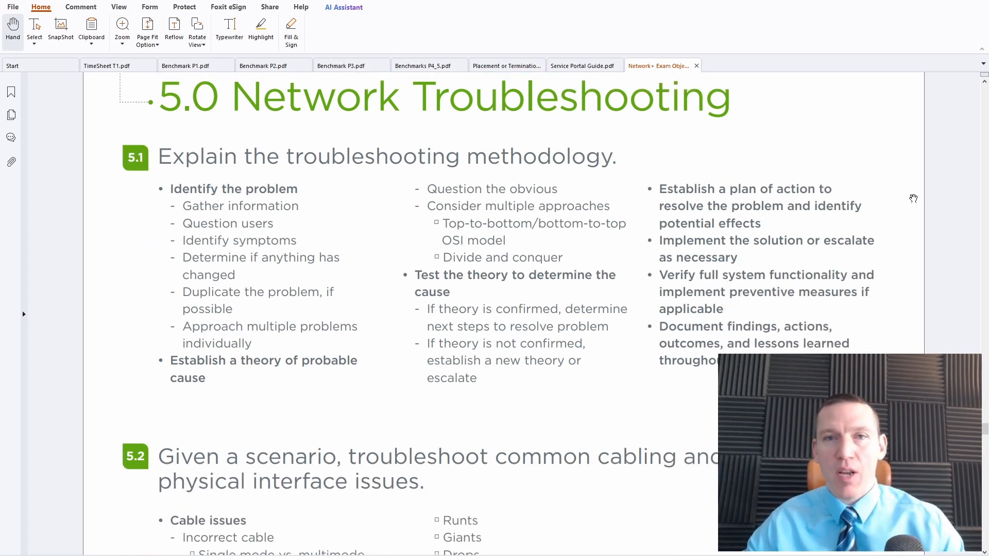
mouse_move(914, 327)
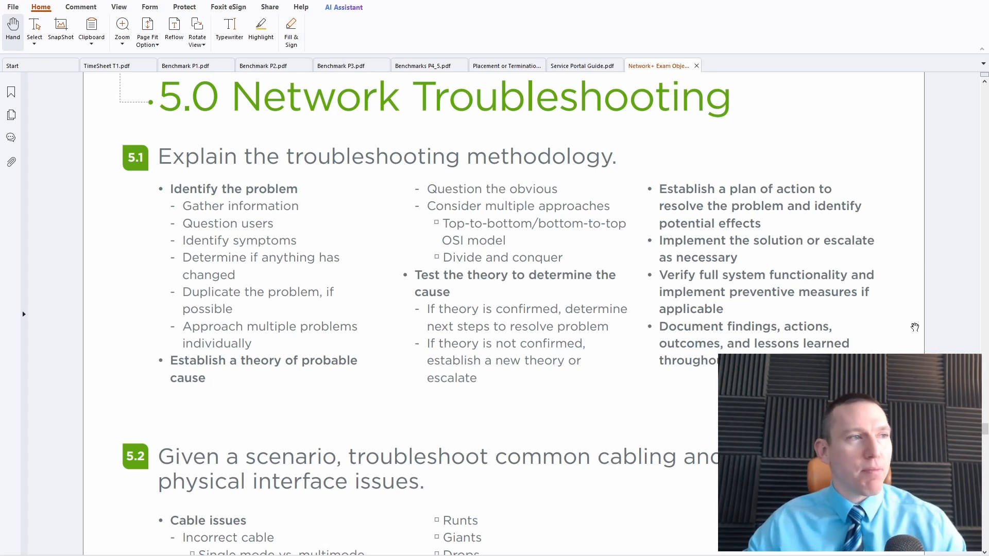
mouse_move(907, 332)
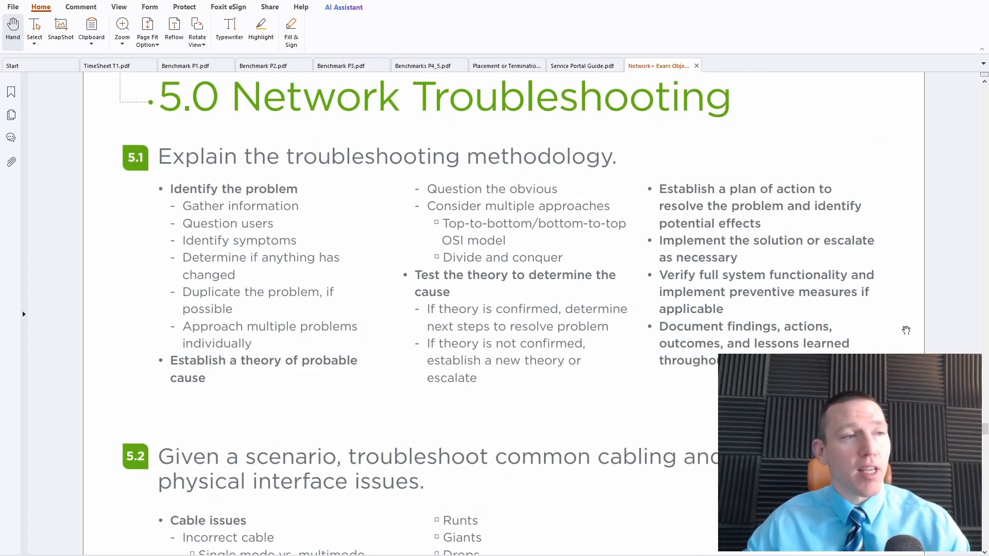
scroll(down, 3)
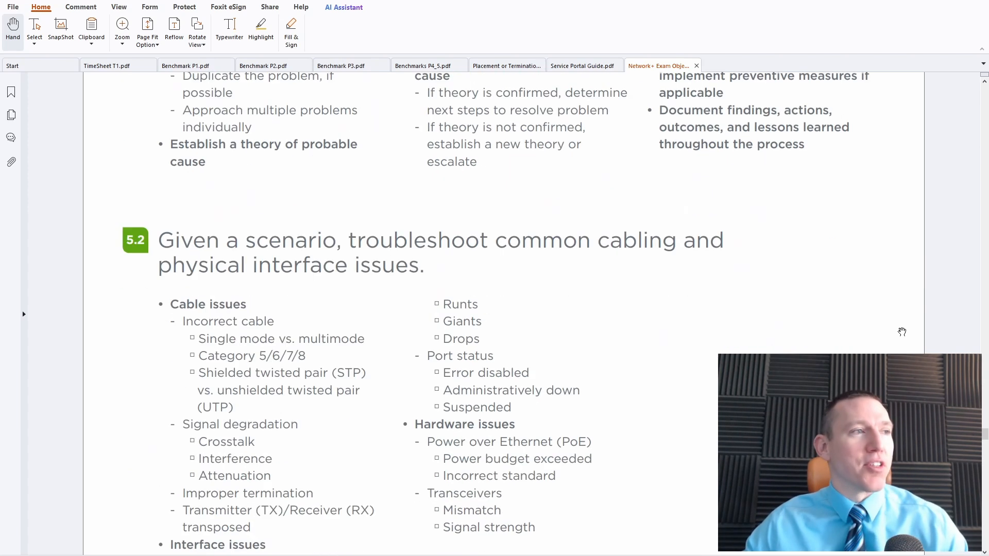
scroll(down, 3)
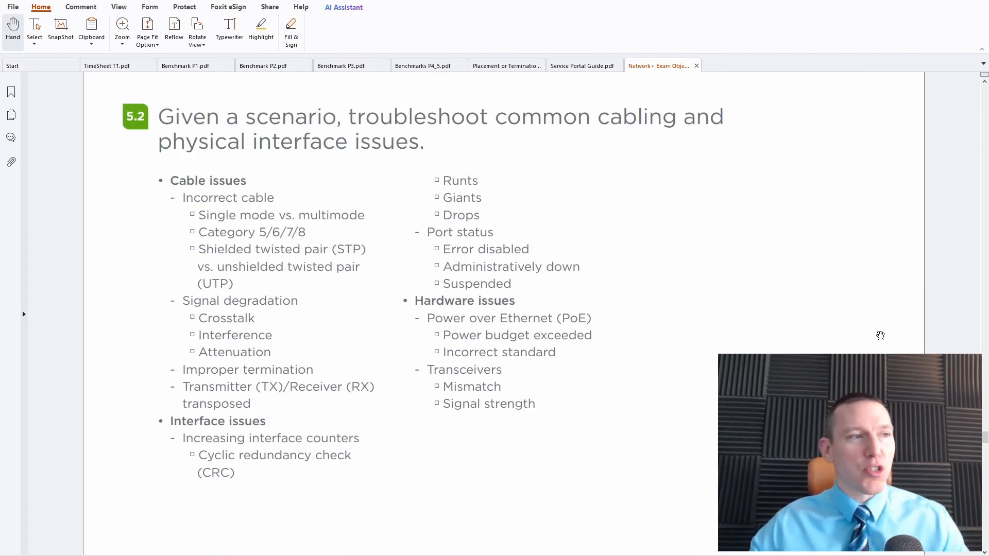
scroll(down, 3)
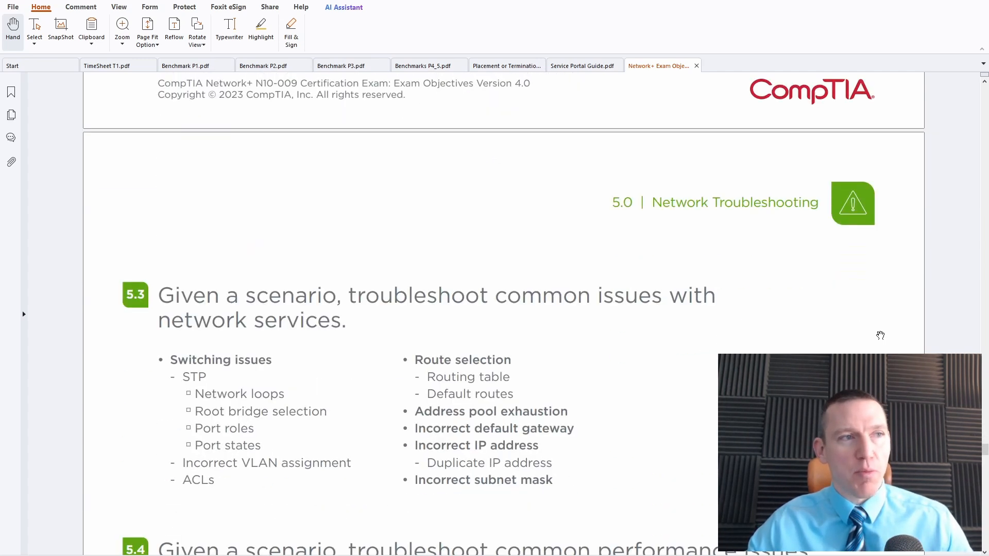
scroll(down, 3)
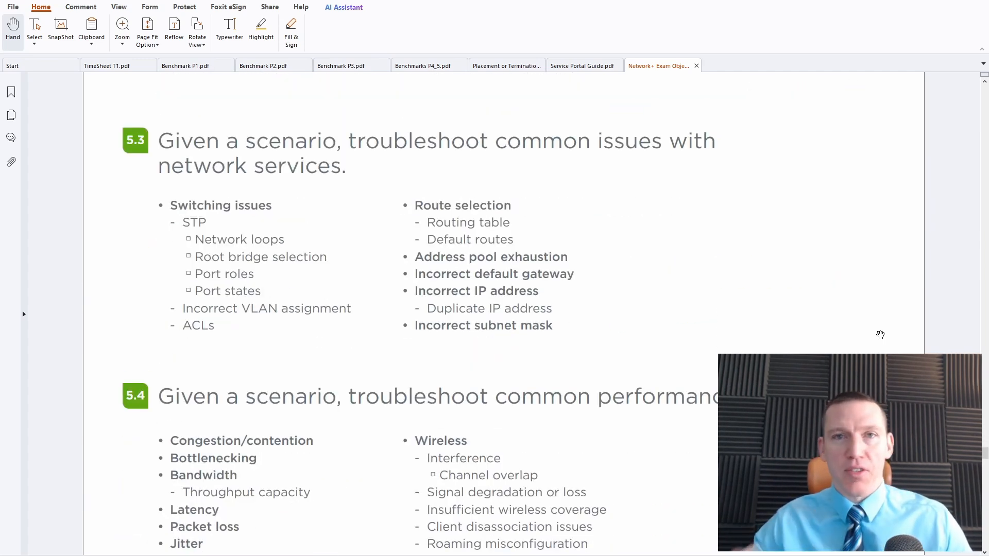
scroll(down, 3)
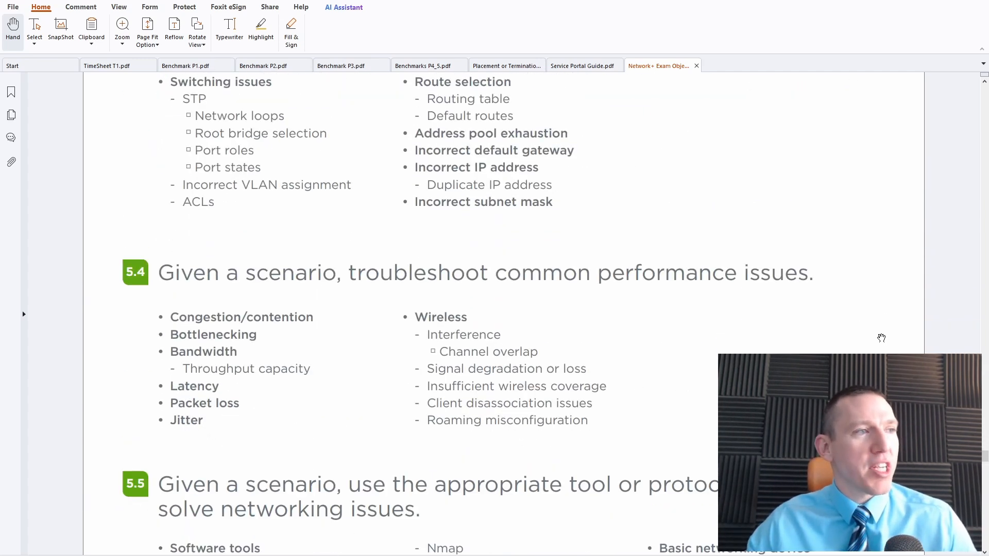
scroll(down, 3)
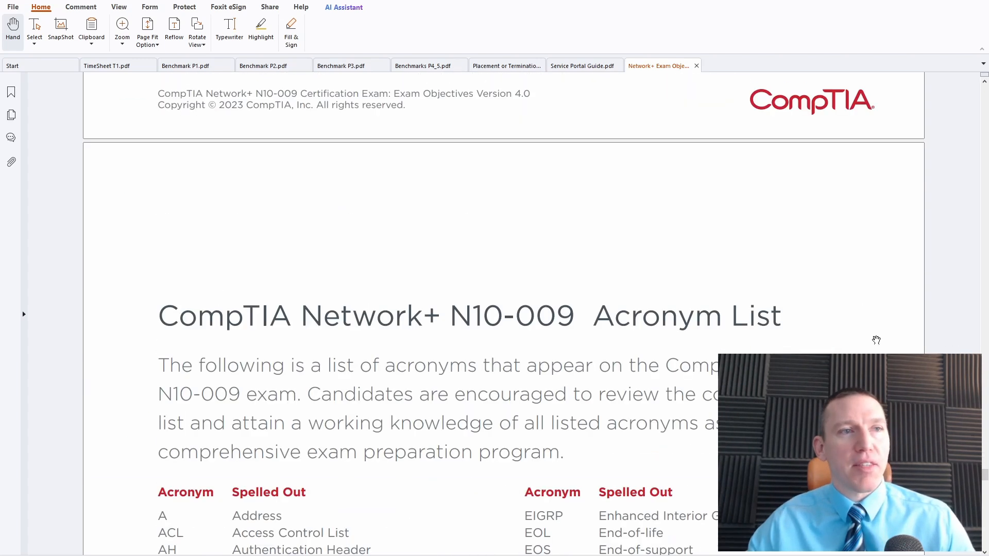
Bring the top of the Acronym / Spelled Out table, starting at A, into view
scroll(down, 3)
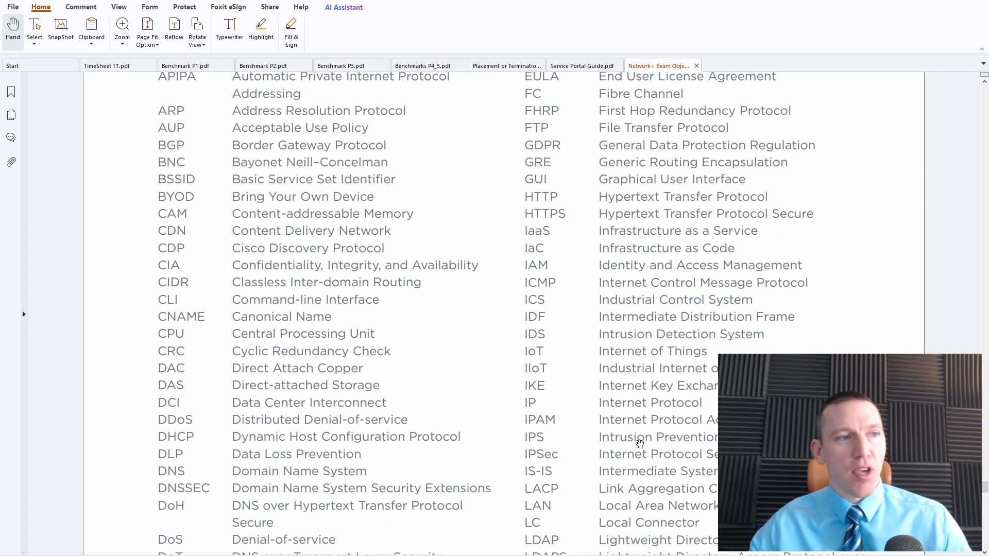
scroll(up, 3)
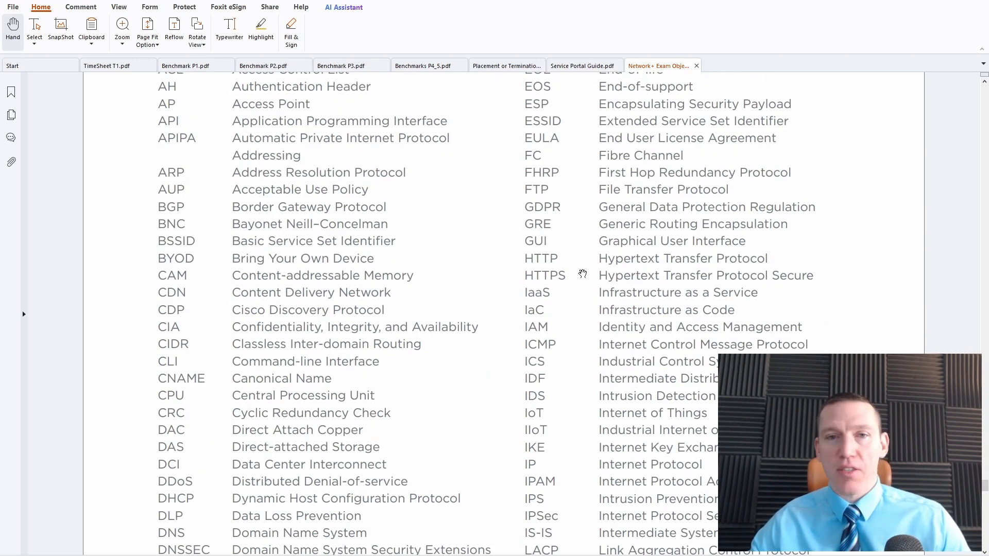
scroll(up, 3)
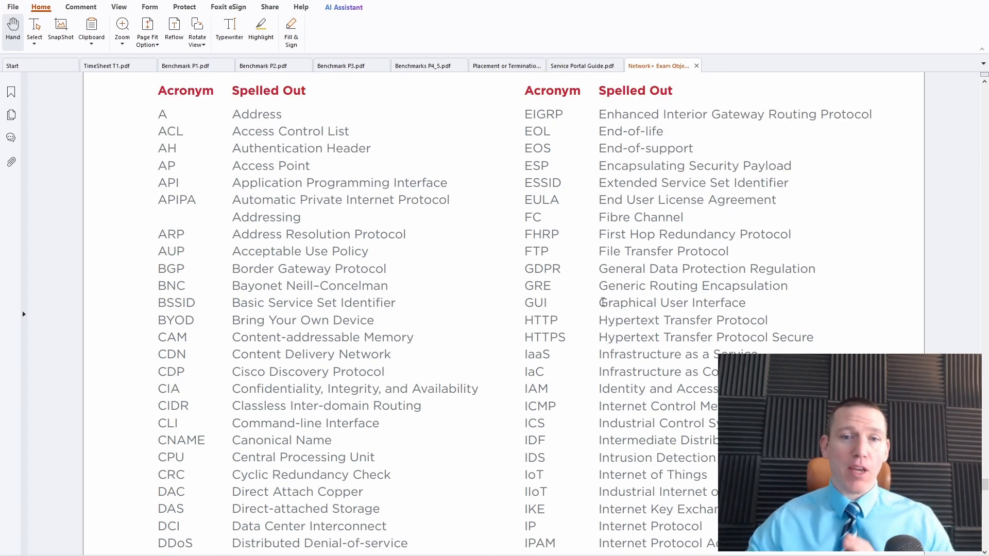
mouse_move(490, 250)
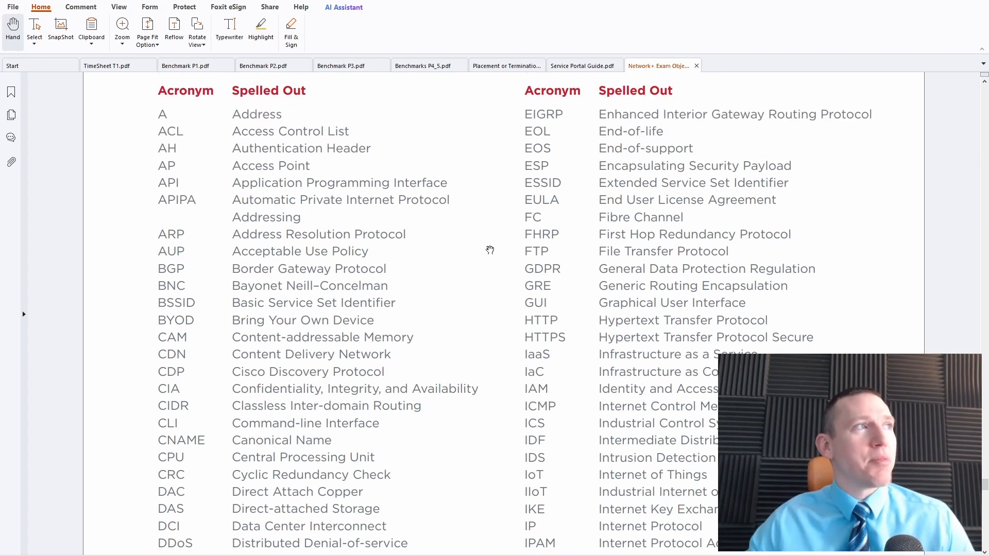
mouse_move(956, 295)
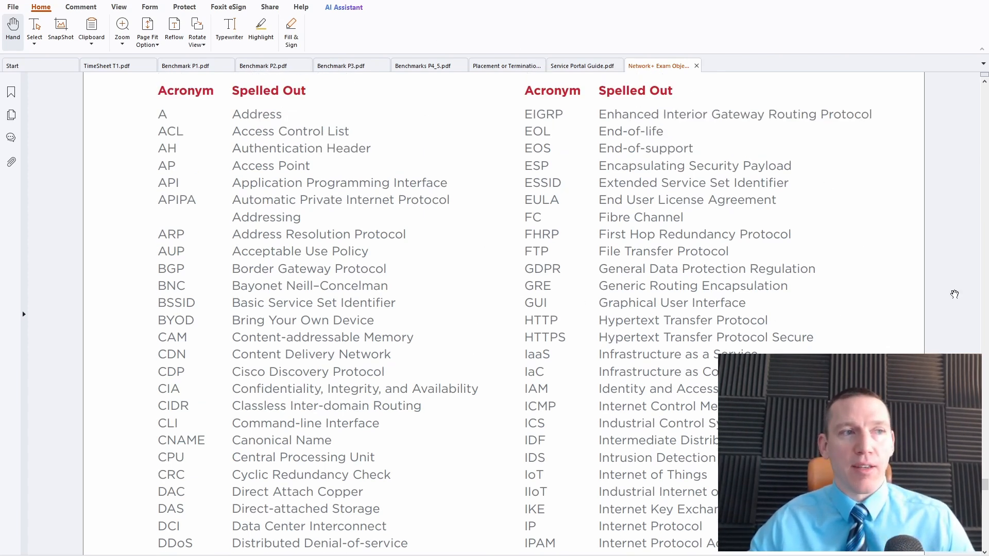
scroll(down, 3)
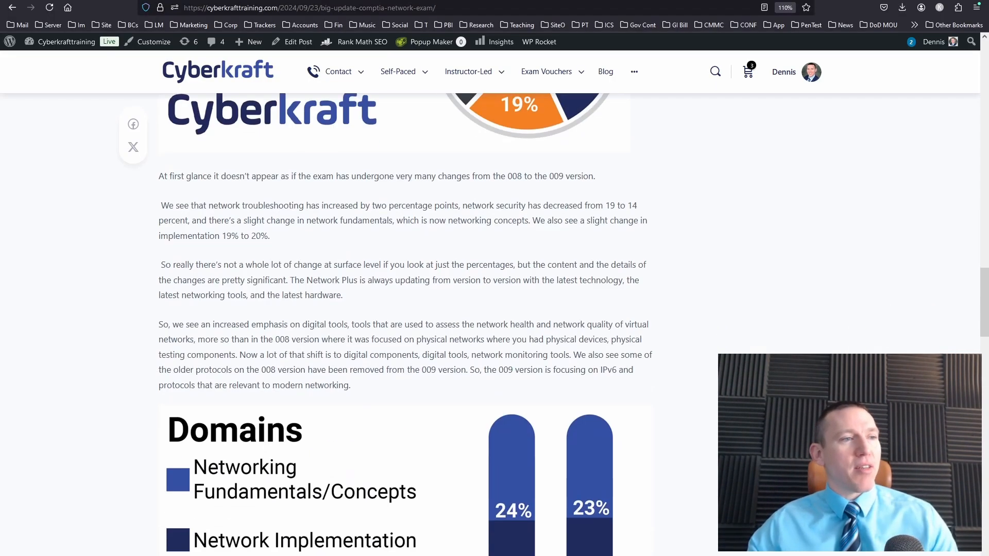
mouse_move(773, 339)
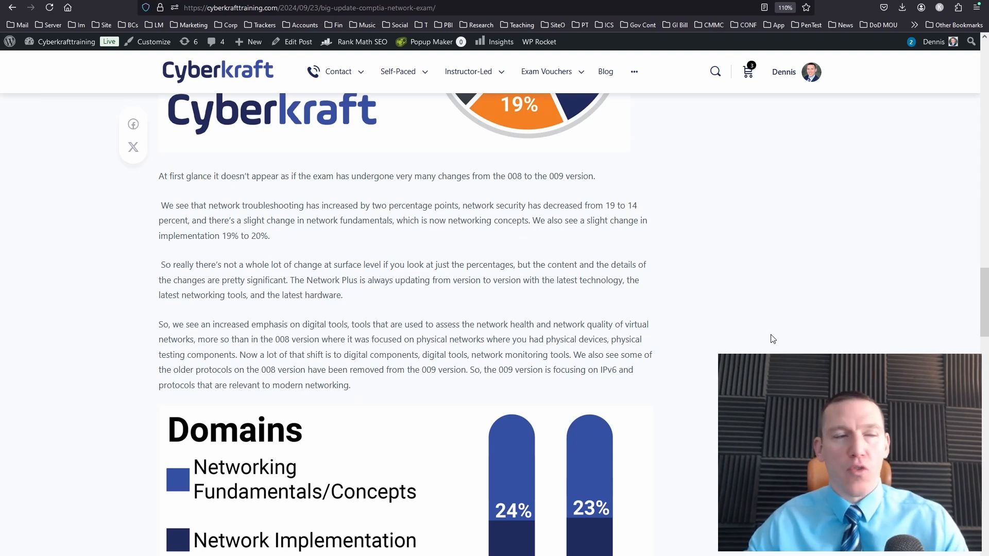
mouse_move(716, 375)
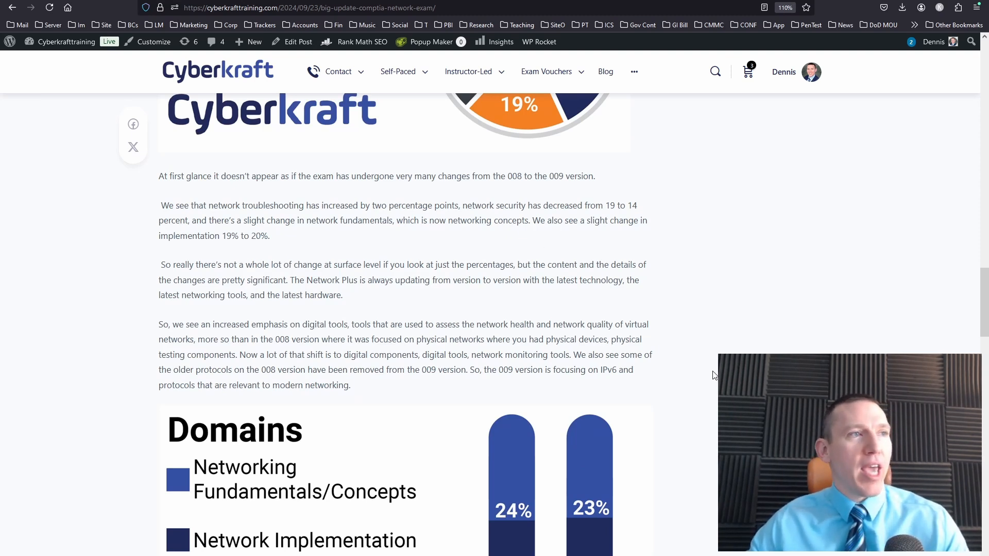
Scroll the Cyberkraft blog down to the domain-percentage comparison chart
scroll(down, 3)
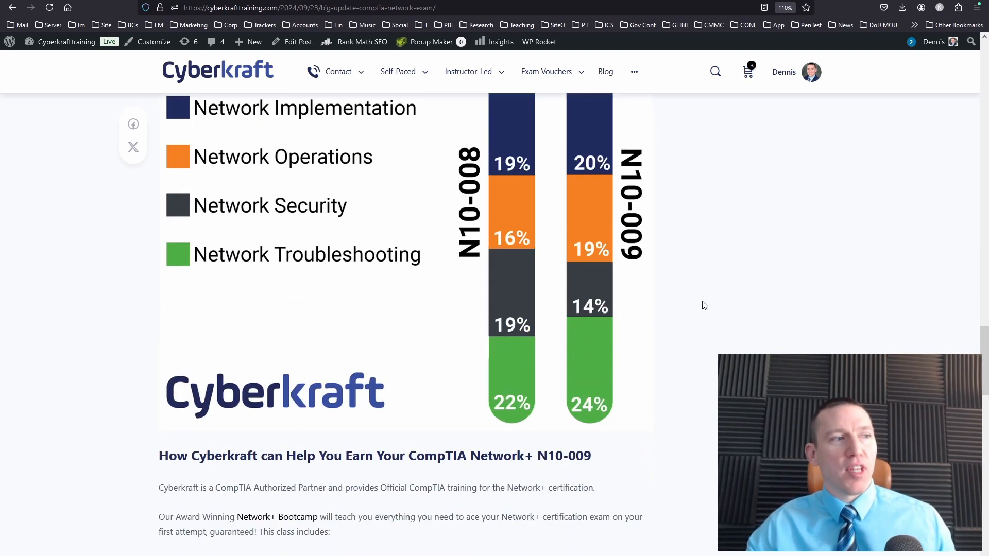
scroll(down, 3)
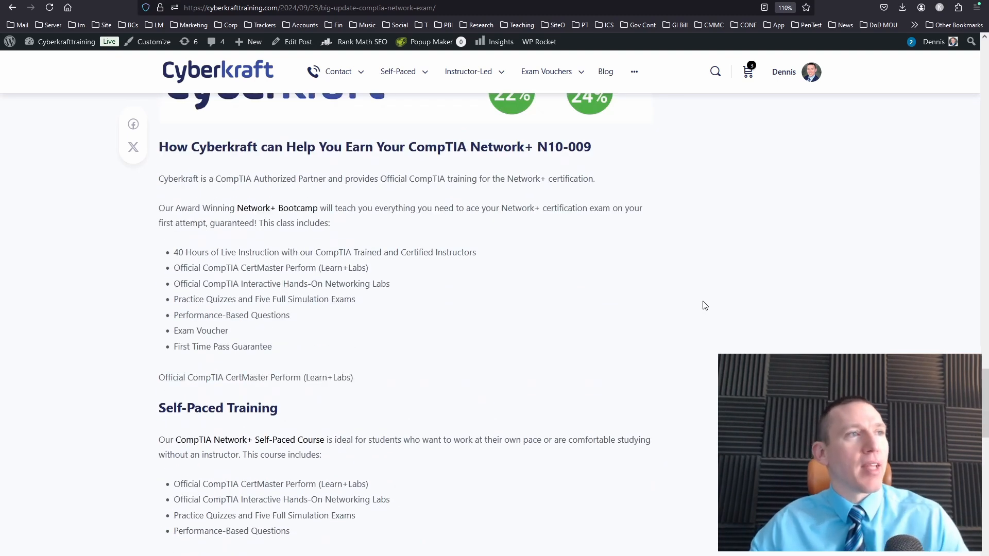
scroll(down, 3)
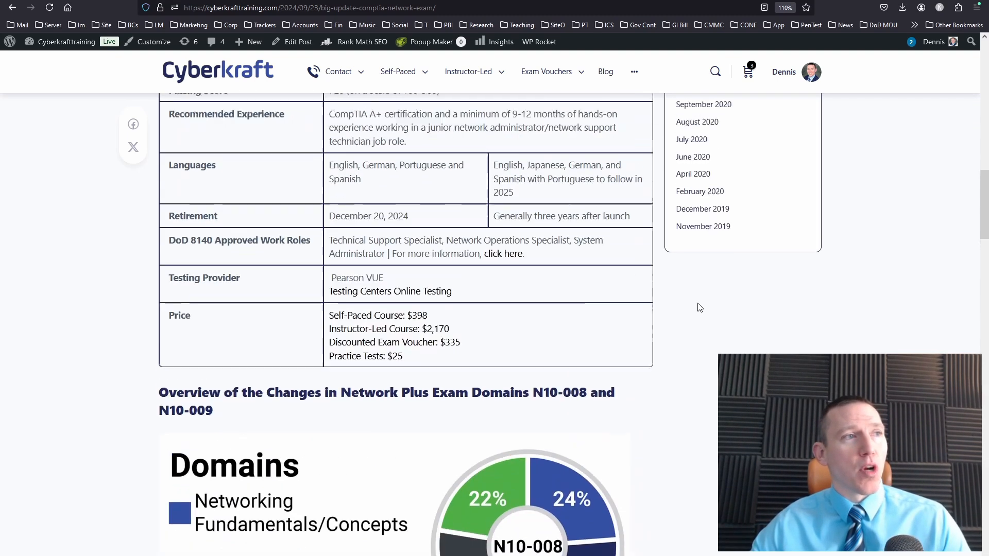
scroll(up, 3)
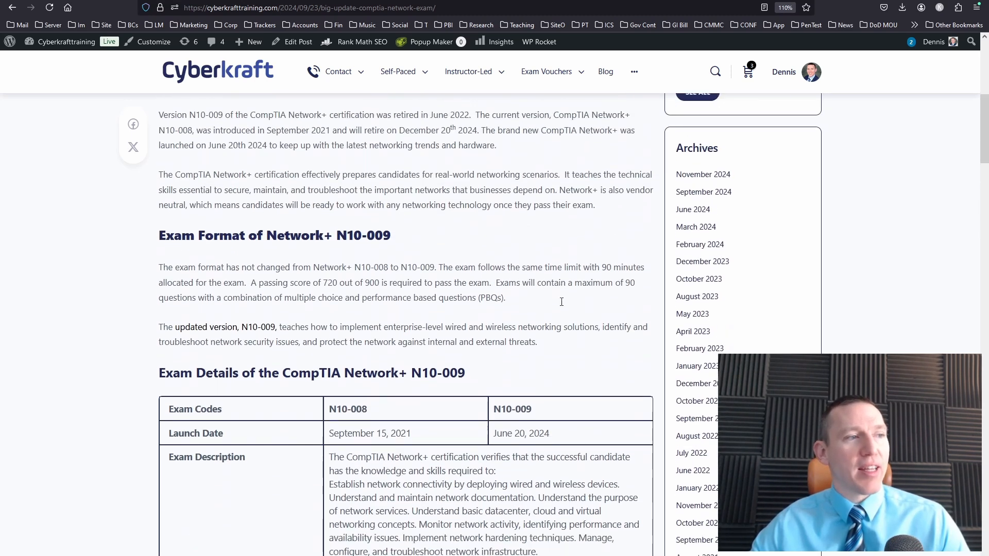
Move between the domains chart and the N10-008 vs N10-009 Exam Details table
scroll(down, 3)
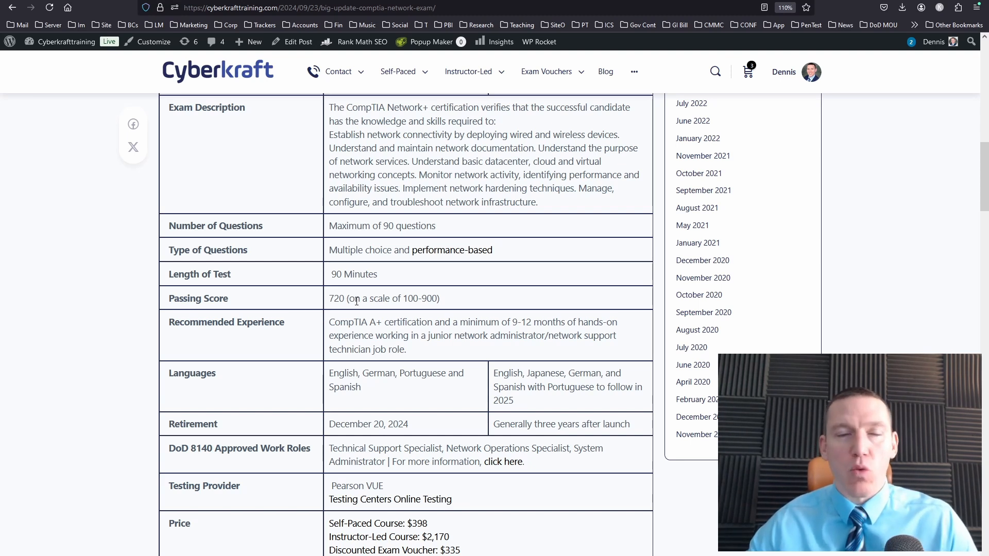
scroll(up, 3)
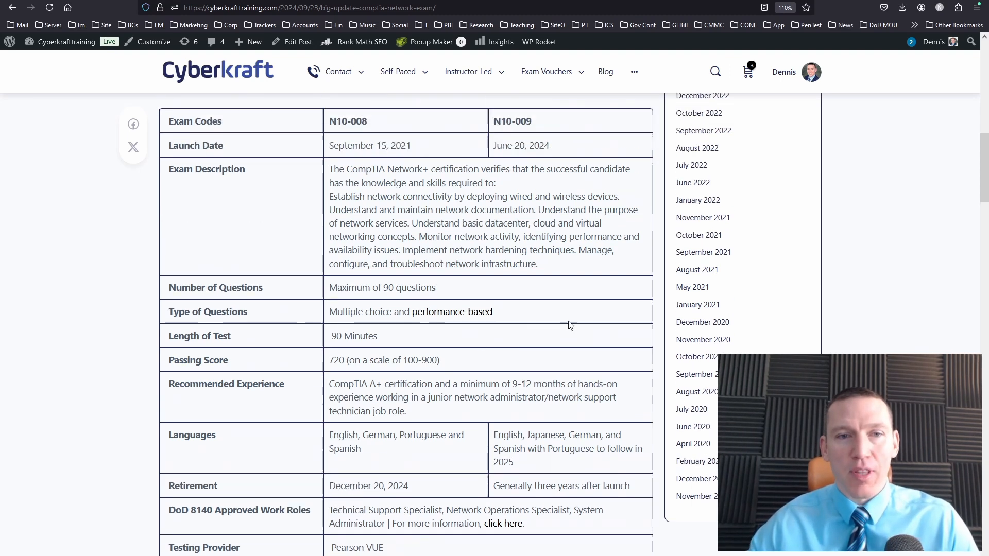
scroll(down, 3)
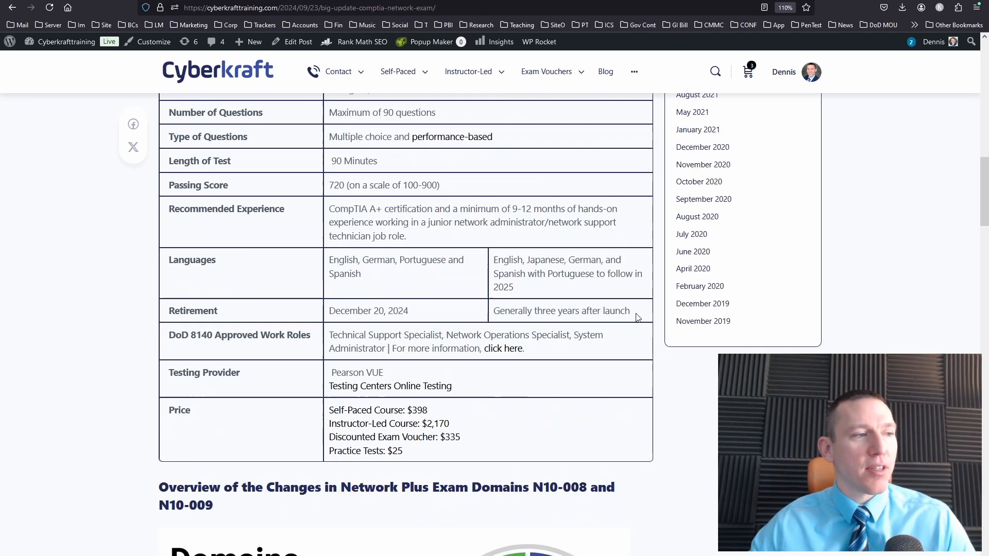
scroll(up, 3)
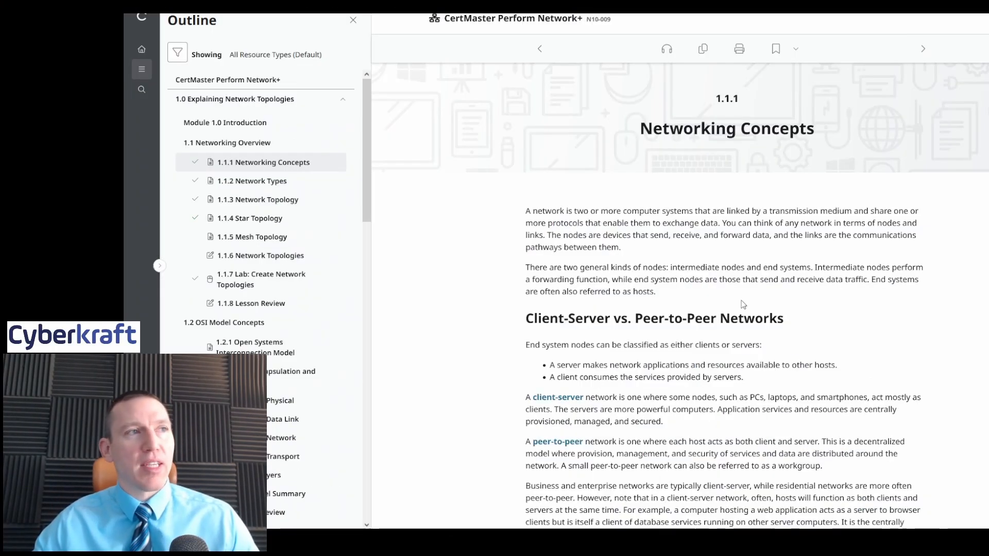
mouse_move(274, 181)
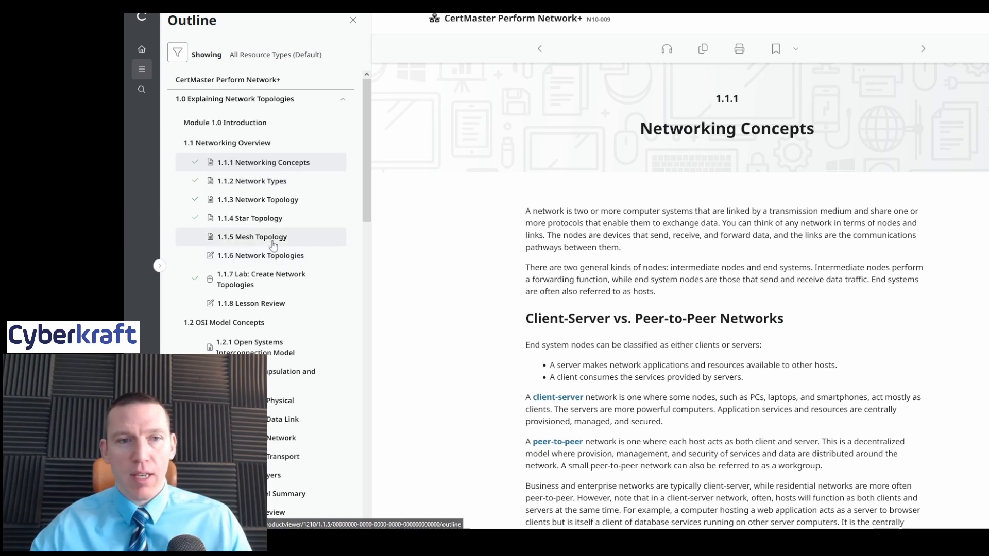
Open the 1.1.5 Mesh Topology lesson from the Outline pane
click(253, 237)
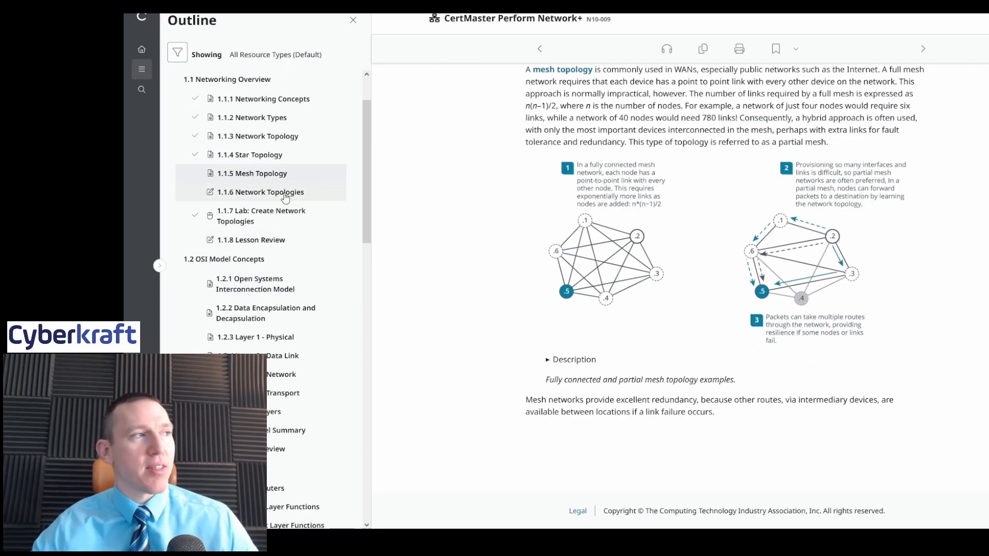
Start the 1.1.6 Network Topologies five-question review, view Question 1, then close it
click(260, 192)
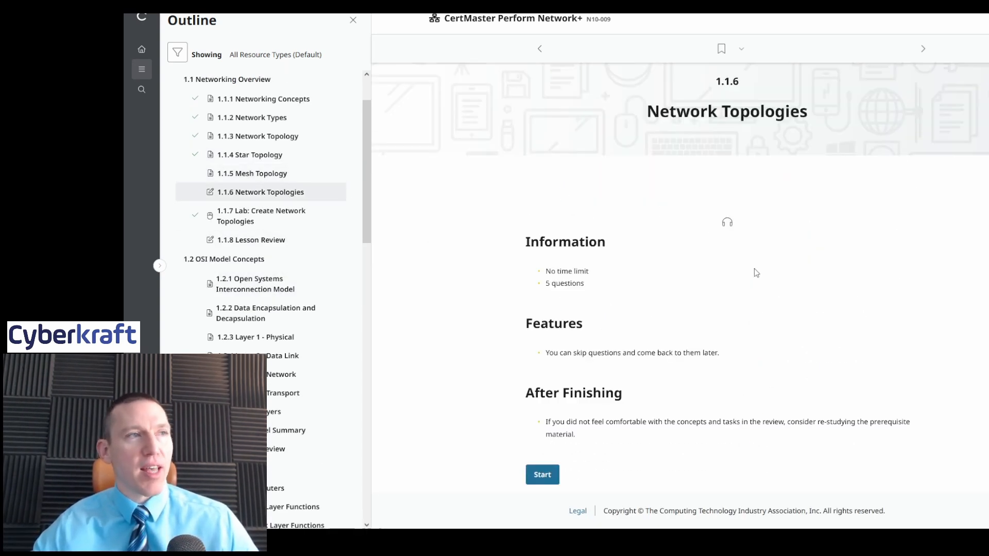
mouse_move(543, 474)
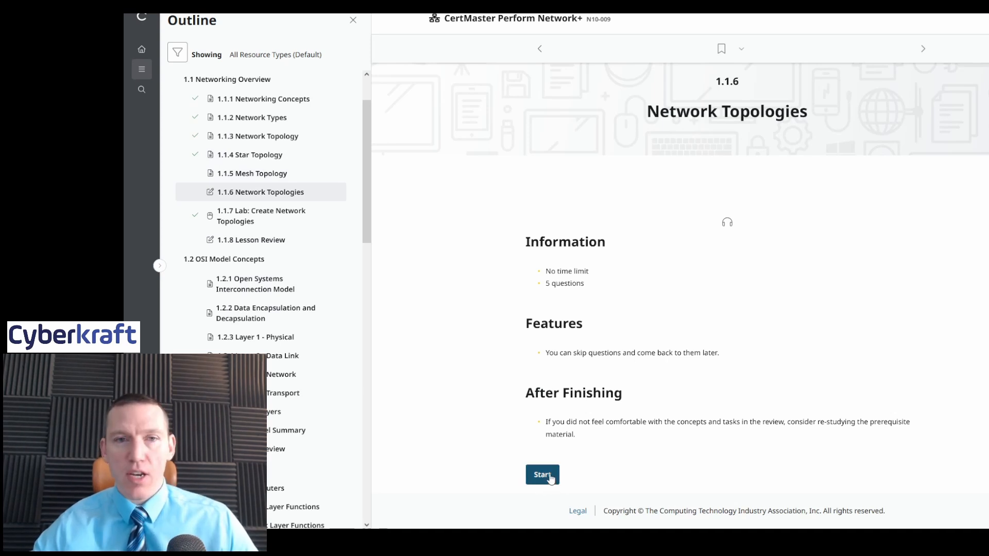
click(542, 474)
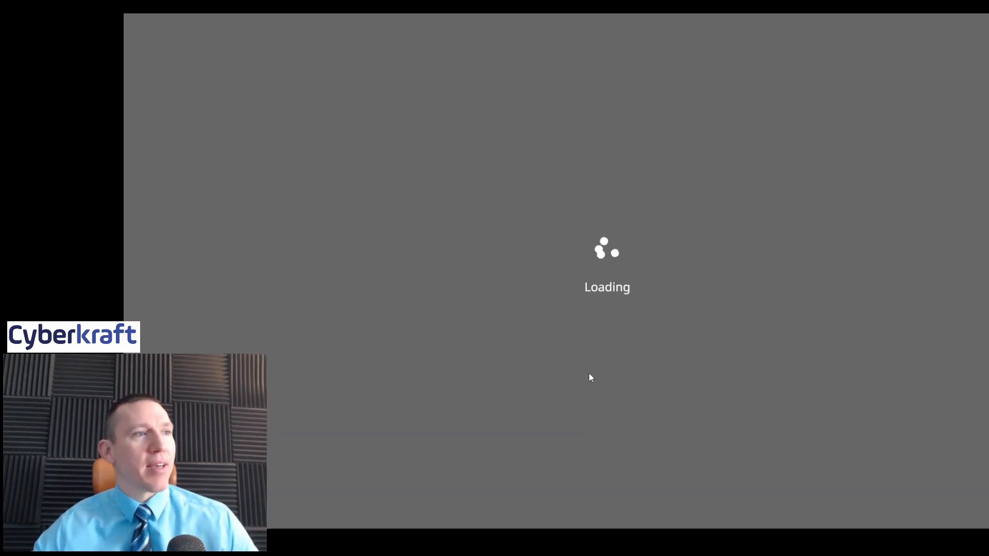
mouse_move(545, 184)
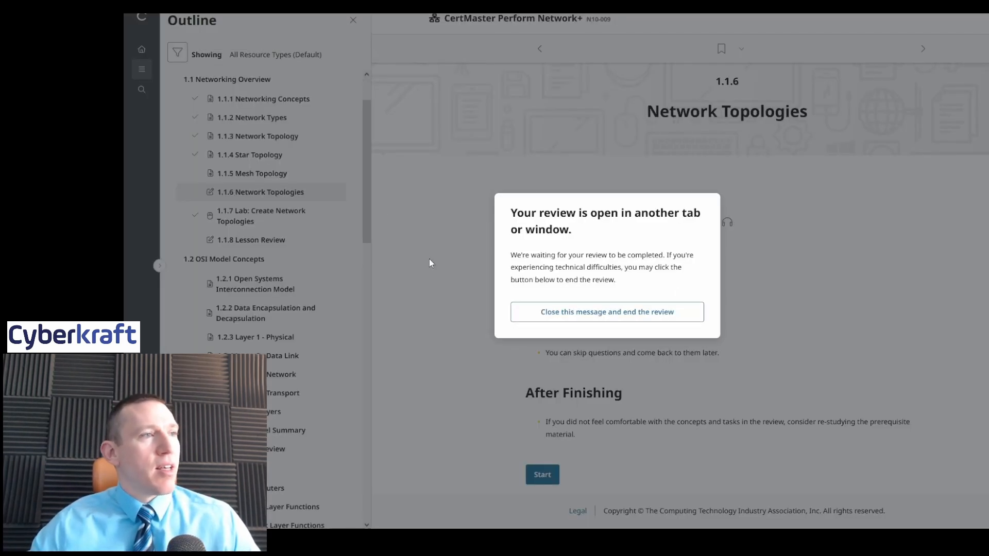
click(605, 311)
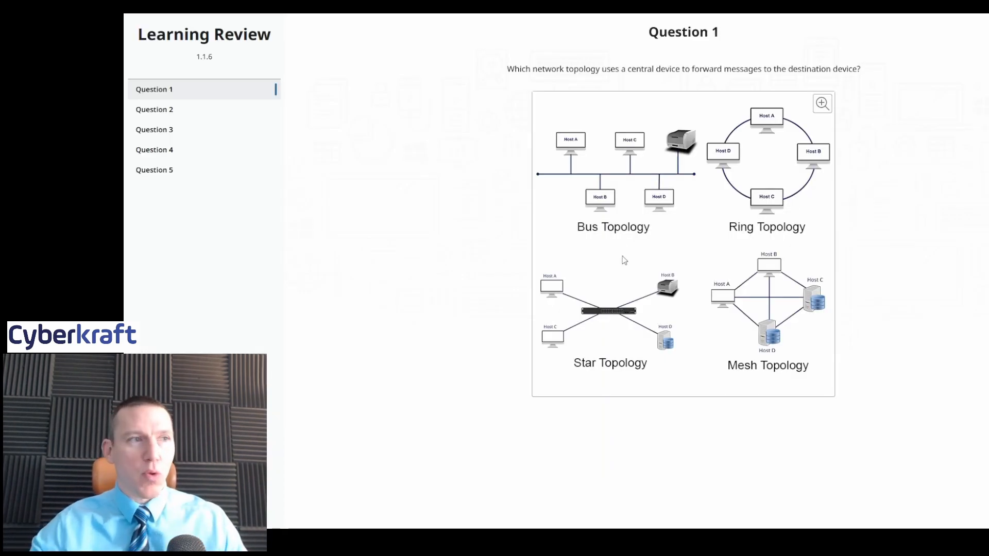
mouse_move(832, 241)
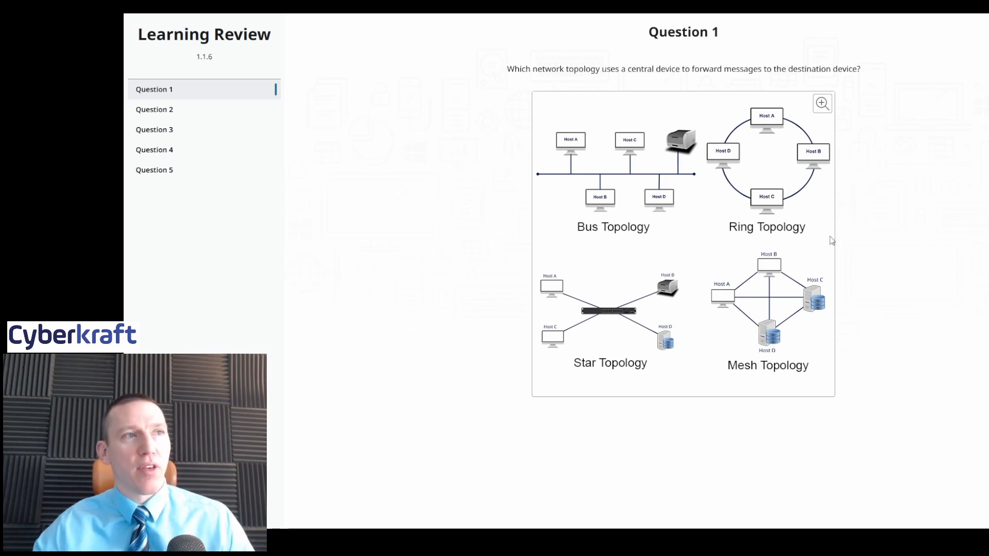
mouse_move(915, 219)
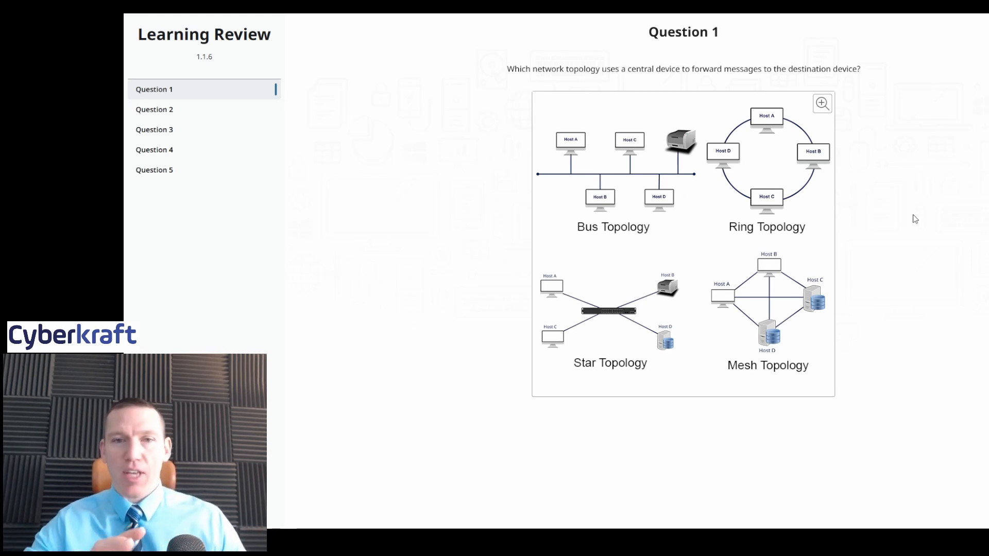
mouse_move(782, 84)
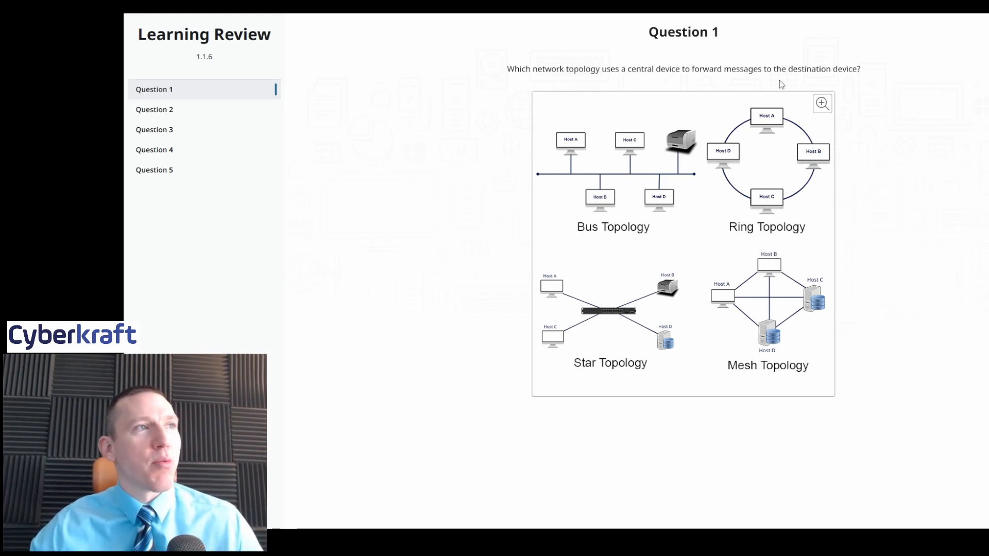
mouse_move(886, 181)
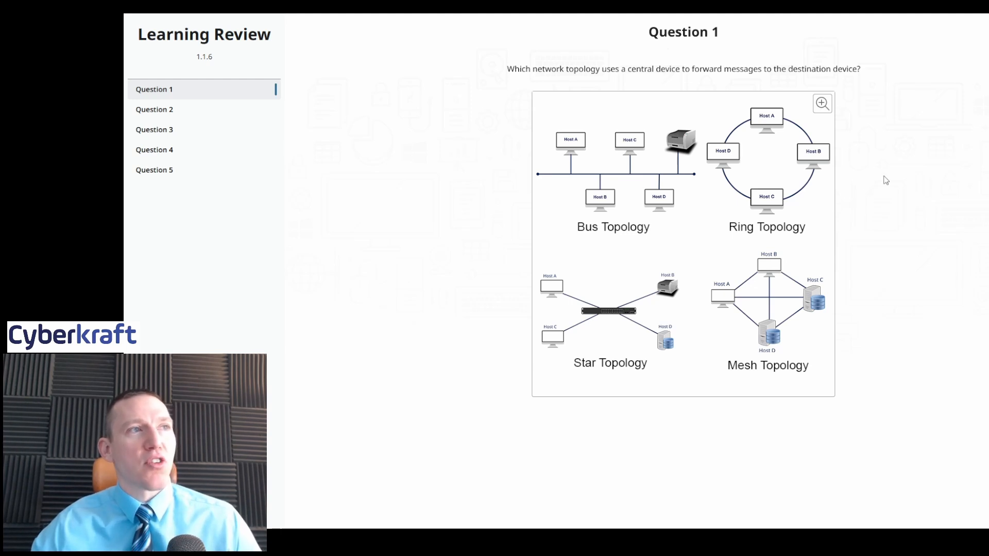
mouse_move(644, 277)
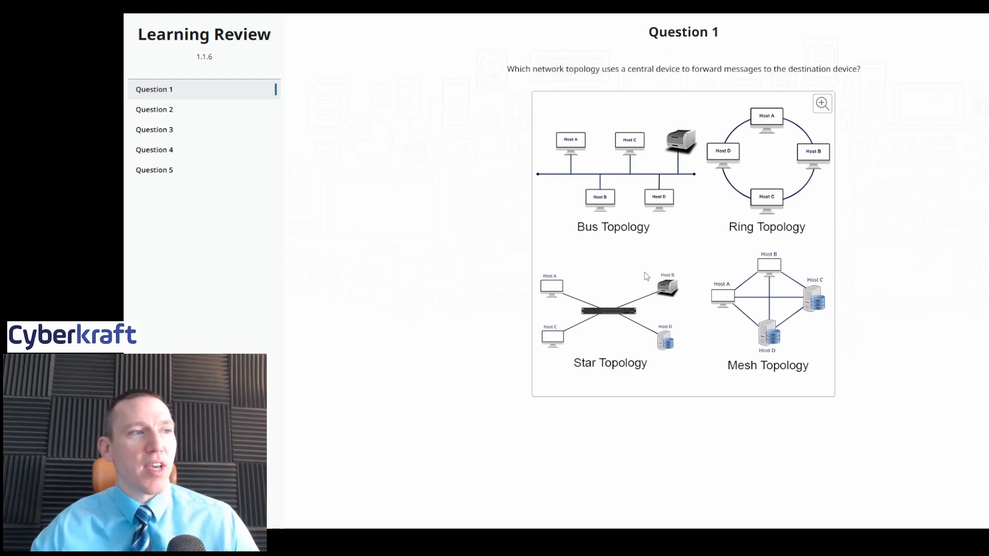
click(154, 109)
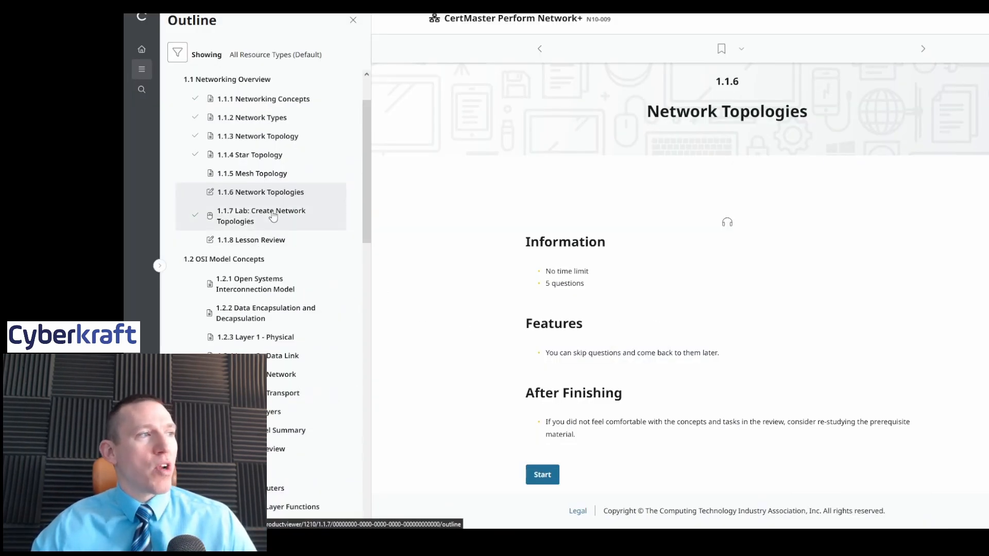
Open the 1.1.7 Create Network Topologies lab, dismiss its intro and start the lab
click(251, 240)
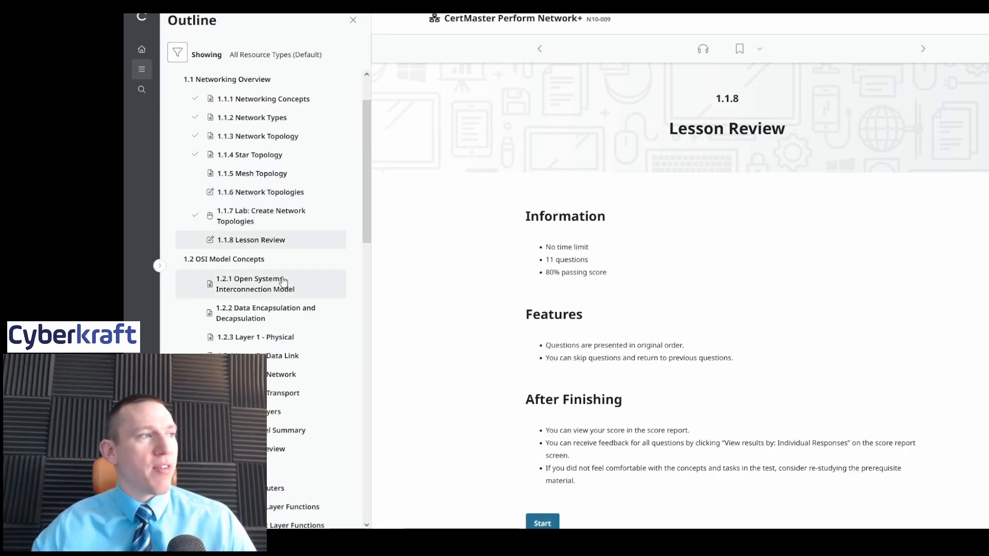
click(261, 215)
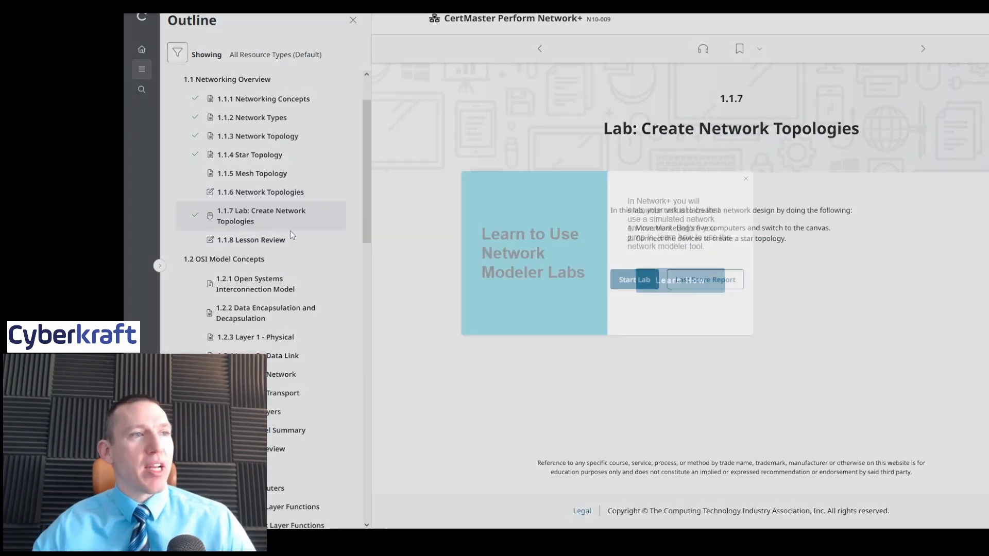
click(744, 178)
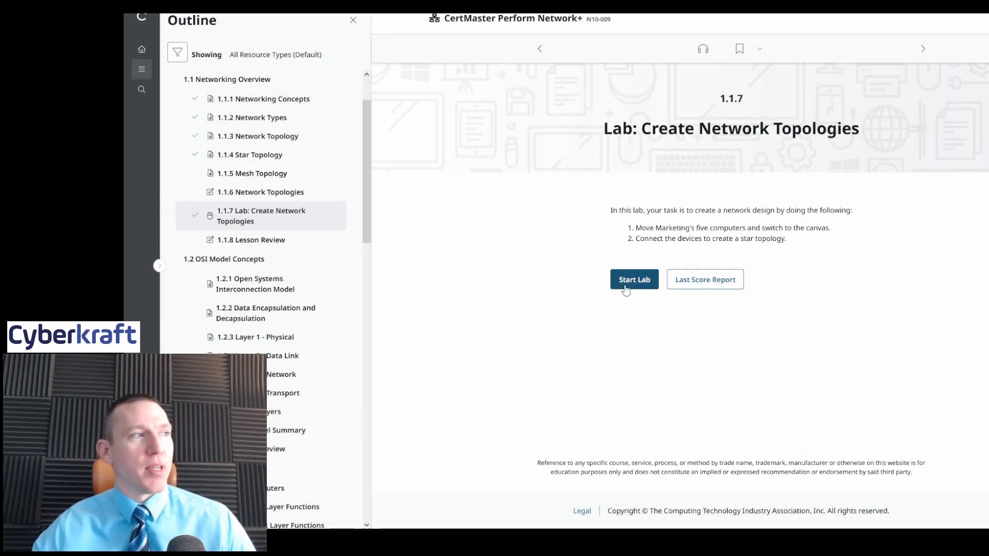
click(633, 279)
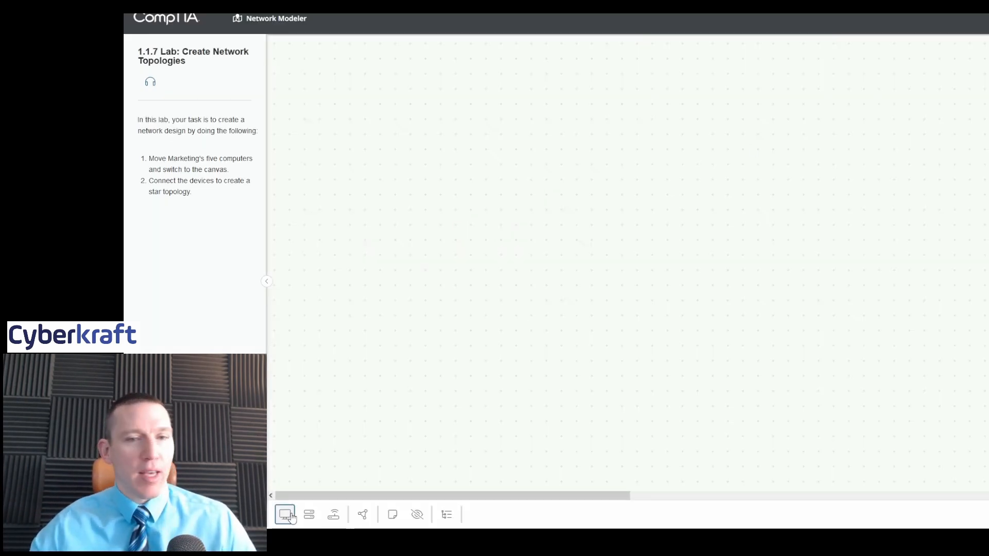
Add the Marketing computers, Mktg_Switch and CorpNet router to the Network Modeler canvas
click(285, 514)
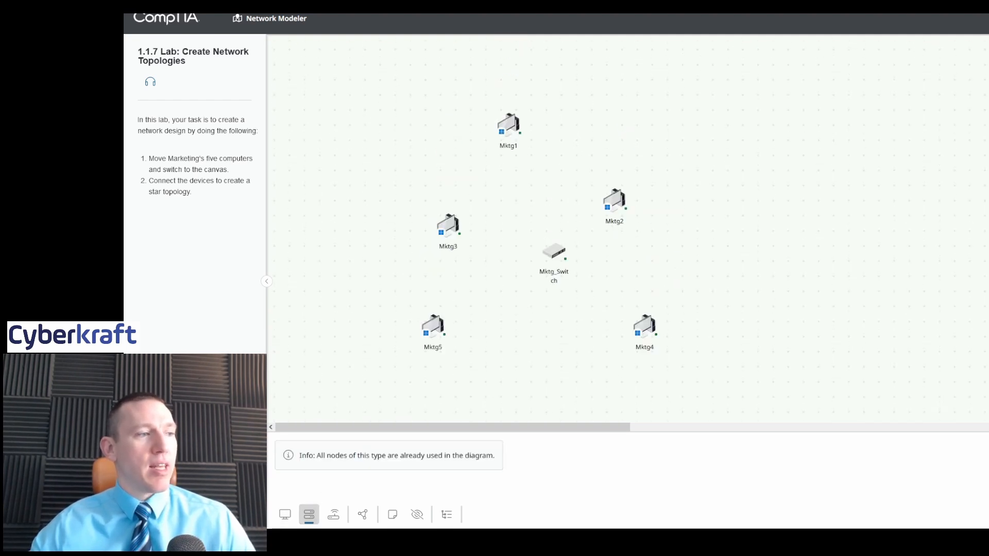
click(333, 514)
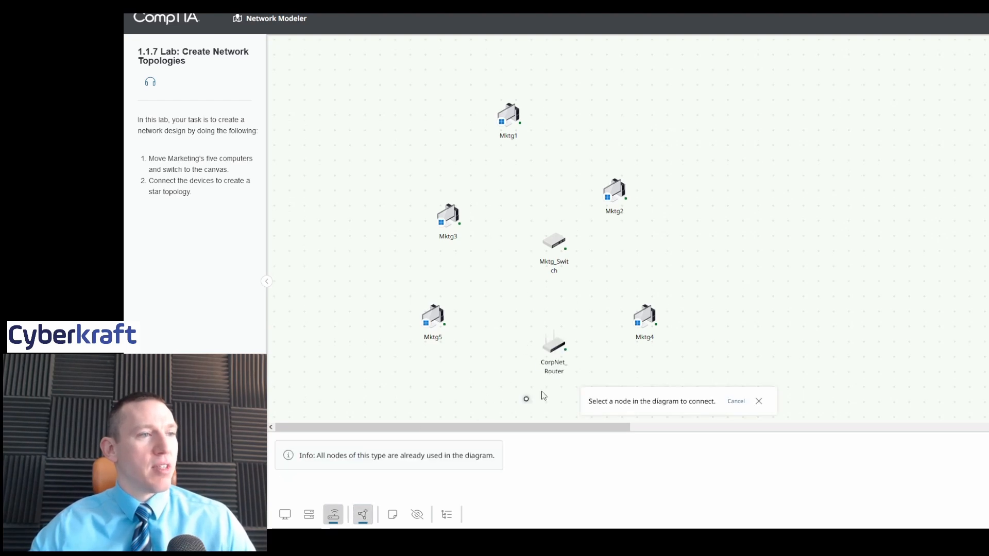
Link the CorpNet router, Mktg5 and Mktg3 to open Mktg_Switch ports
click(553, 243)
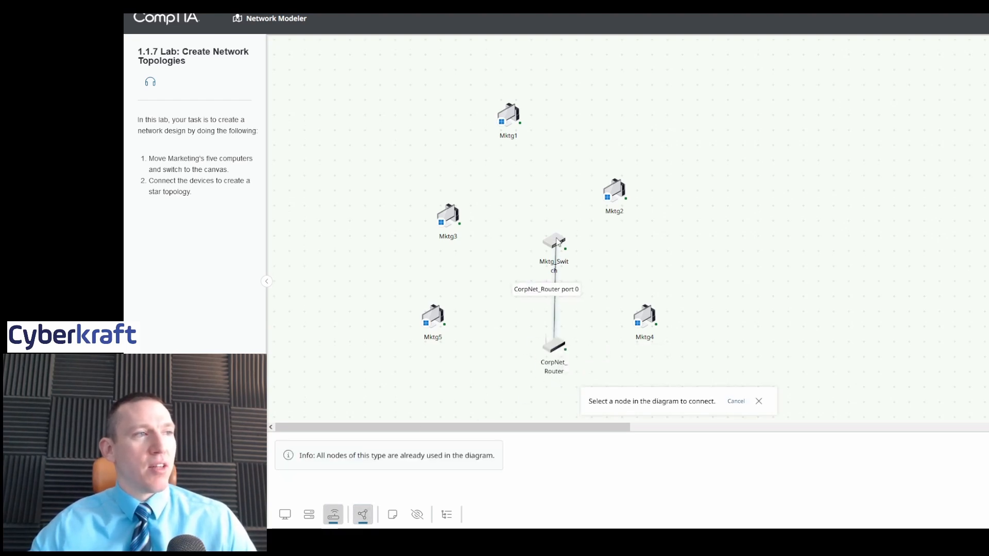
click(555, 243)
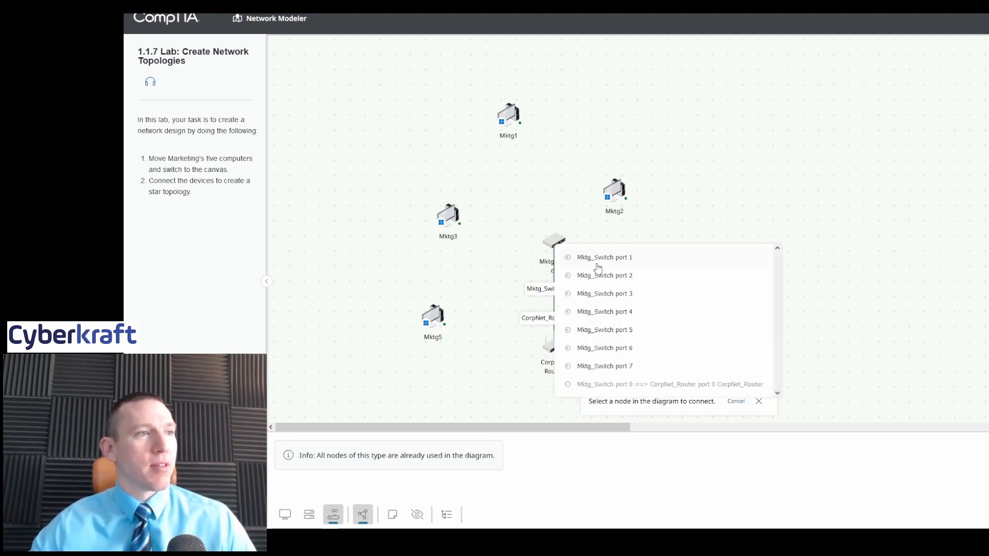
click(604, 257)
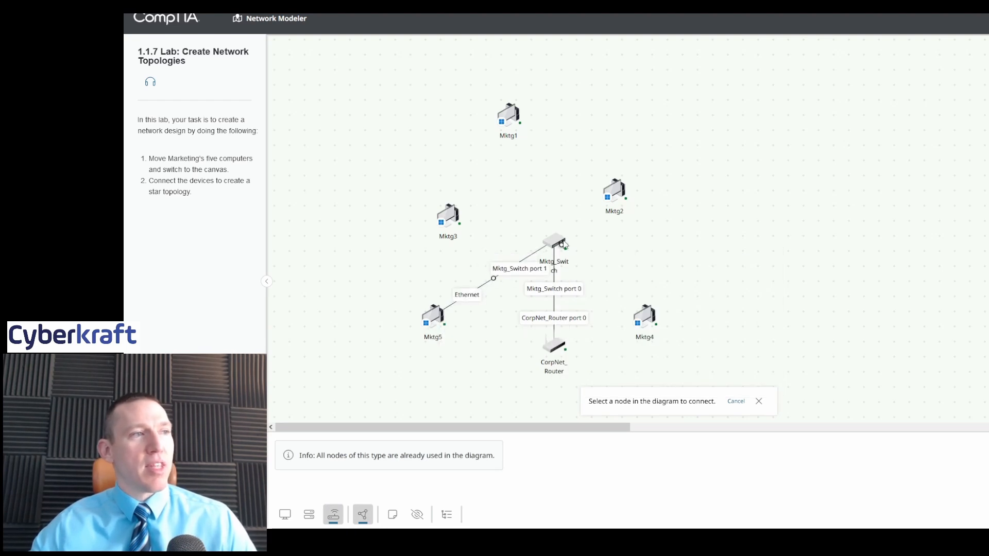
click(448, 217)
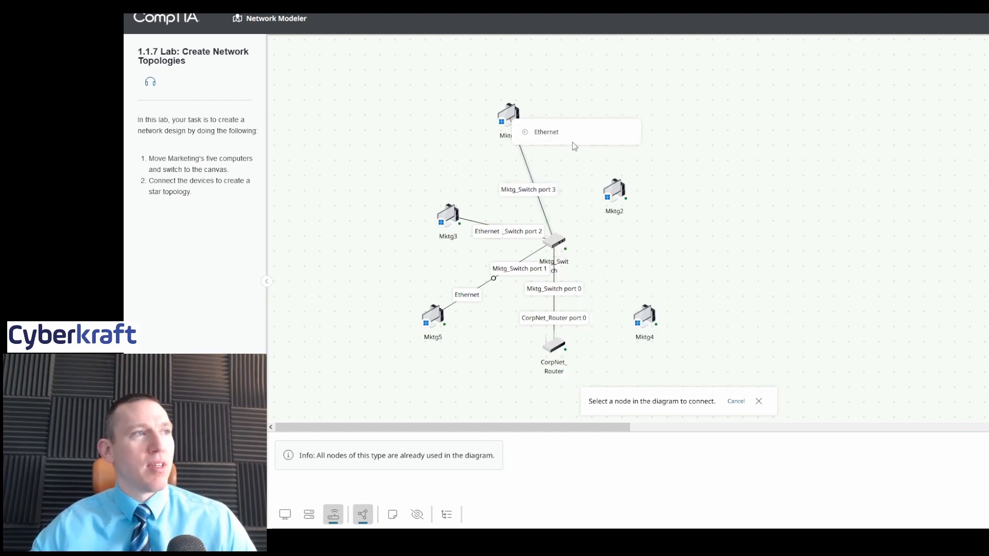
Link Mktg1 and Mktg4 to the switch, completing the star, and stop link creation
click(619, 195)
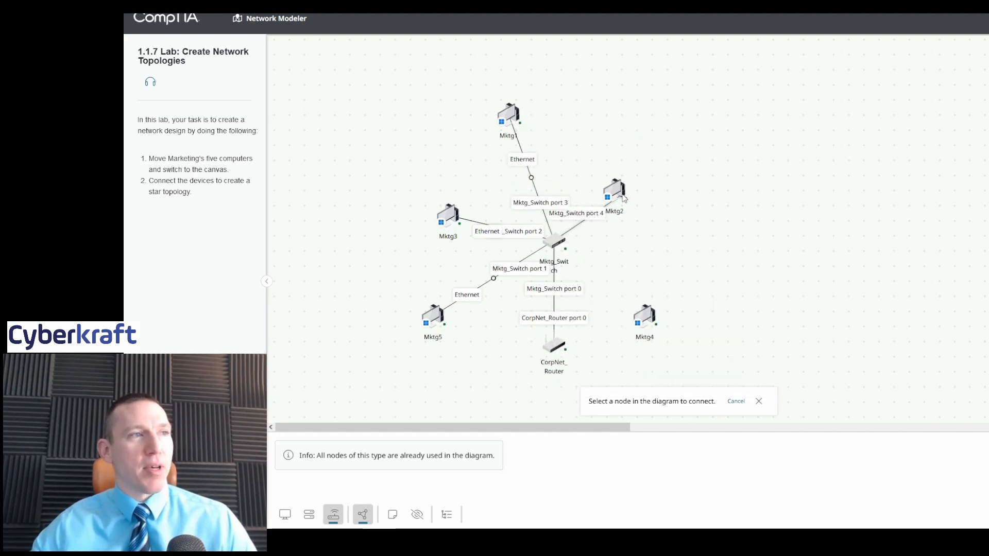
click(569, 245)
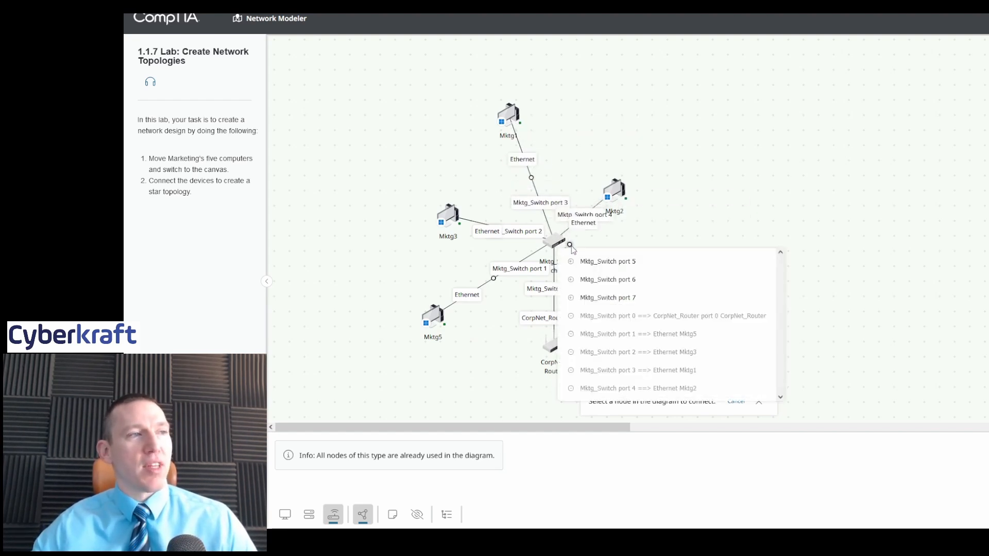
click(608, 261)
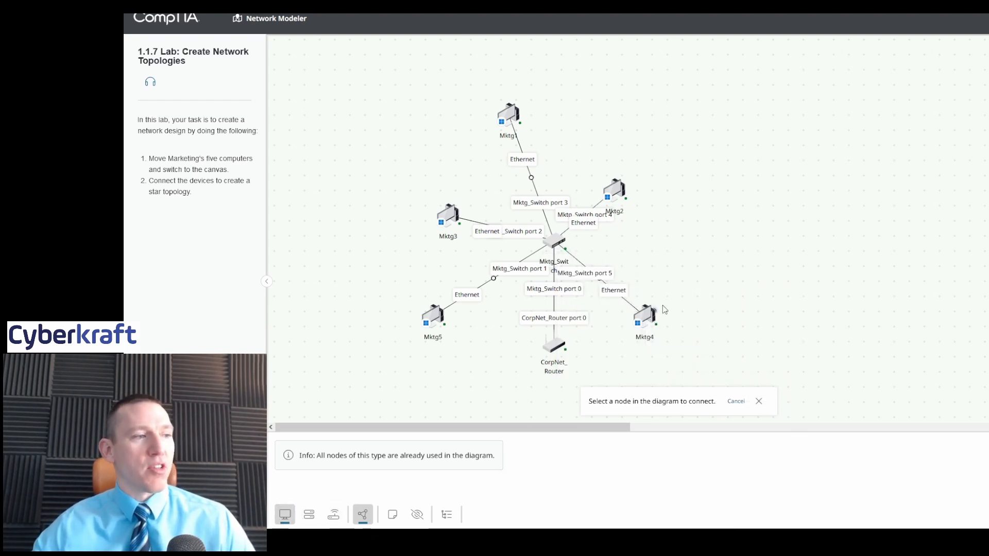
click(391, 514)
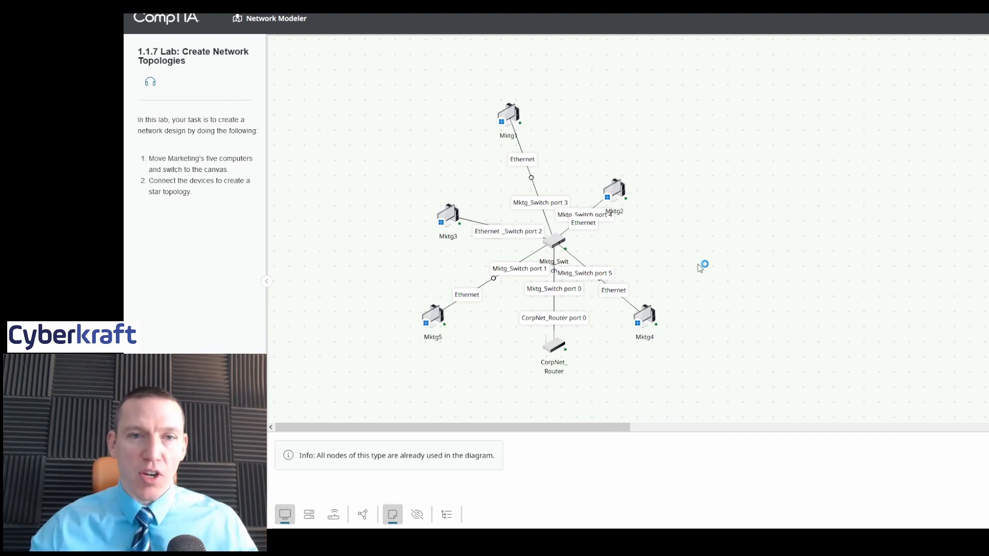
mouse_move(701, 267)
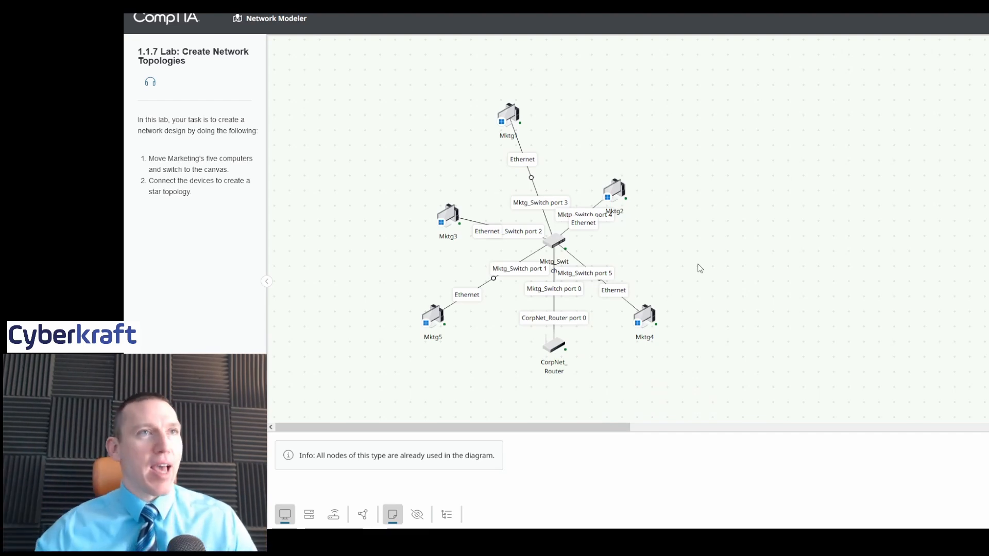
mouse_move(521, 411)
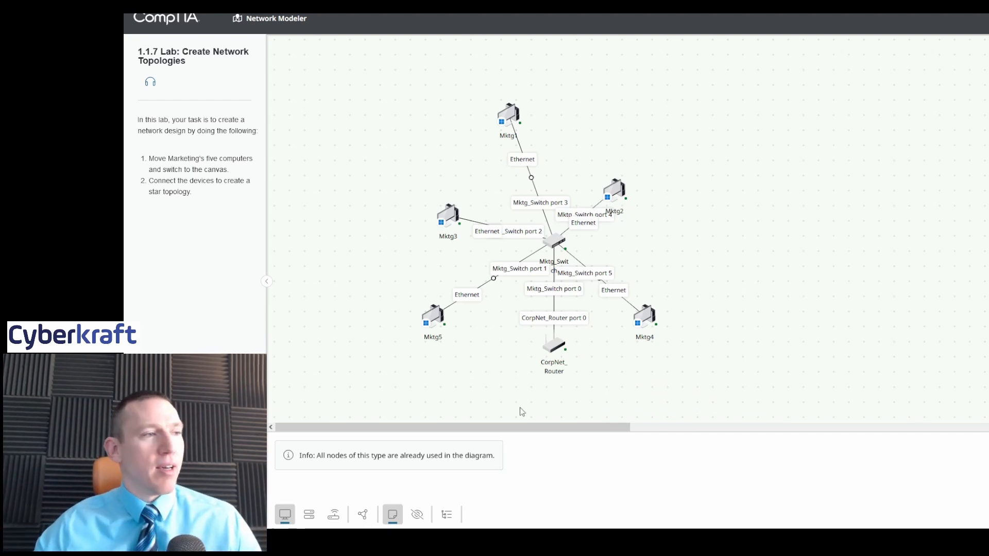
mouse_move(422, 493)
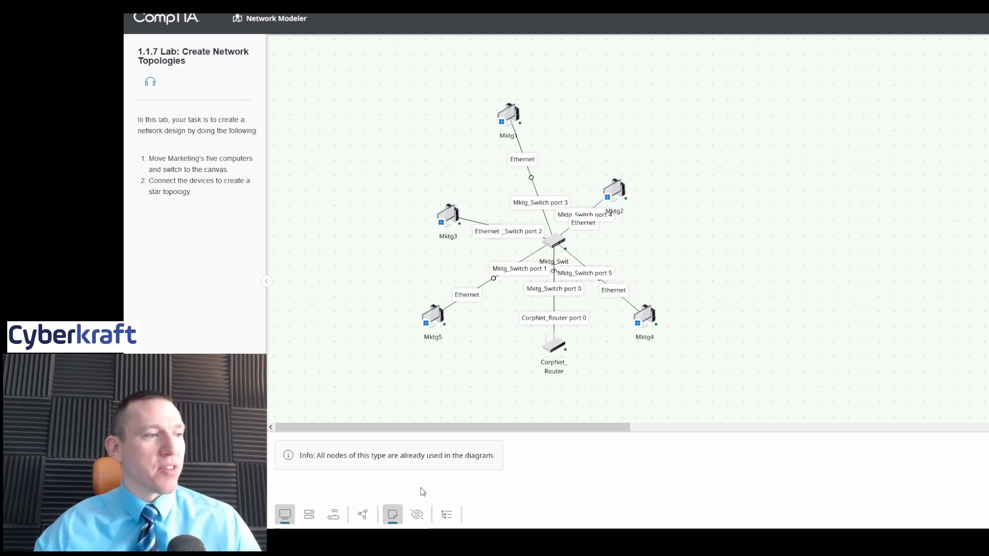
mouse_move(721, 326)
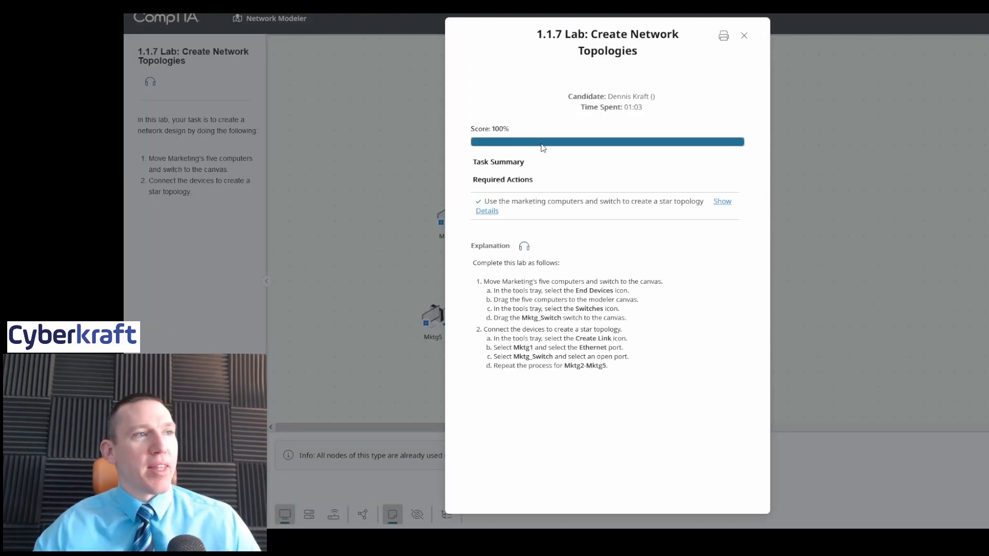
mouse_move(624, 247)
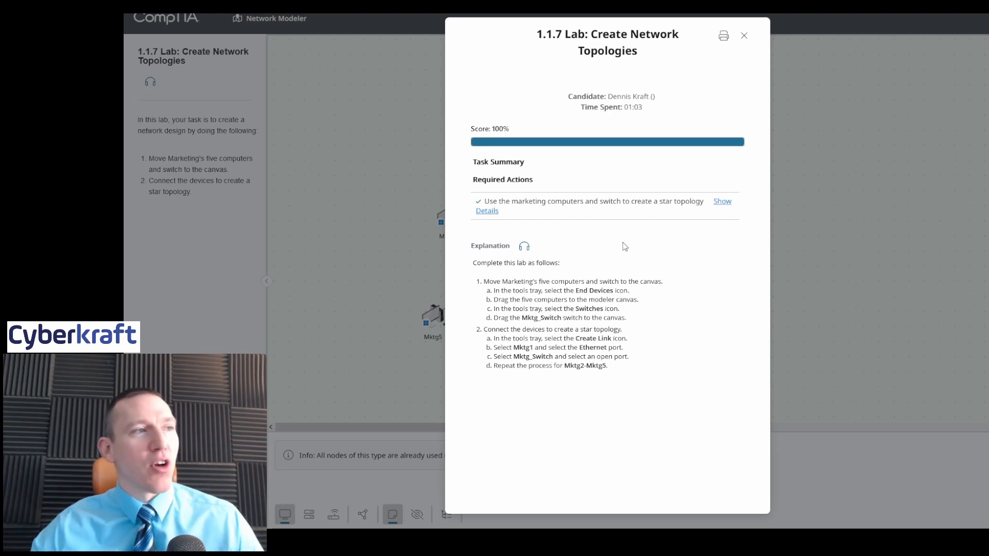
Close the 100% score report and end the lab, returning to the 1.1.7 lab page
click(744, 35)
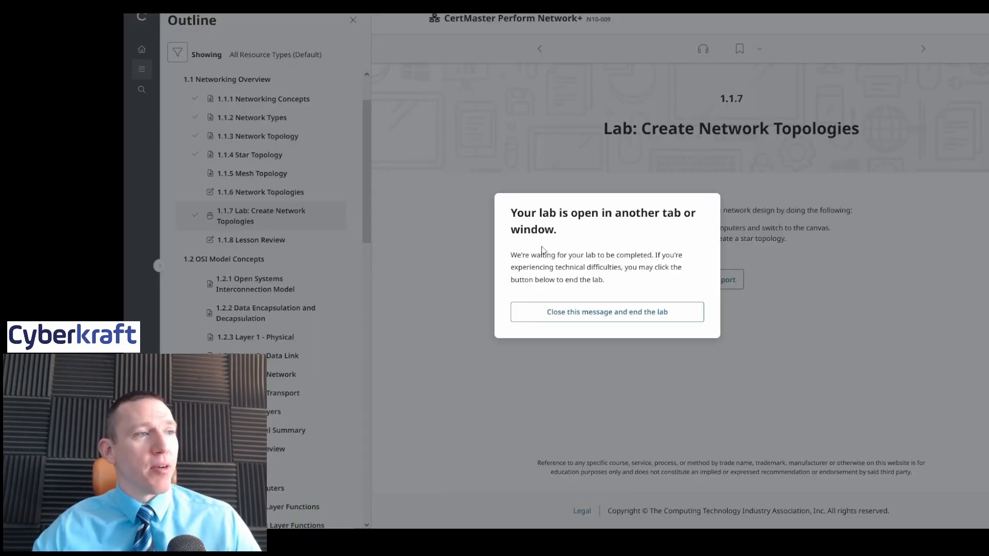
click(606, 311)
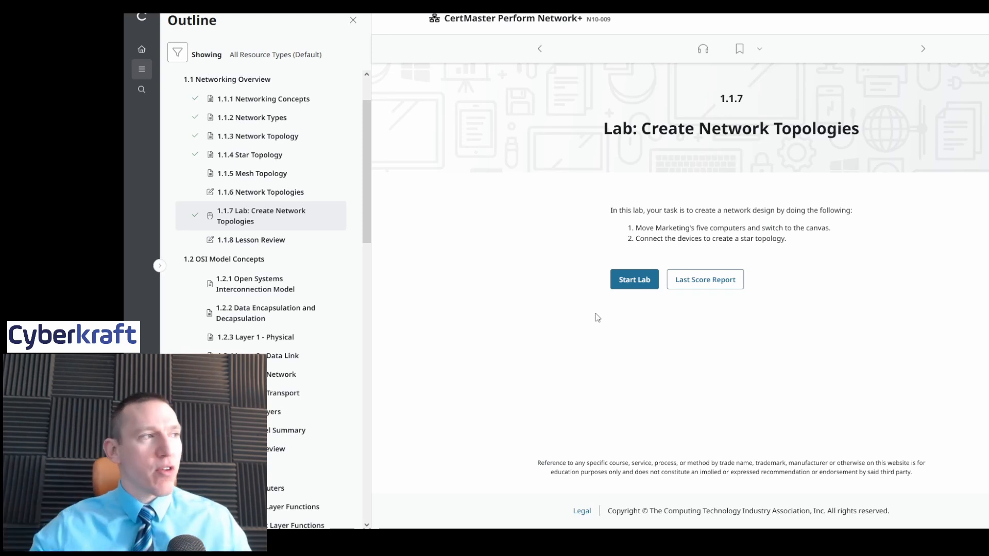
mouse_move(271, 284)
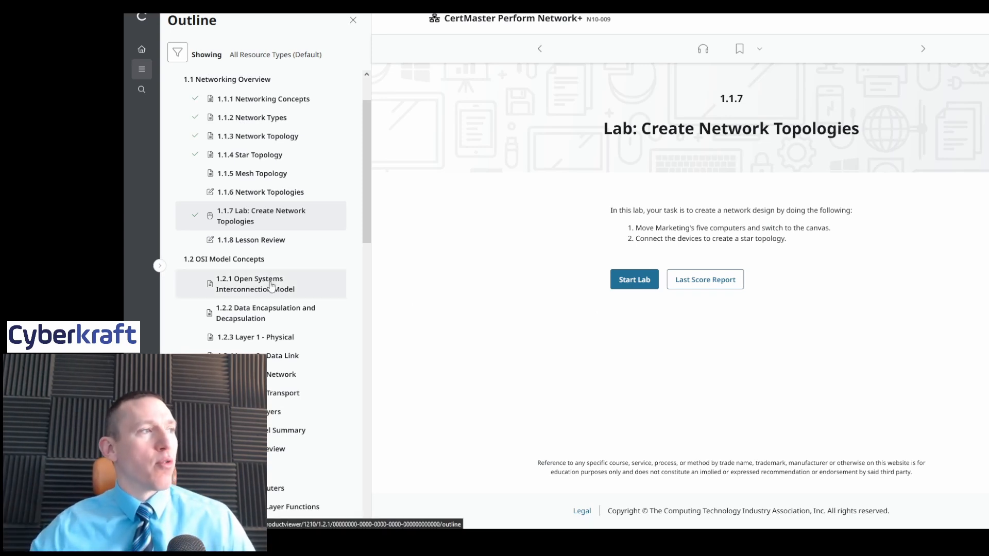
Review the 1.2.1 Open Systems Interconnection Model lesson
click(255, 284)
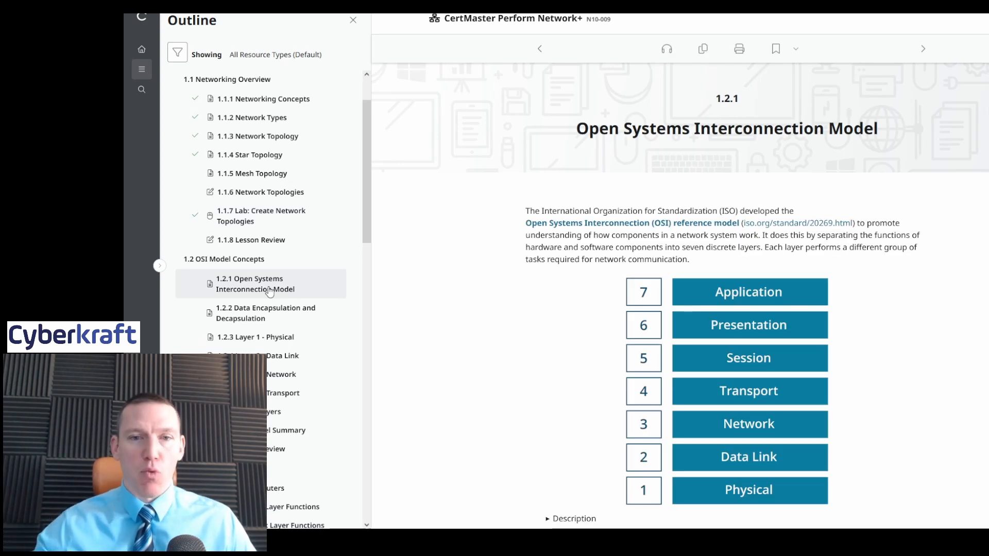
scroll(down, 3)
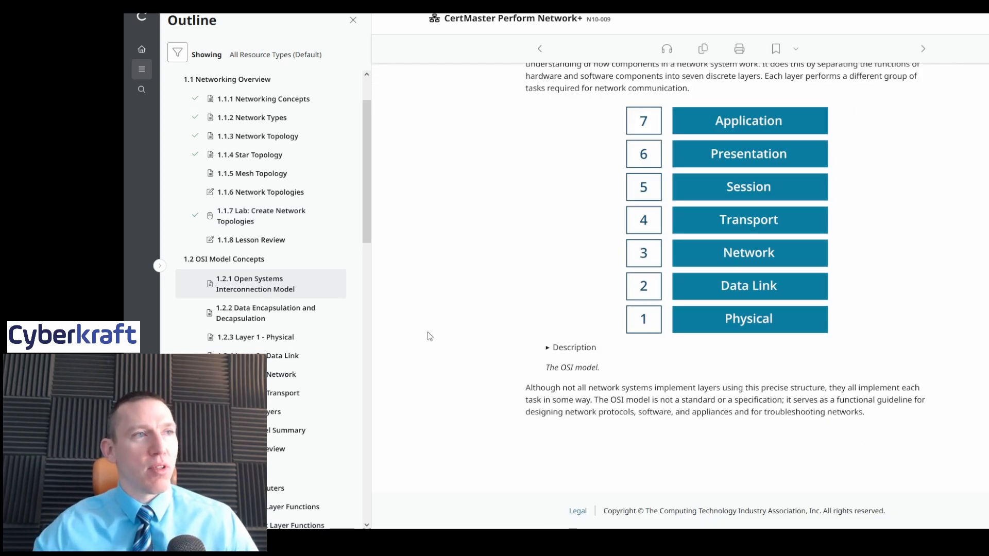
Read through the 1.2.2 Data Encapsulation and Decapsulation lesson
click(266, 313)
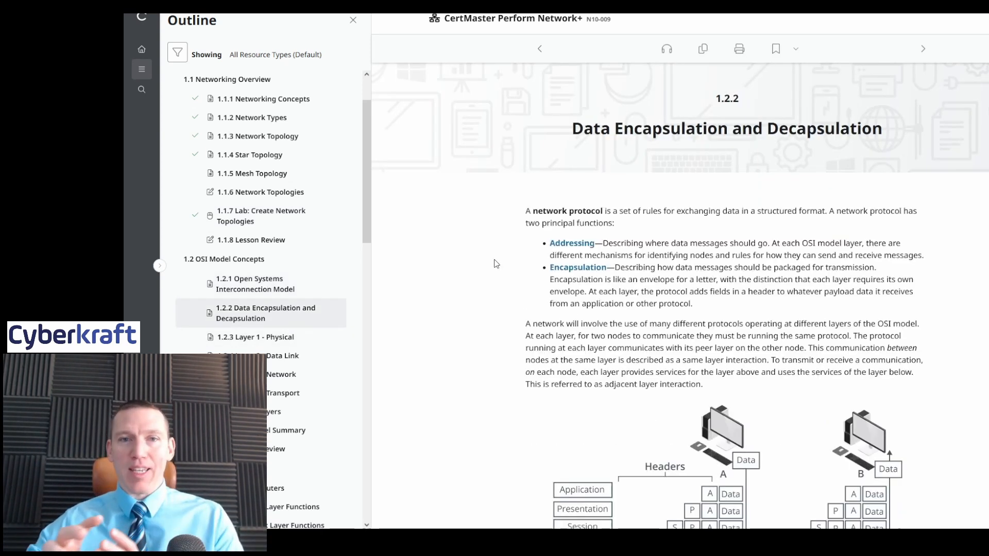
scroll(down, 3)
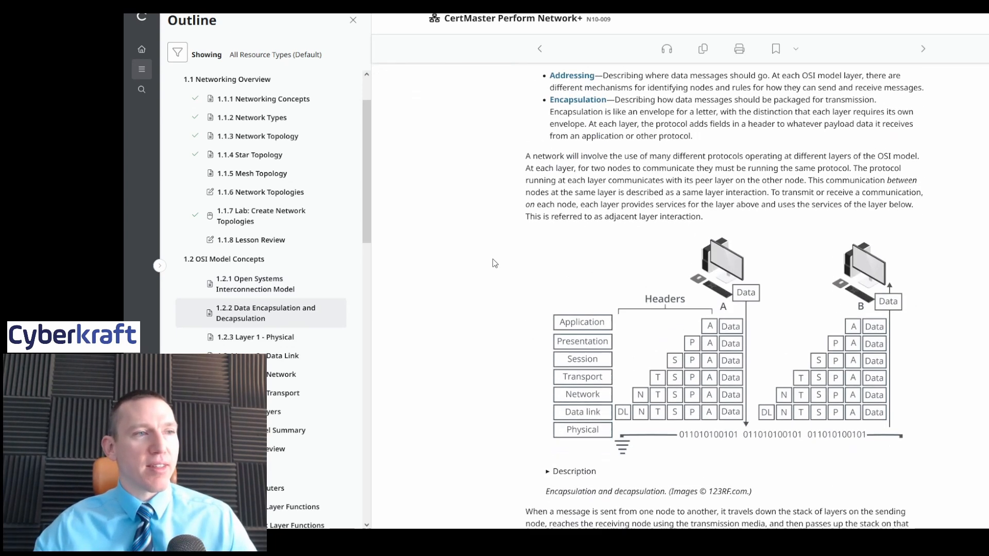
scroll(down, 3)
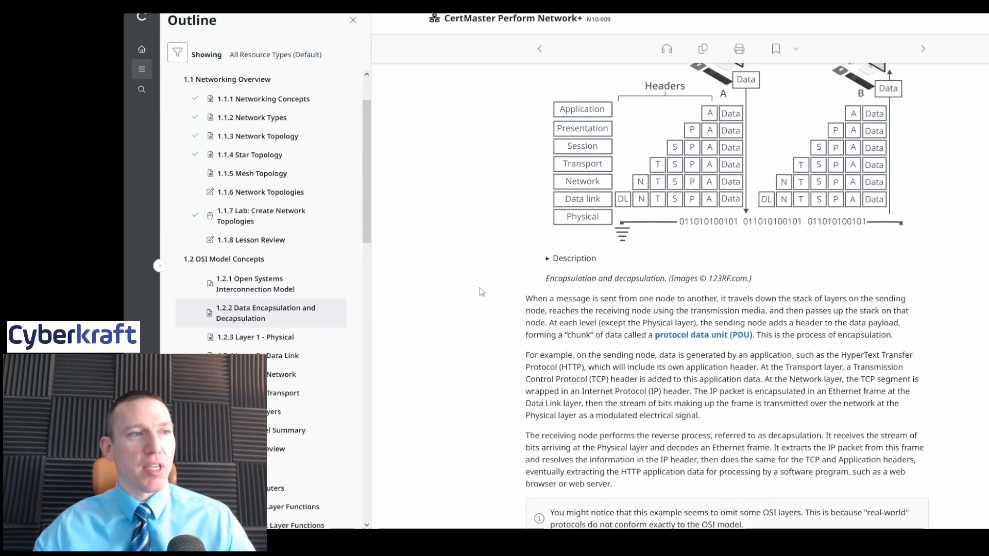
scroll(down, 3)
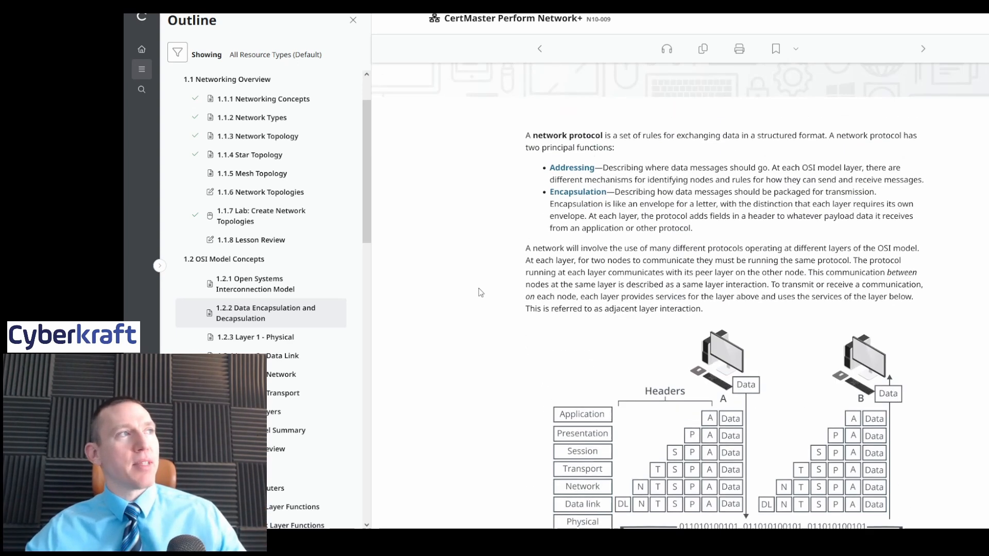
scroll(up, 3)
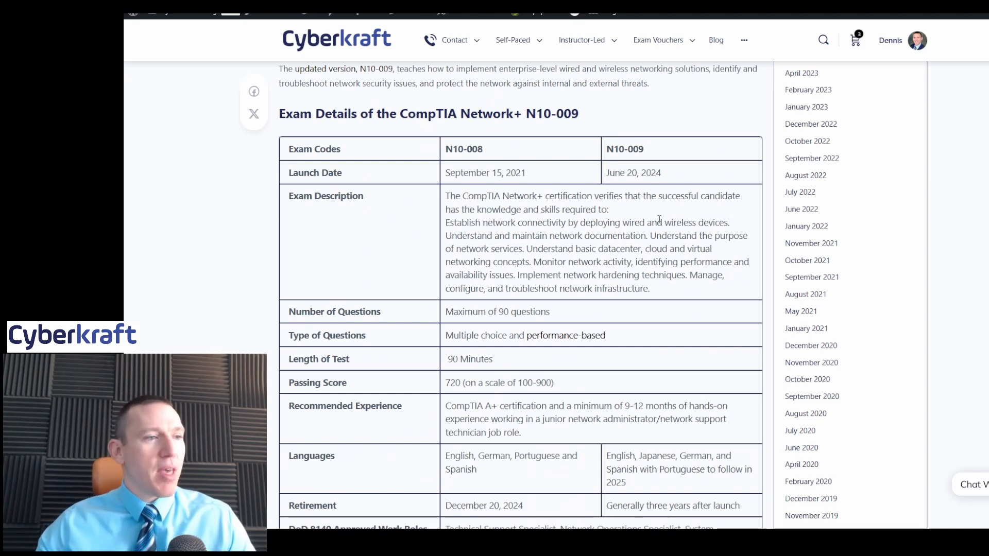
scroll(down, 3)
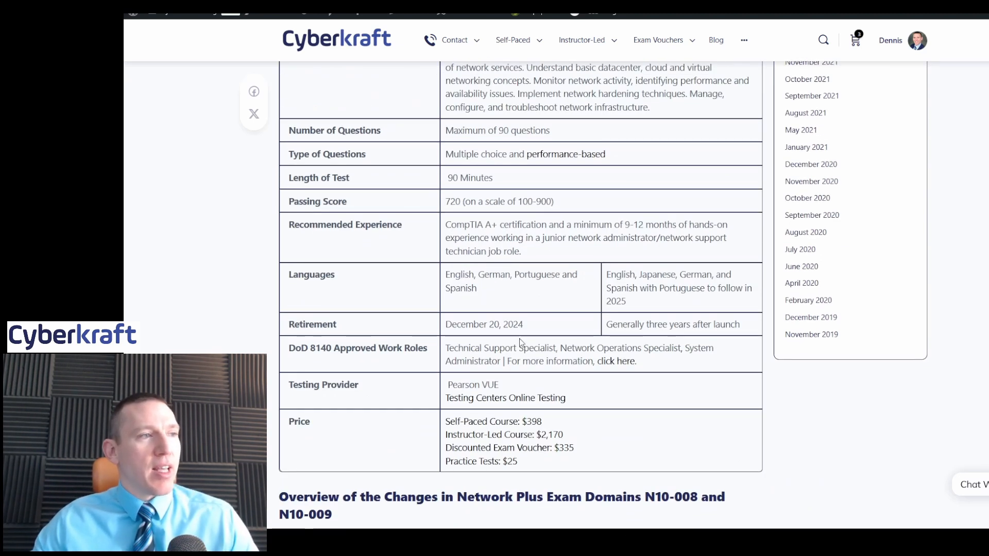
mouse_move(577, 330)
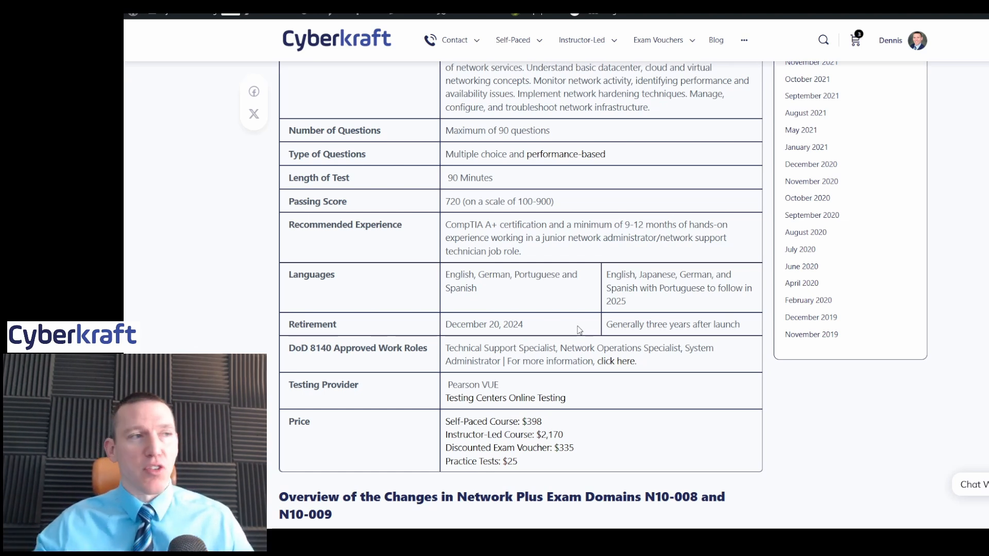
scroll(up, 3)
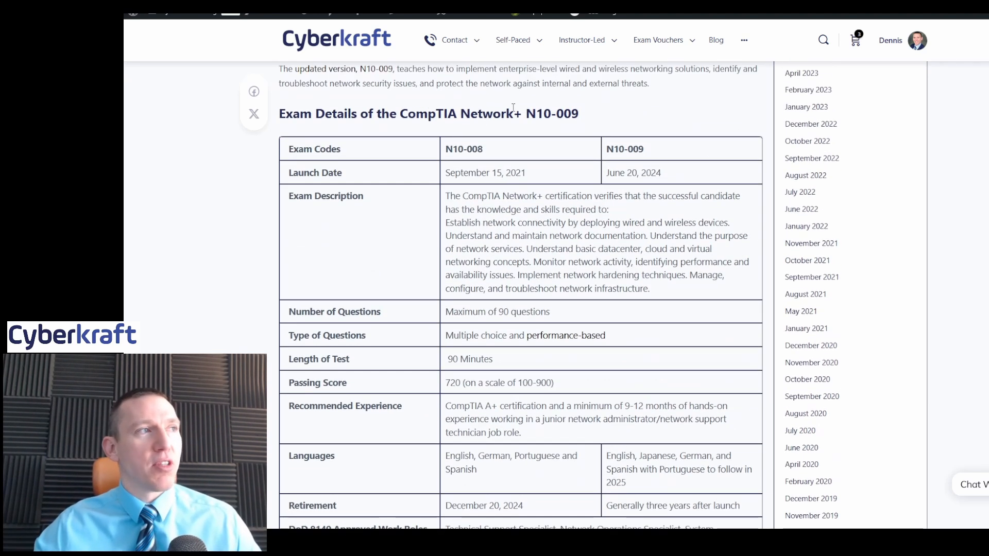
mouse_move(383, 99)
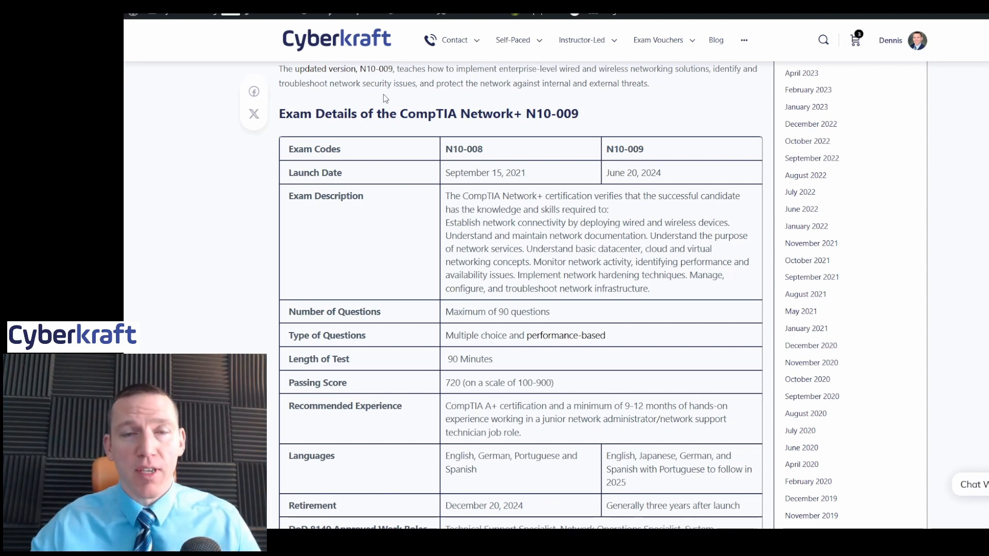
mouse_move(393, 140)
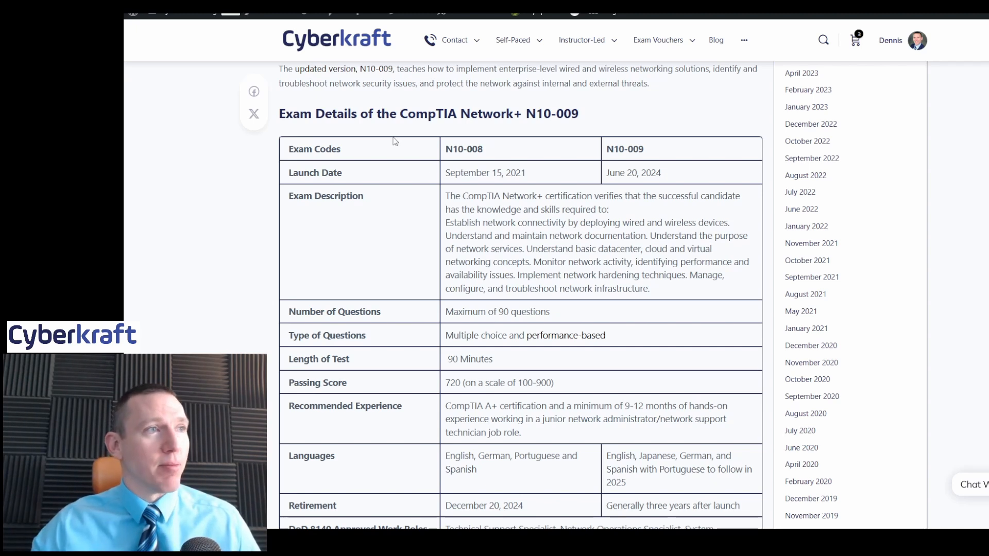